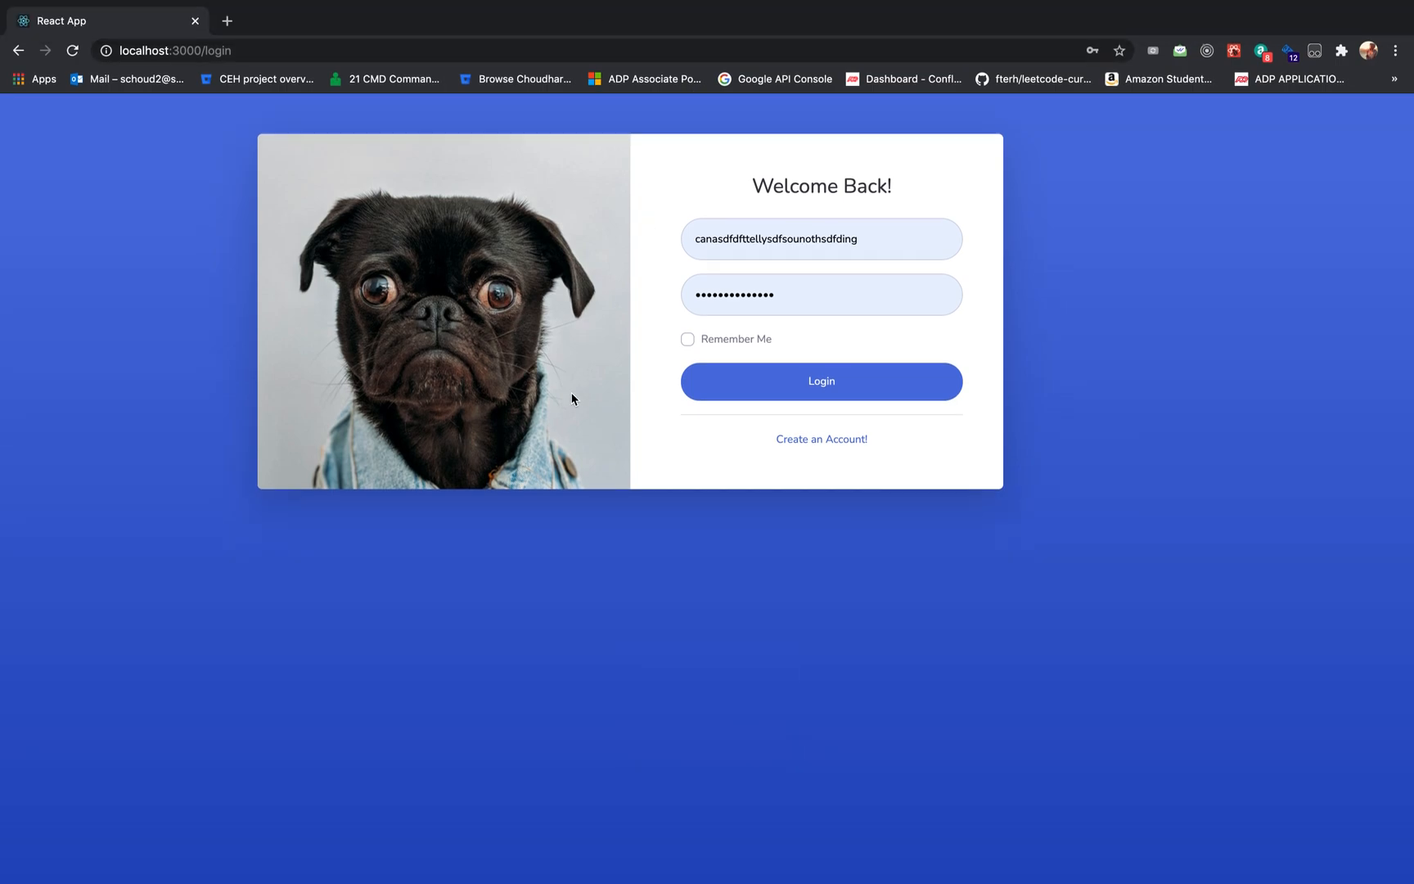
mouse_move(525, 49)
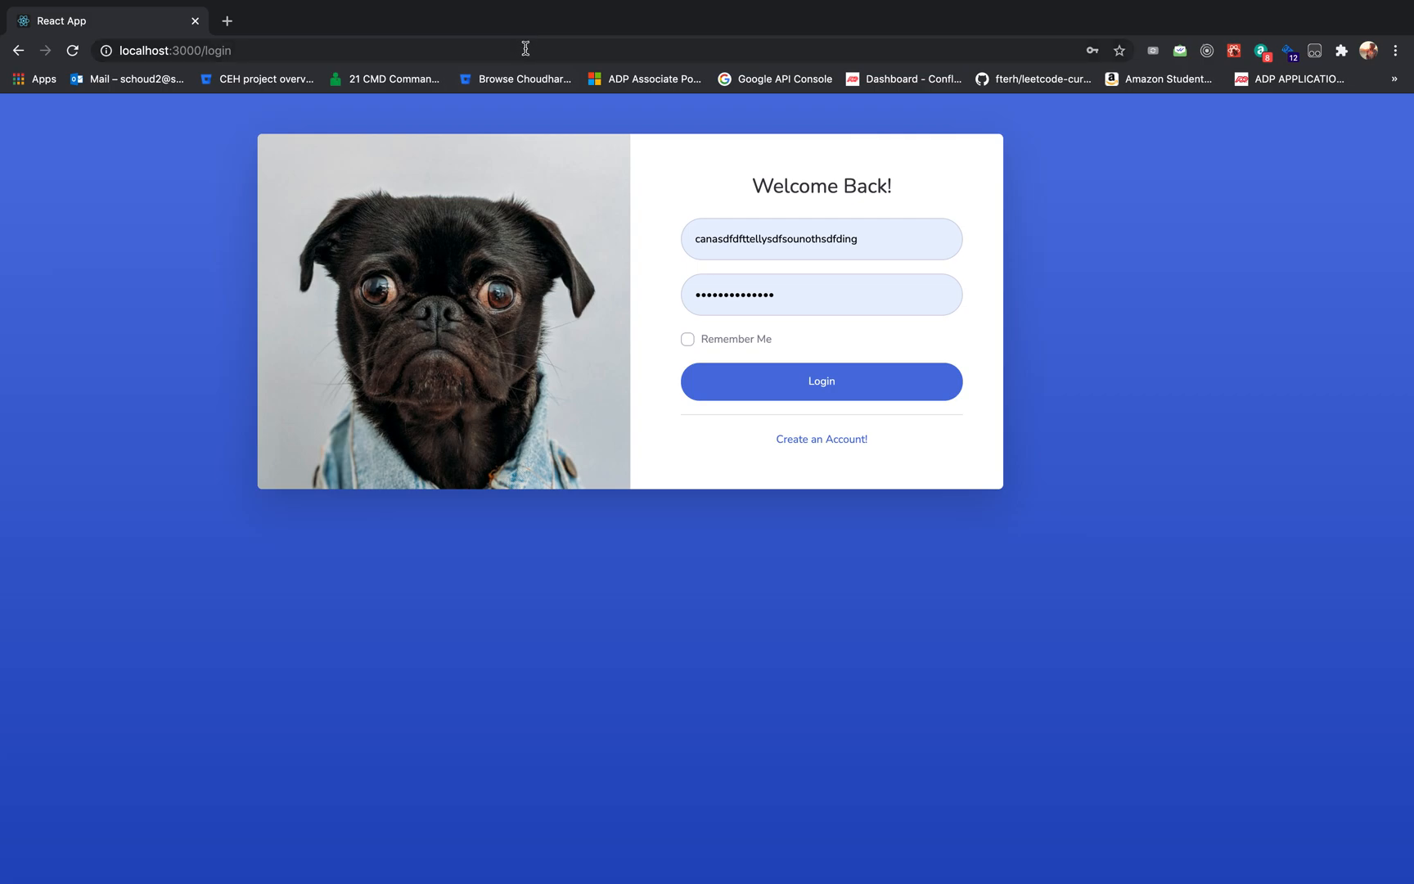
Step: Visit the registration page, return to login and reload the login page from the address bar
double_click(220, 51)
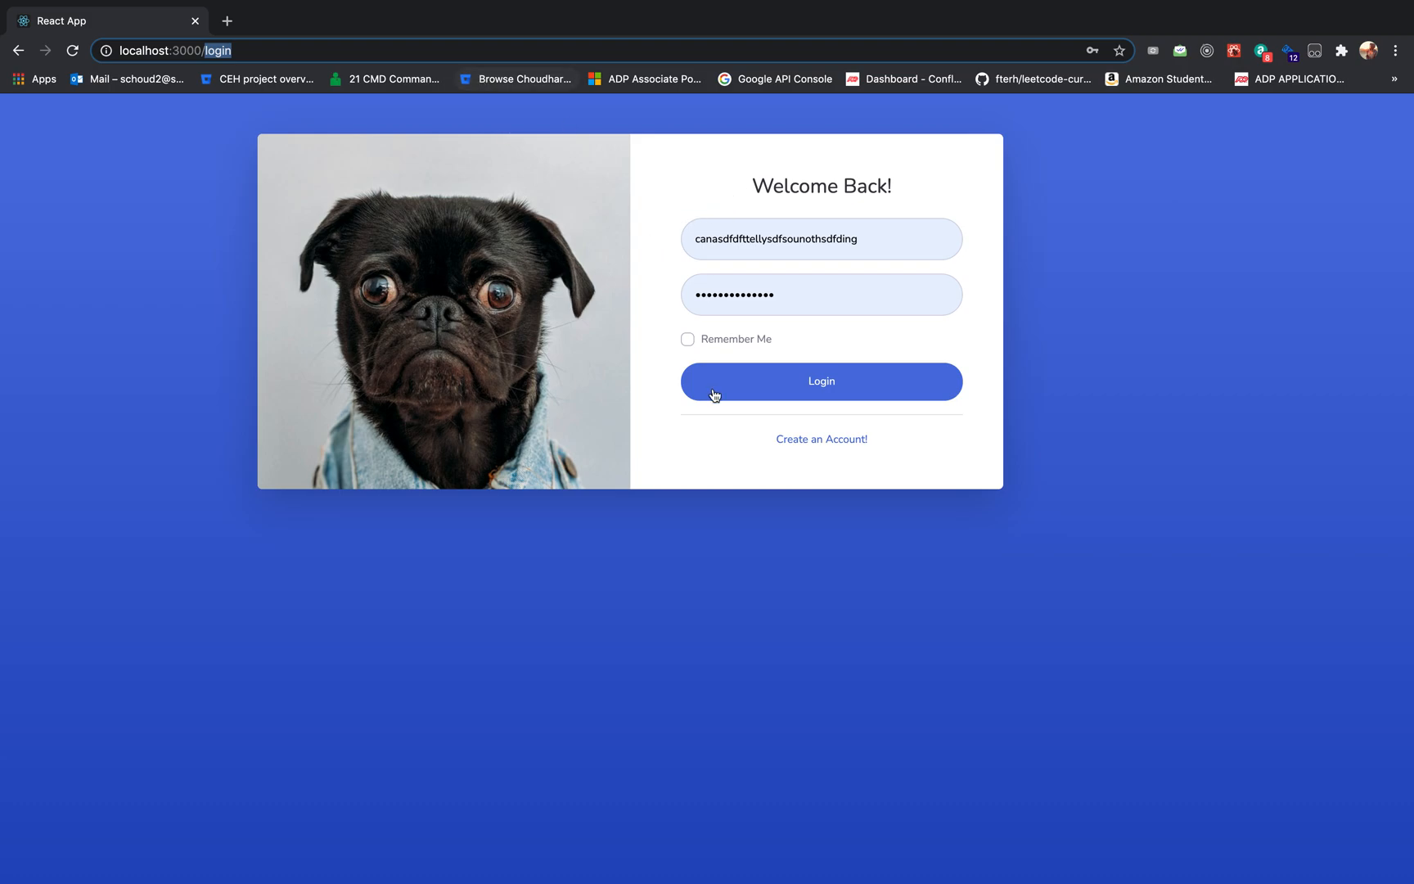
click(820, 439)
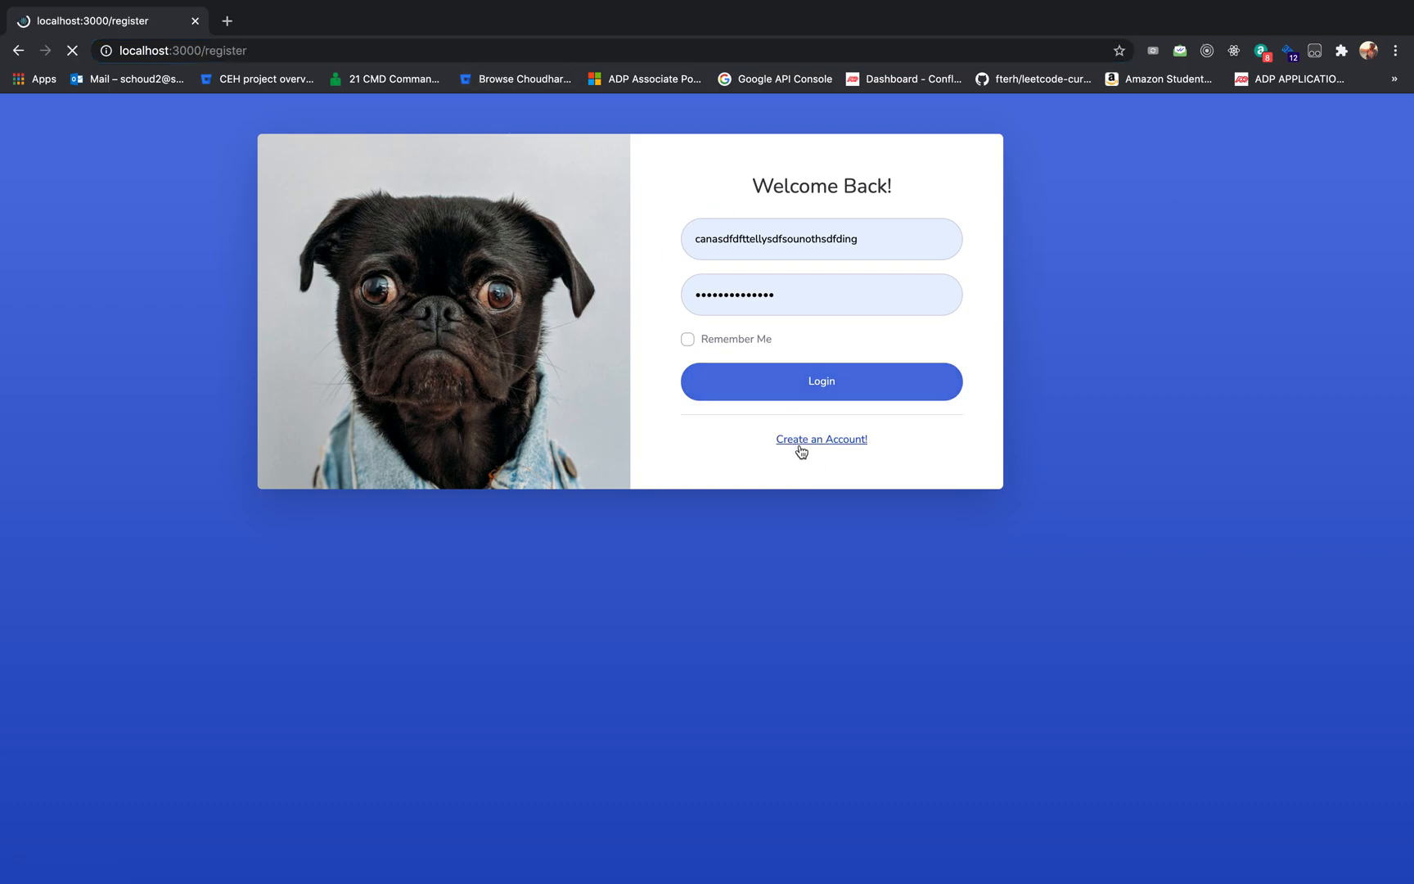
click(820, 439)
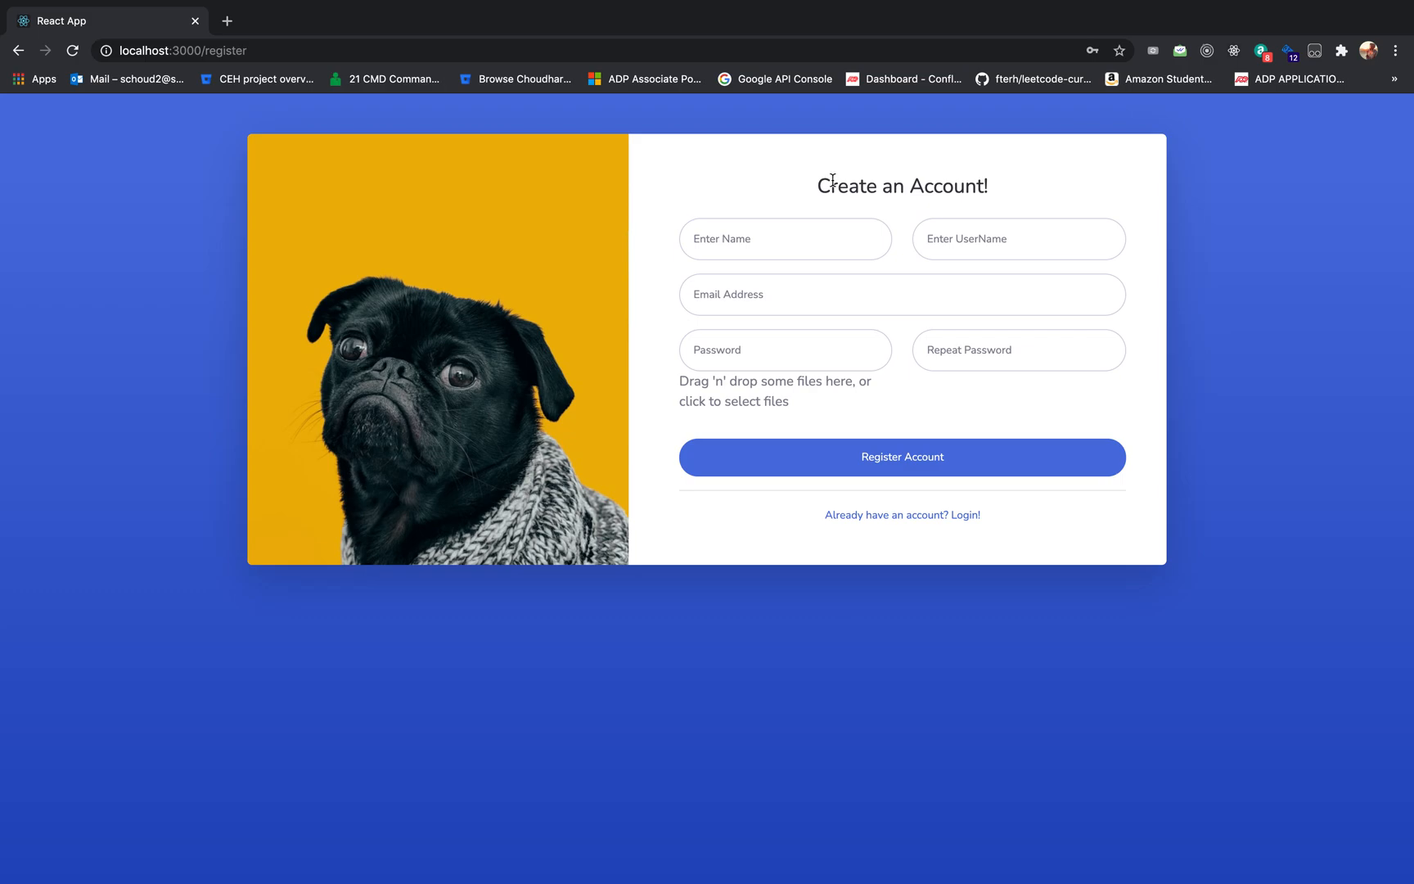
mouse_move(887, 527)
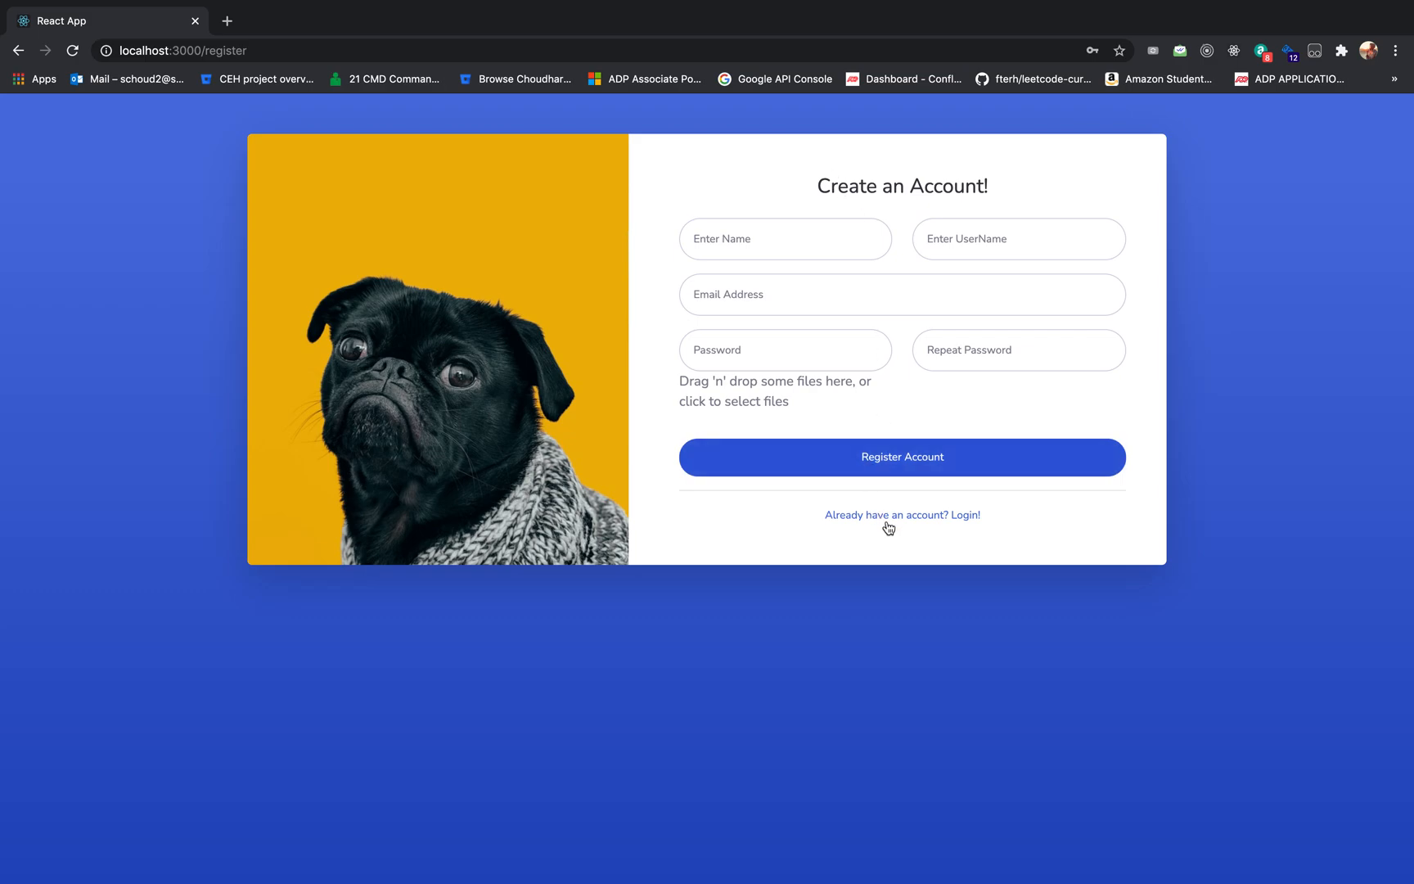
click(902, 516)
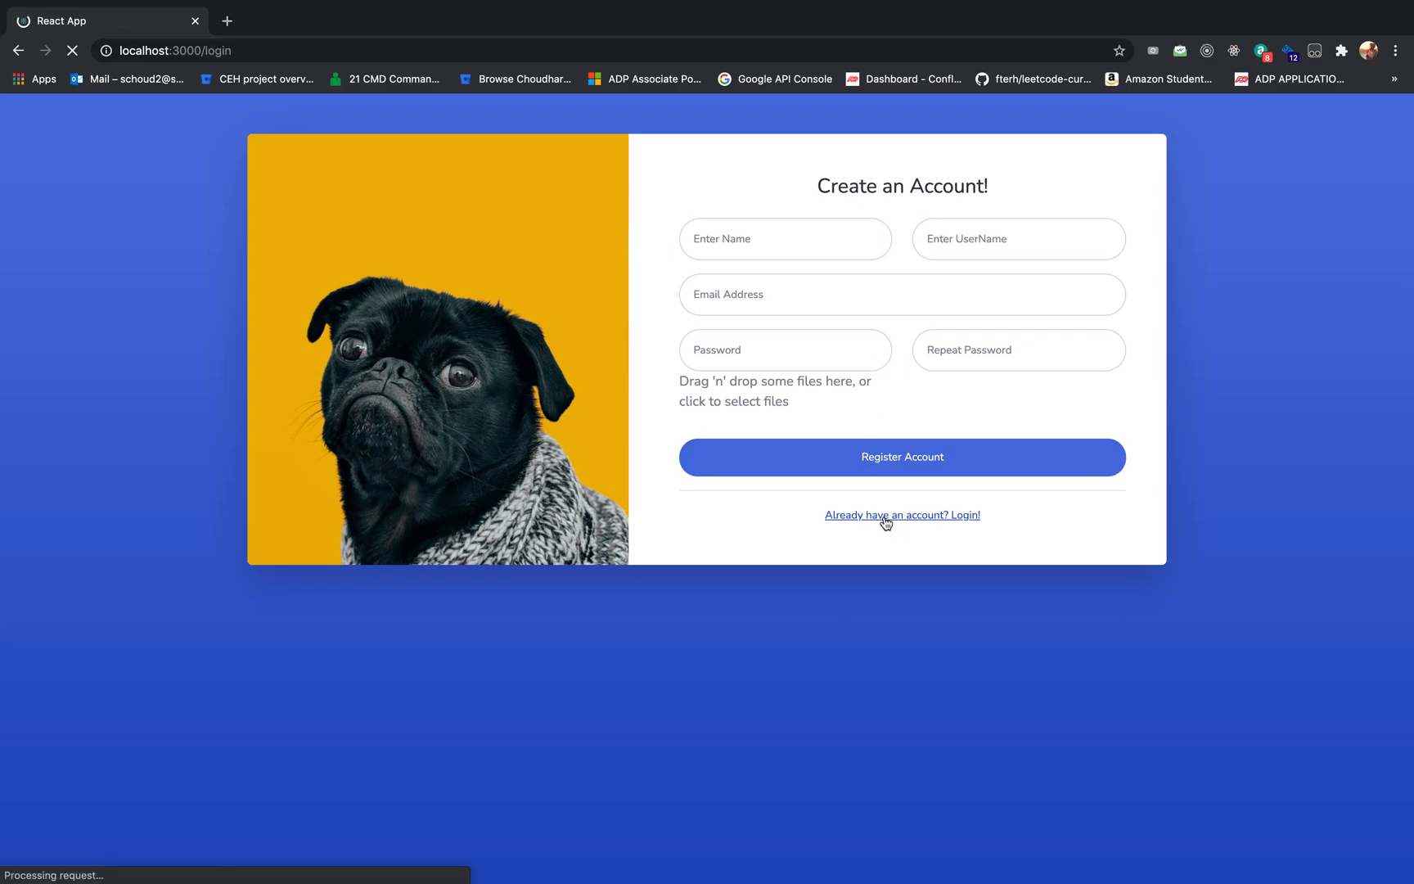
click(901, 514)
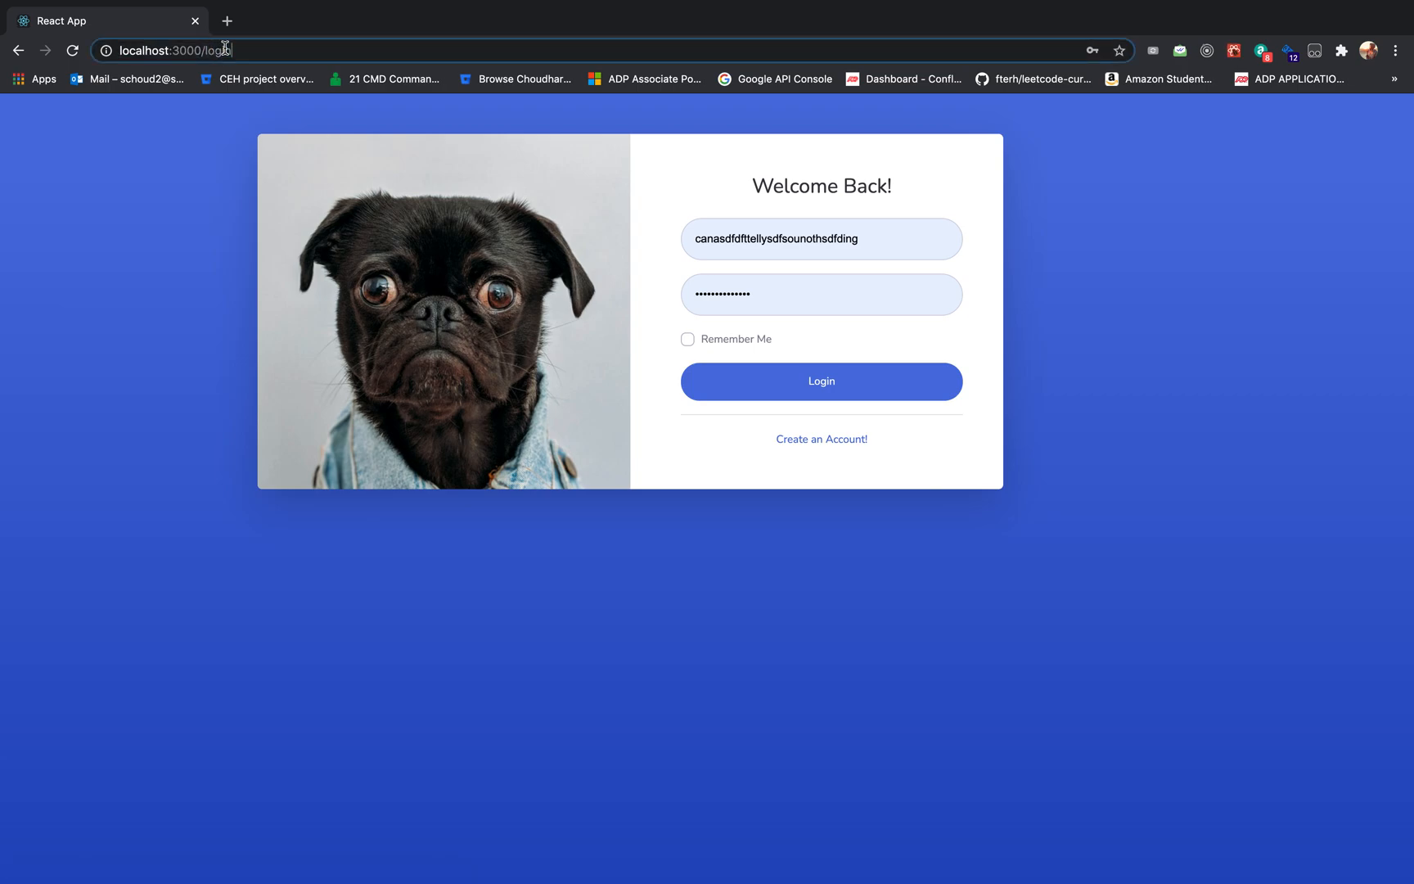
click(172, 49)
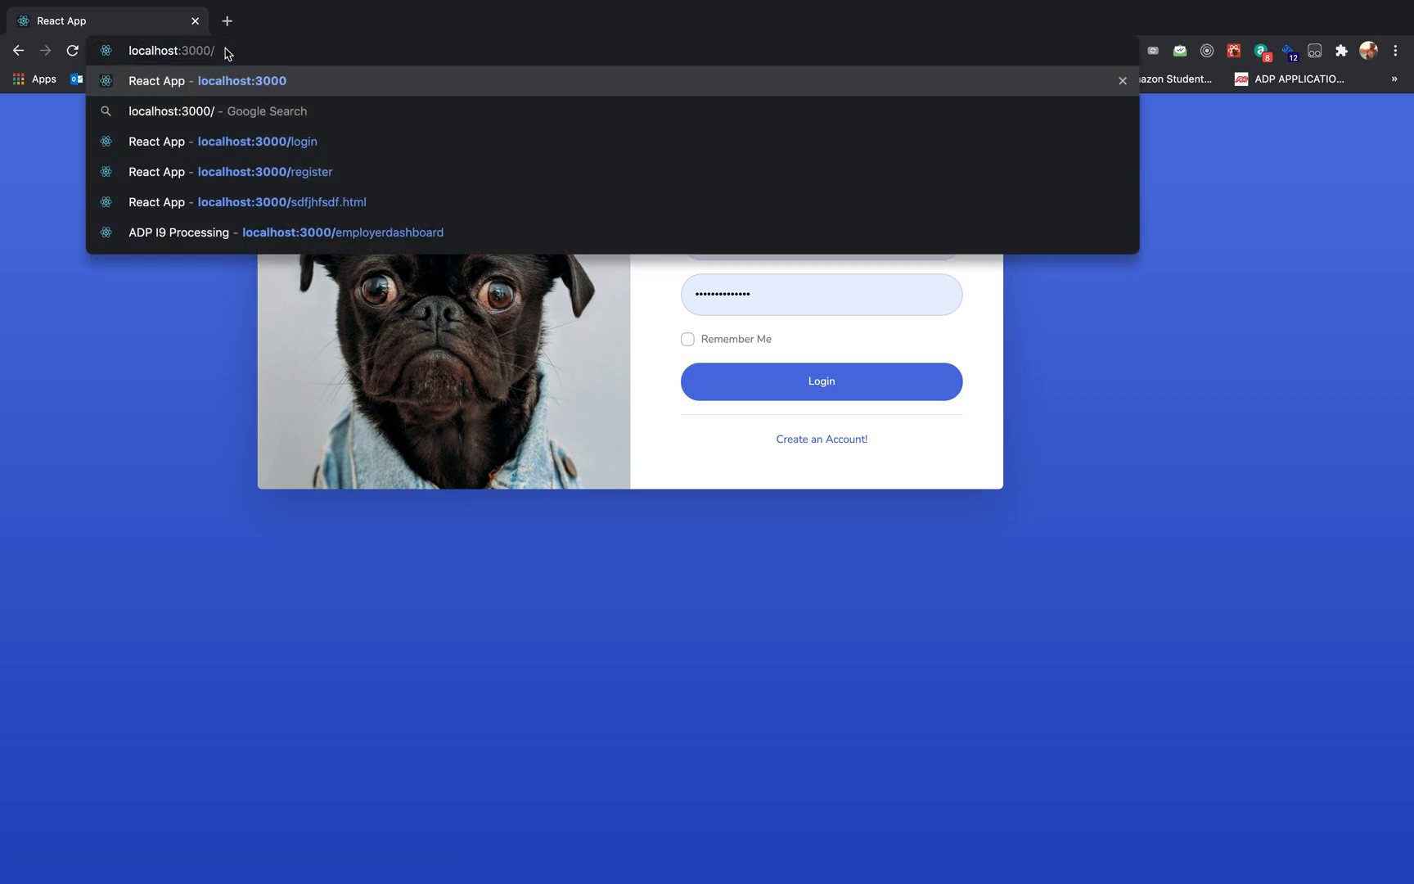
click(257, 141)
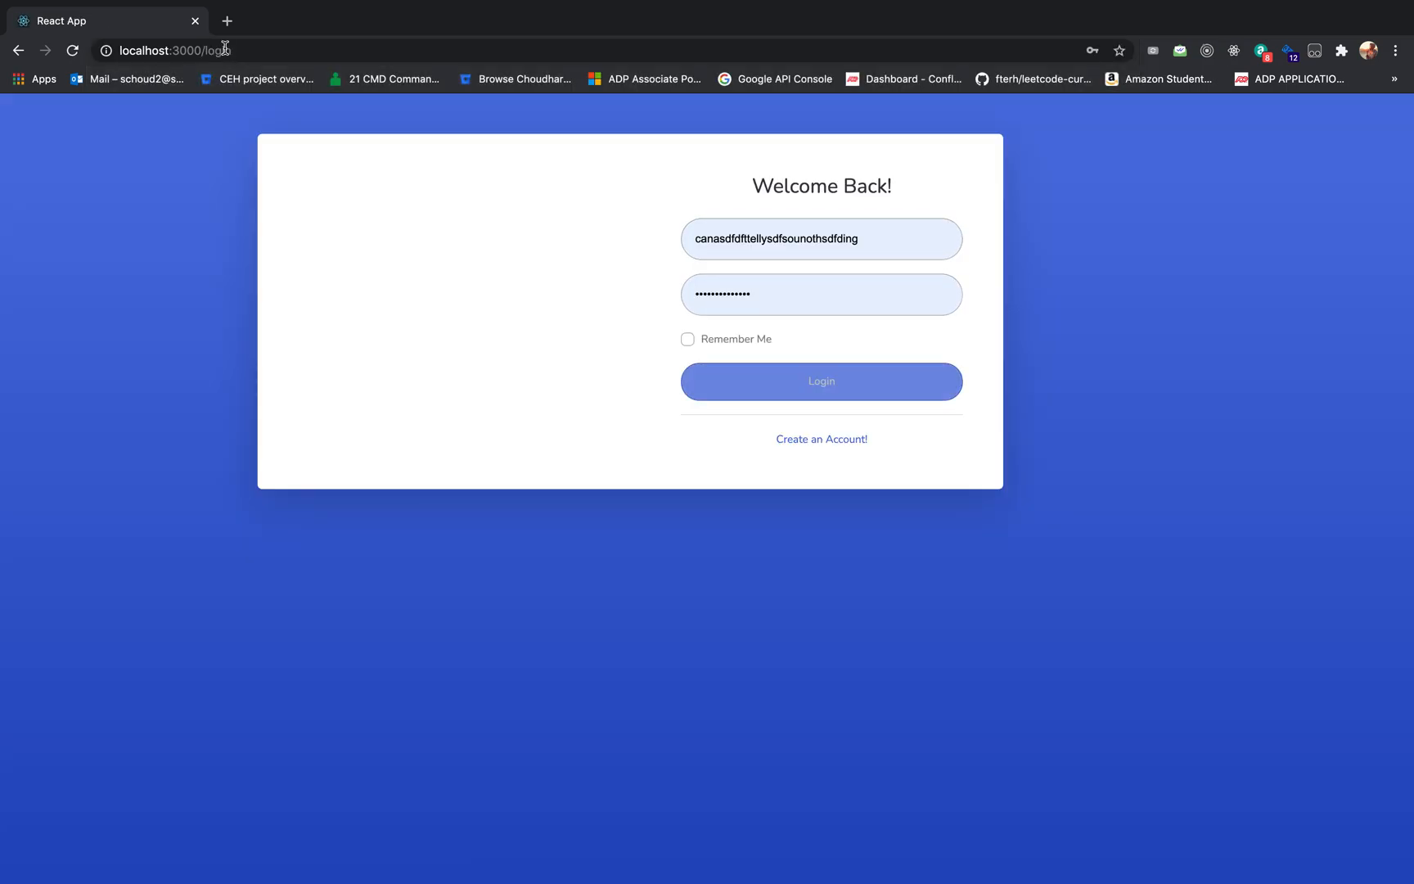
click(172, 49)
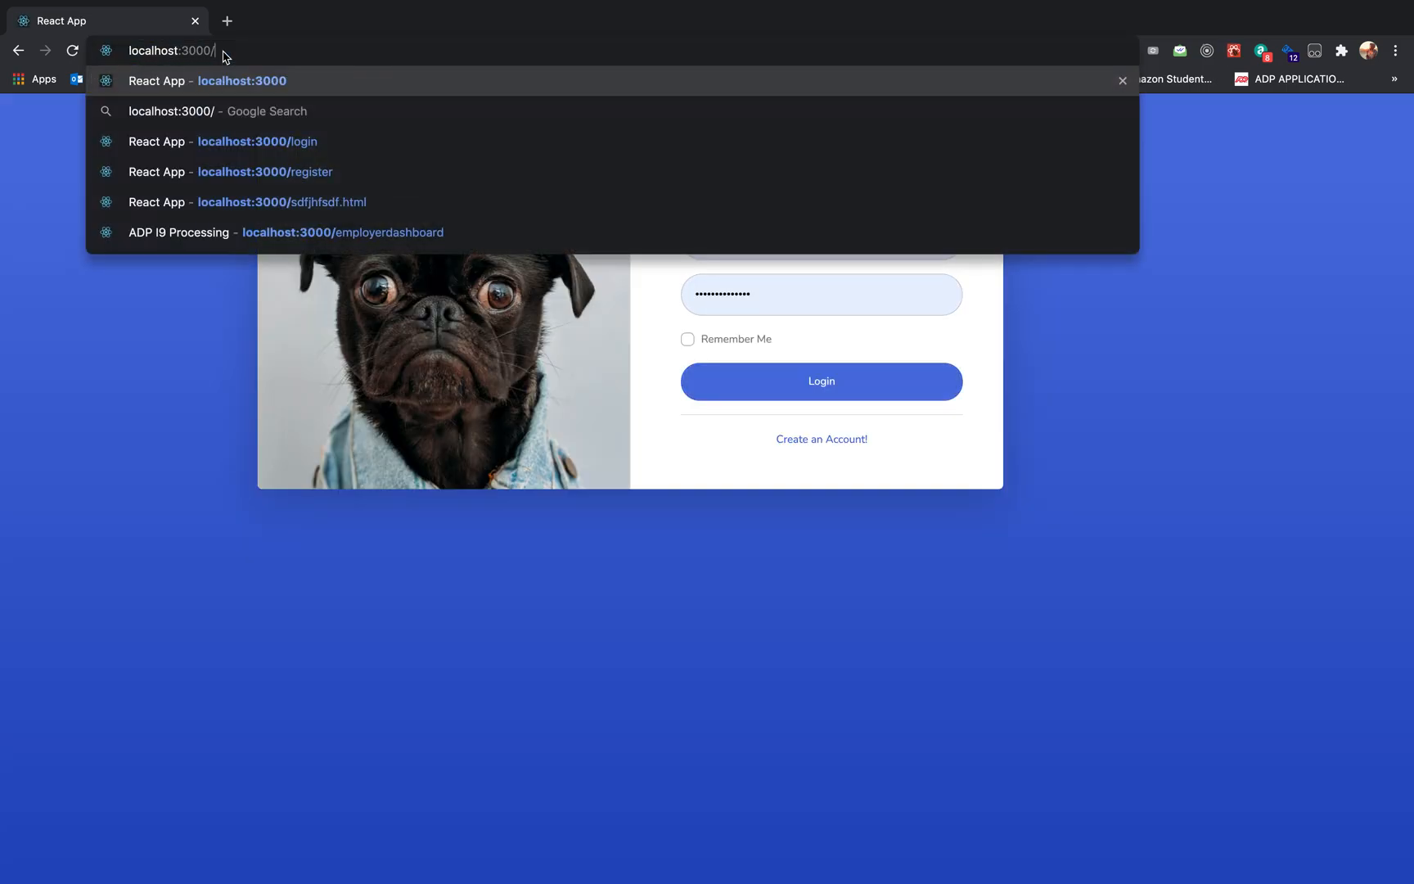
click(257, 141)
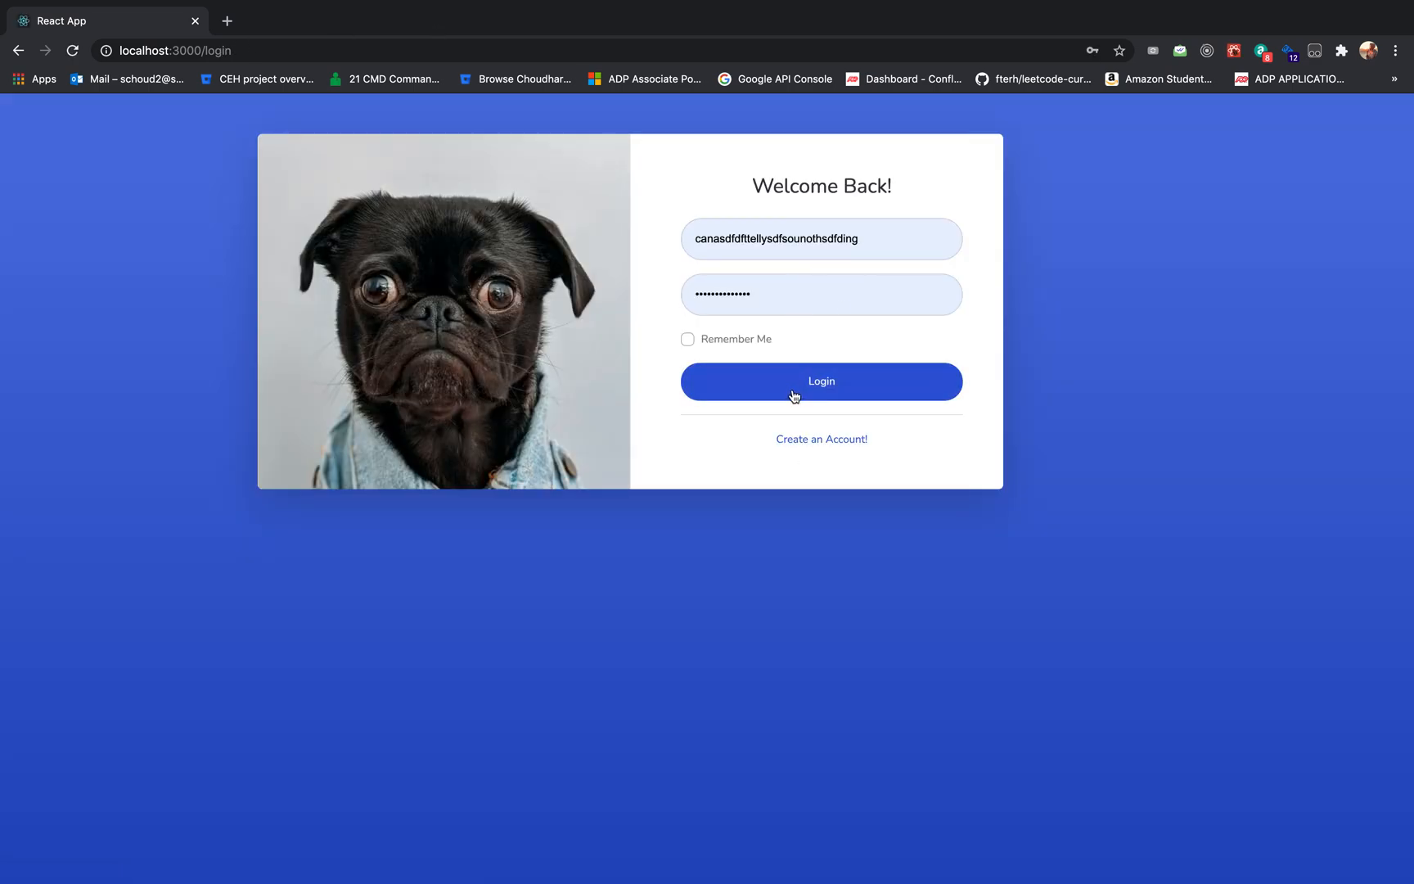
Step: Attempt login, get the 'Something wrong with credentials' alert, then go to Create an Account
click(820, 382)
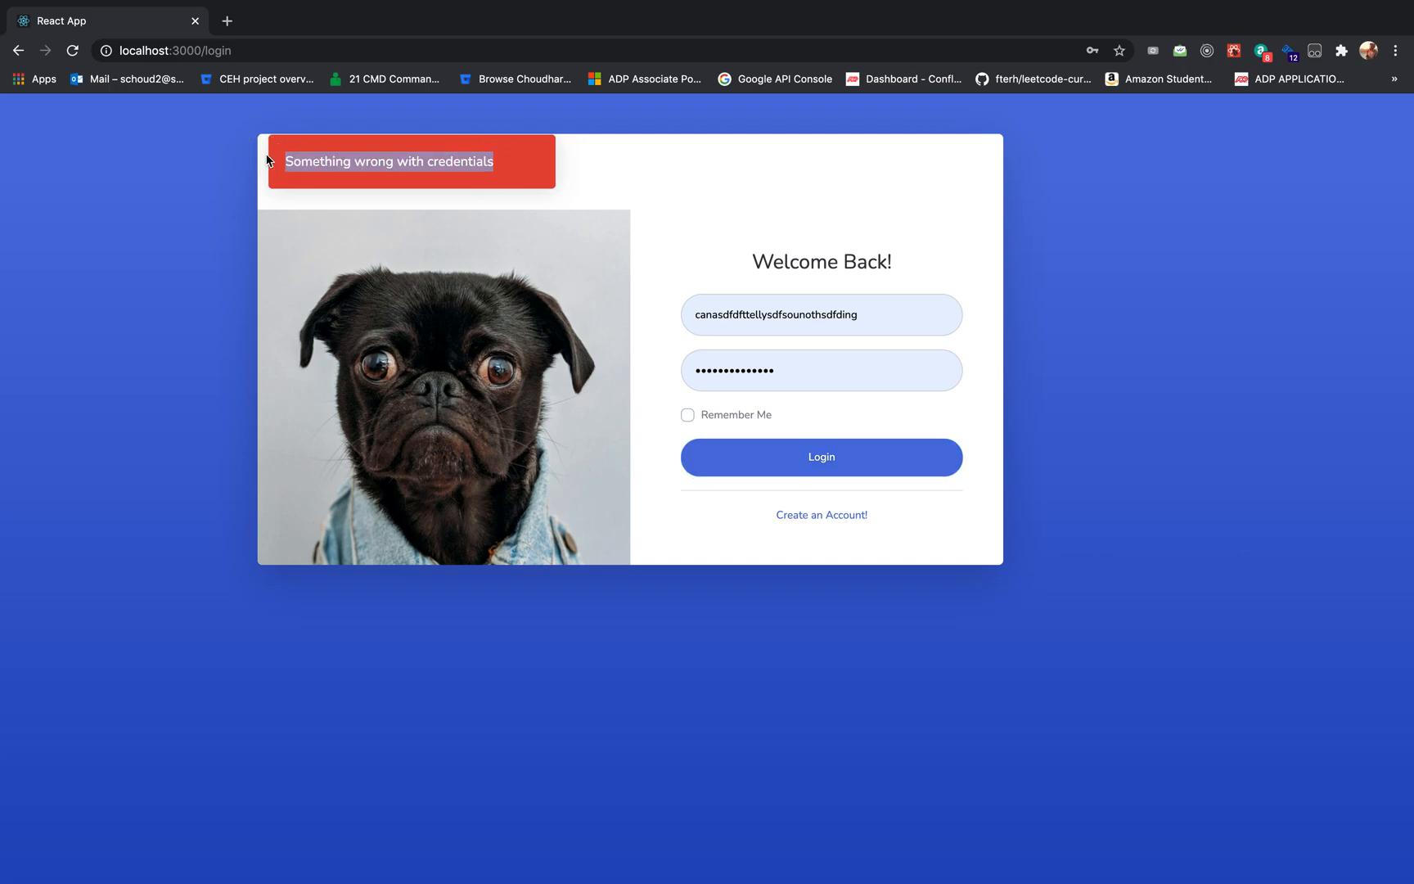
mouse_move(737, 297)
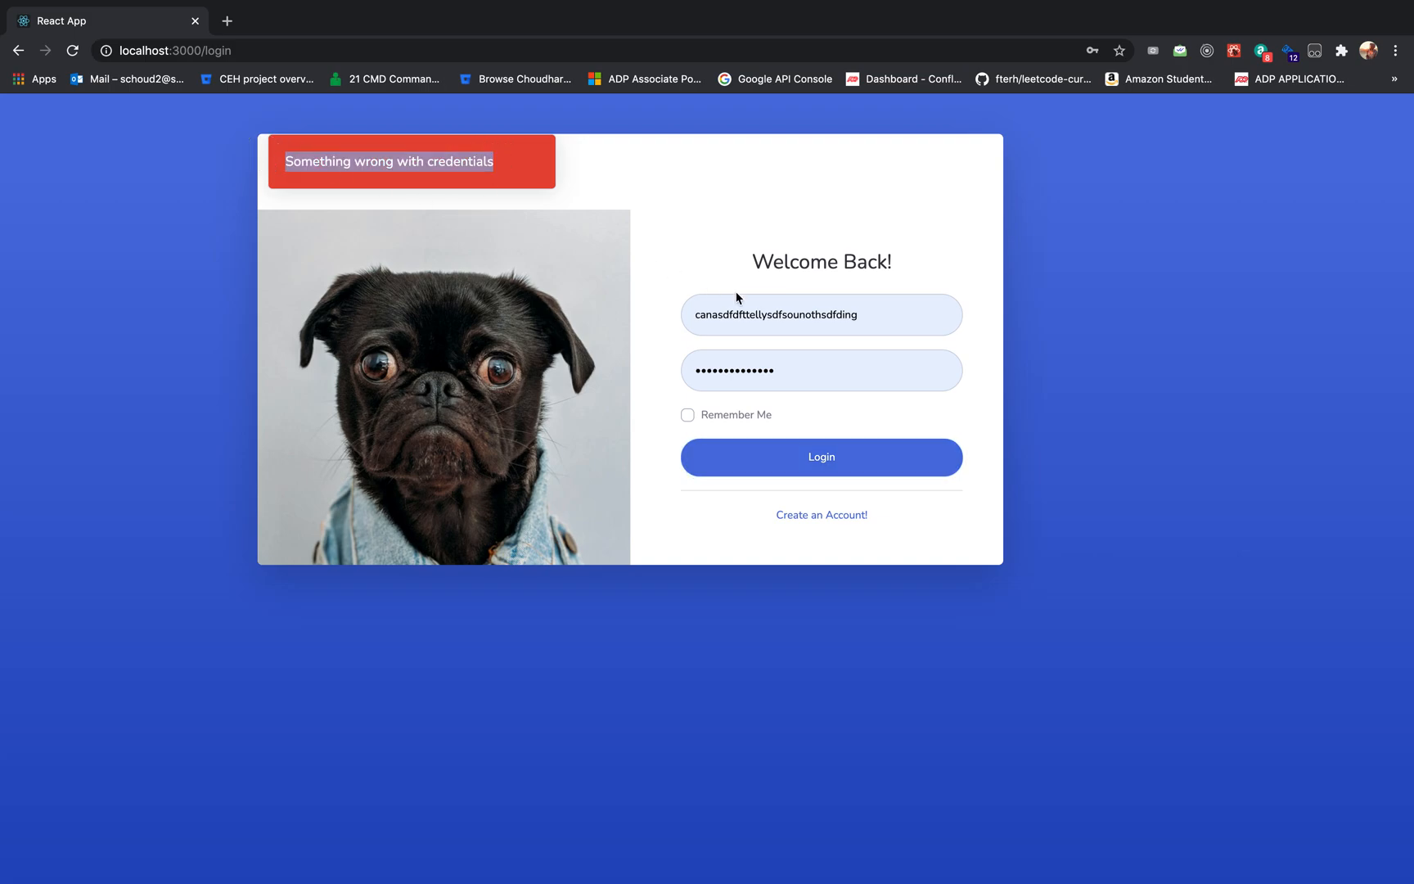
mouse_move(783, 320)
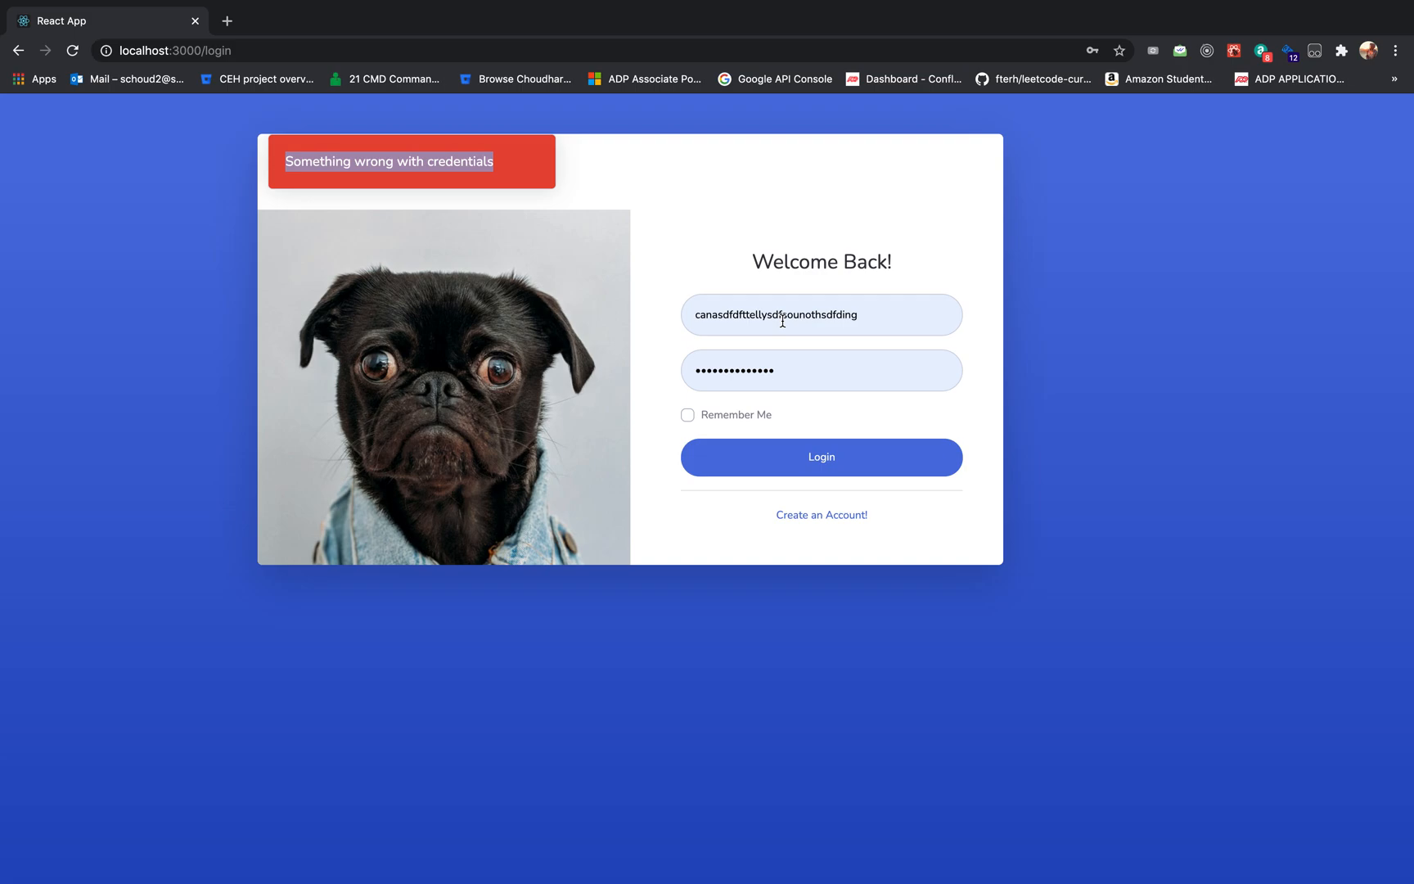
click(820, 315)
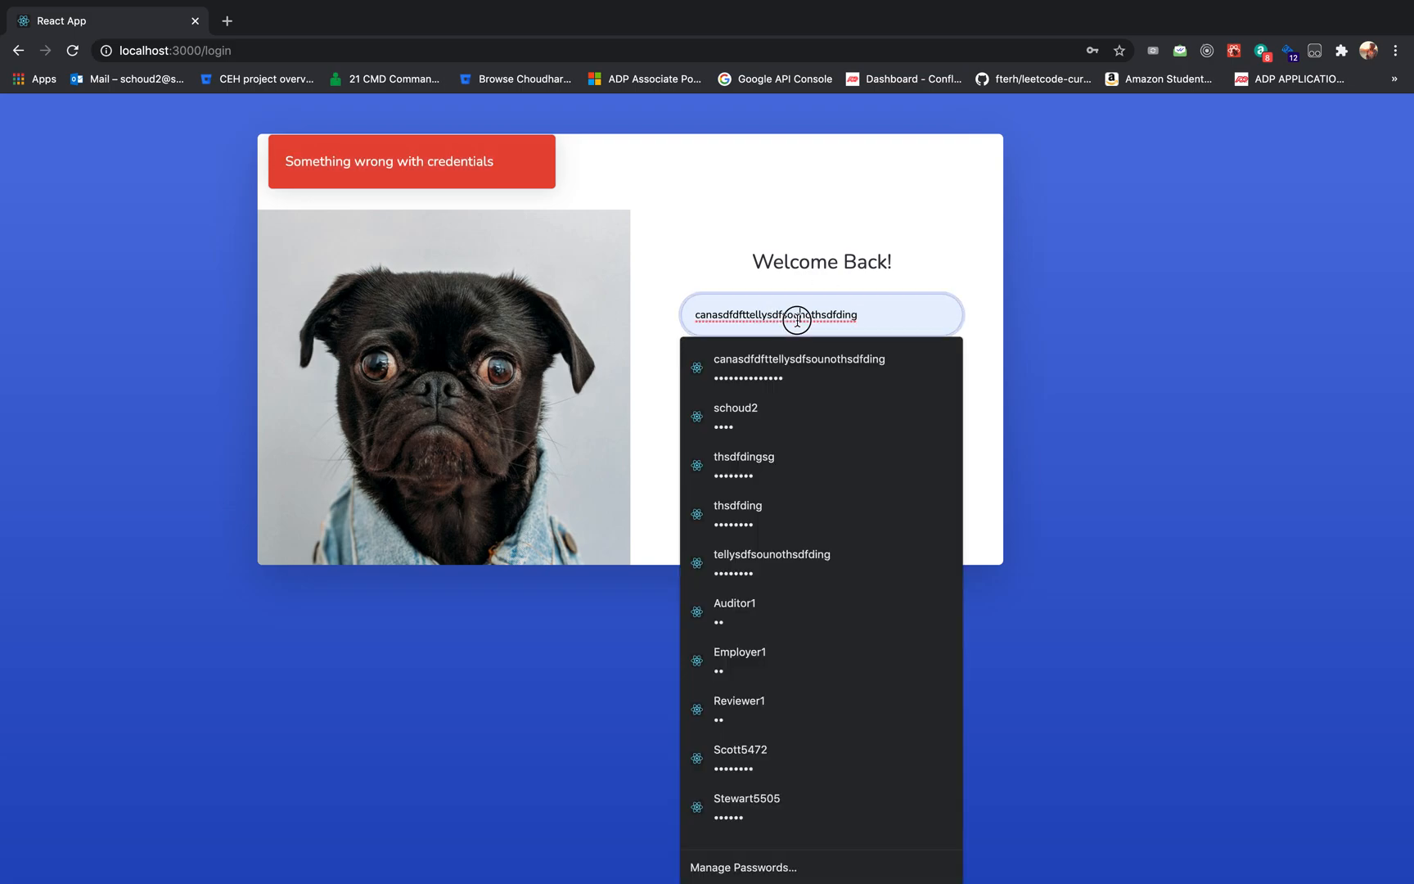
click(820, 369)
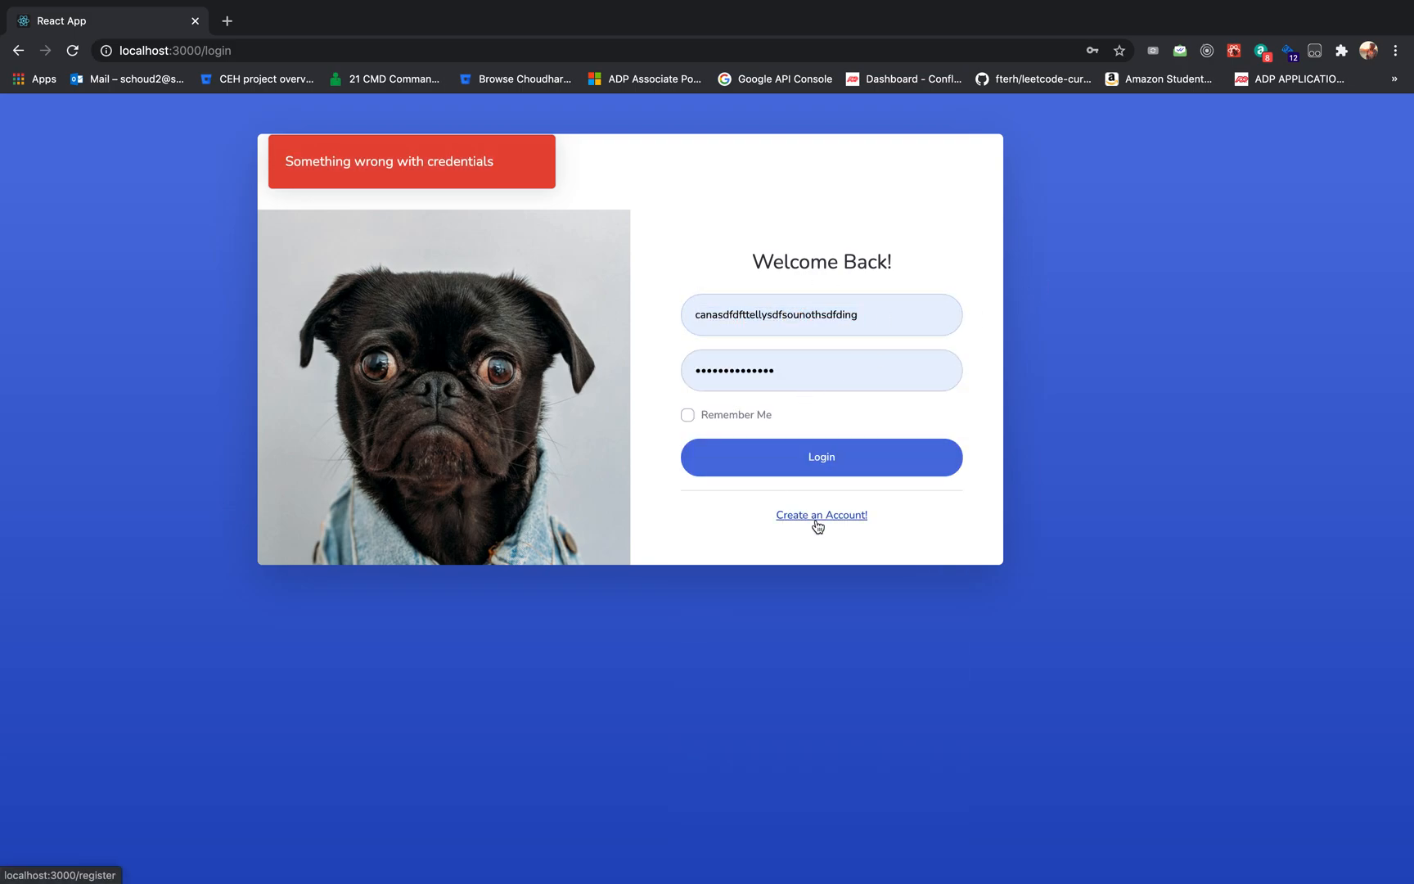
click(820, 514)
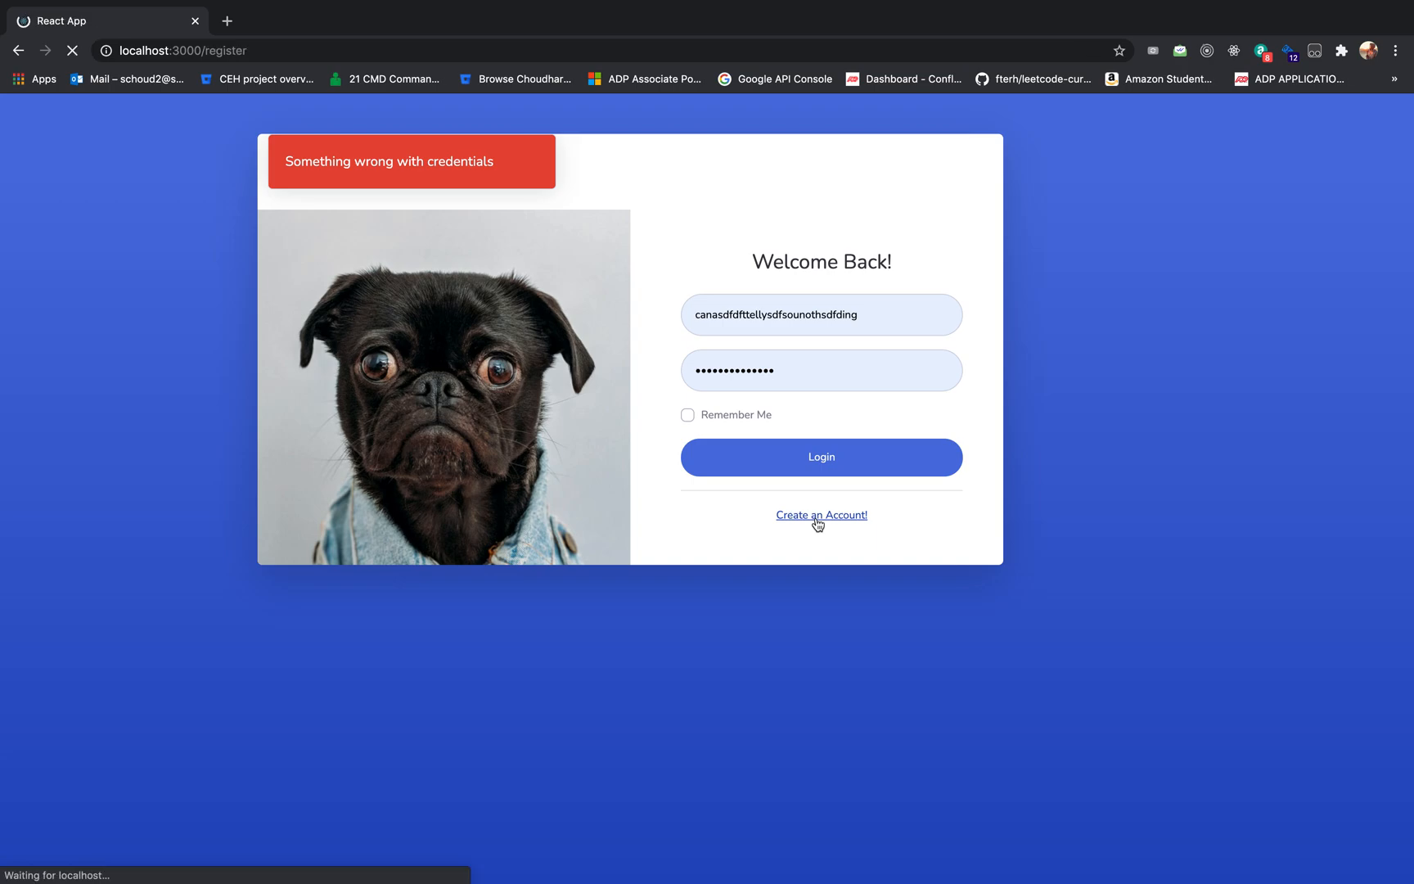
click(820, 515)
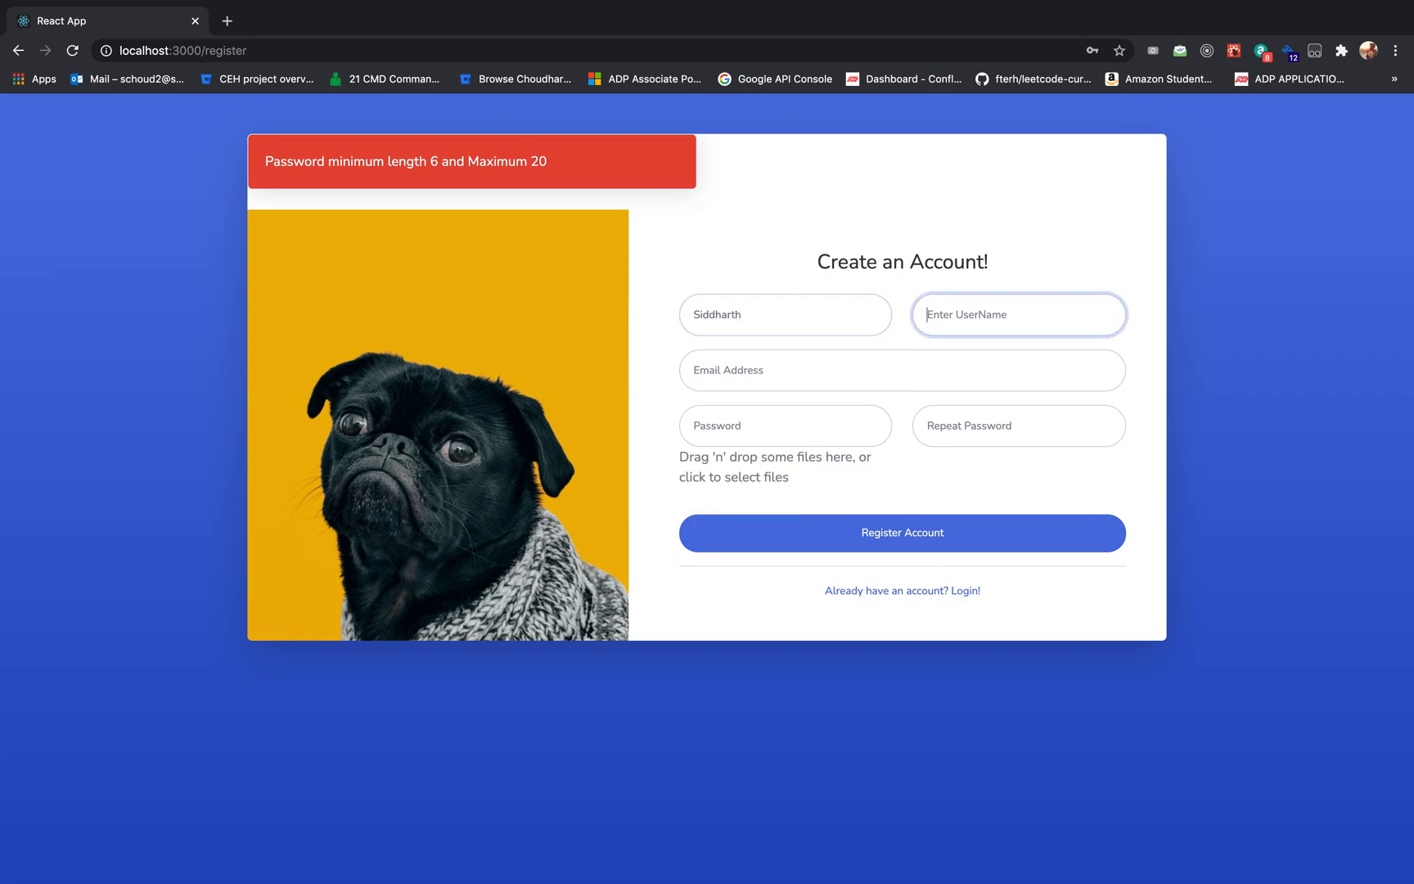
text(qwertyuio)
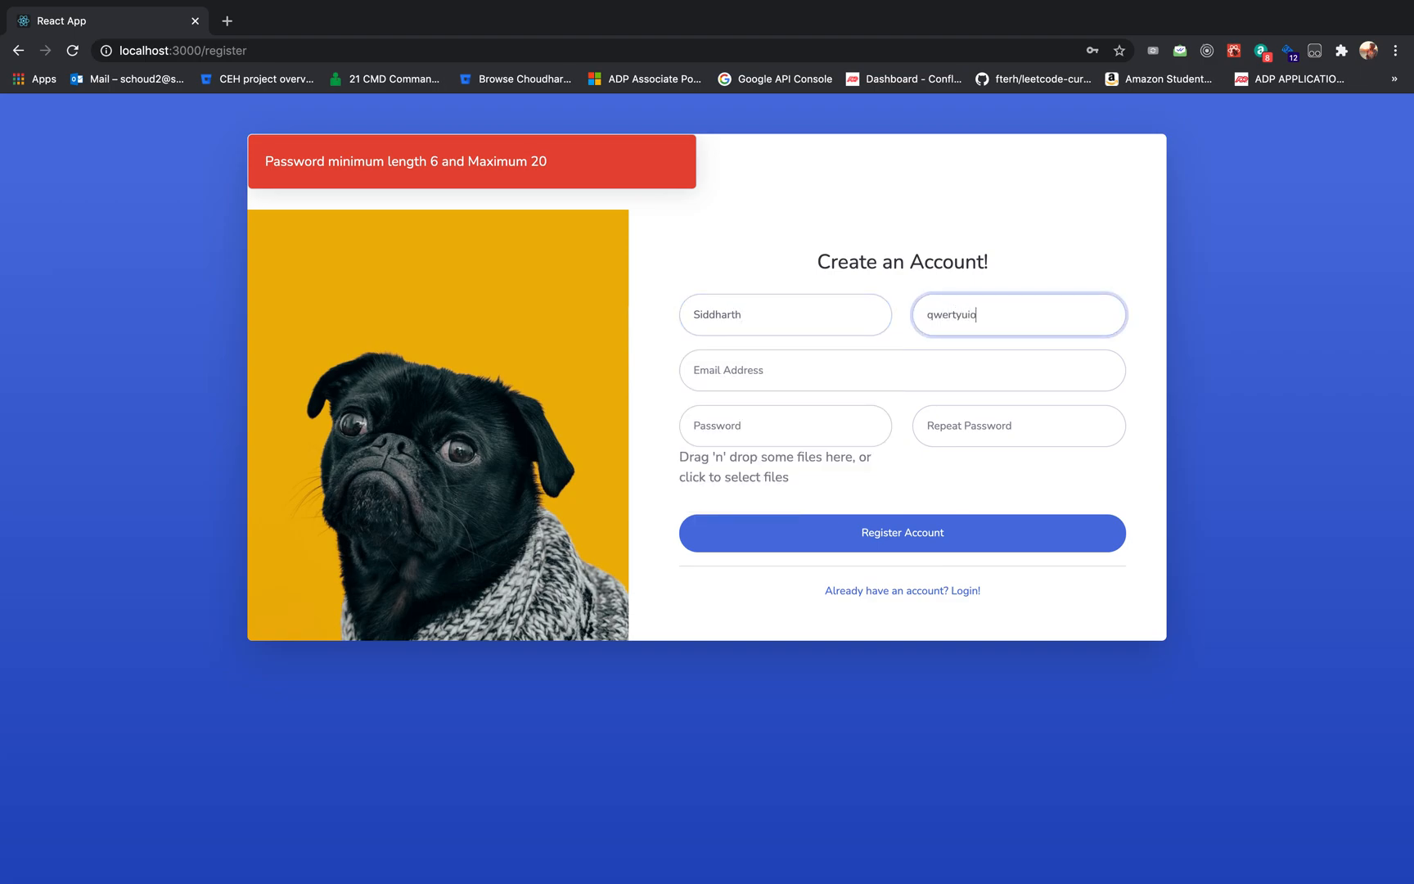
text(schoud2@)
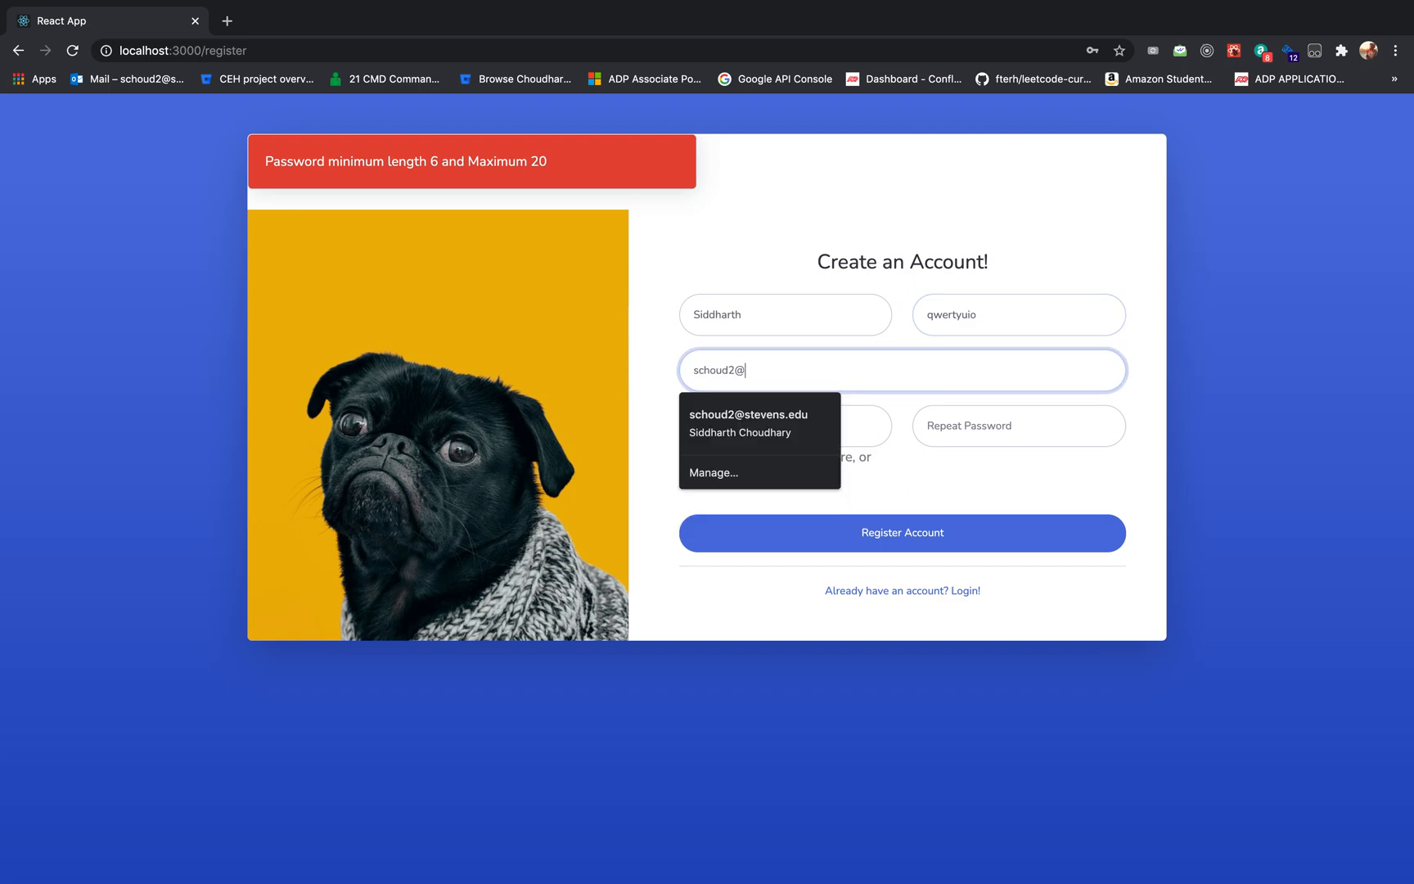
click(747, 414)
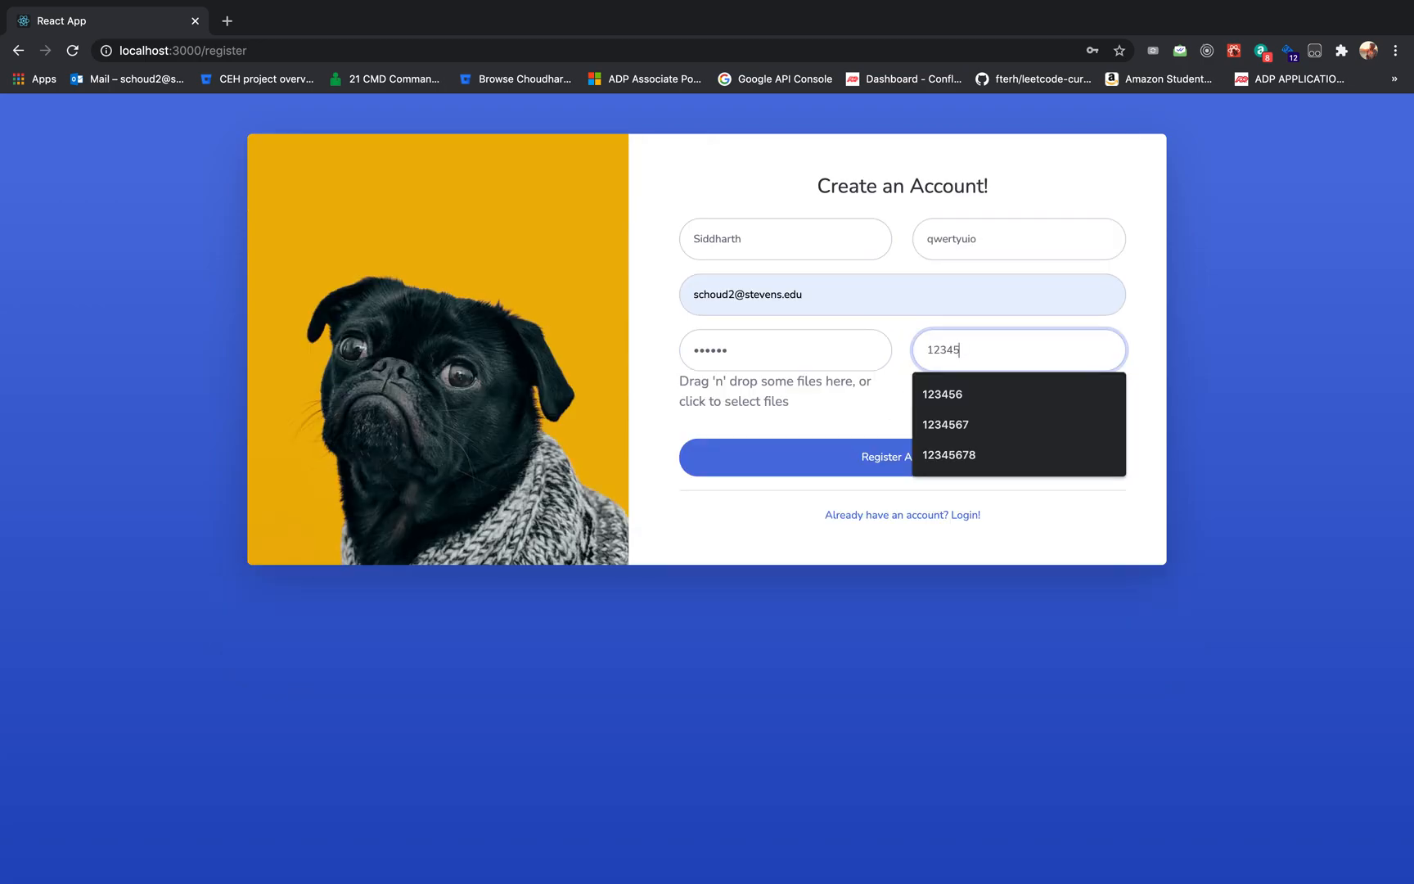
click(941, 395)
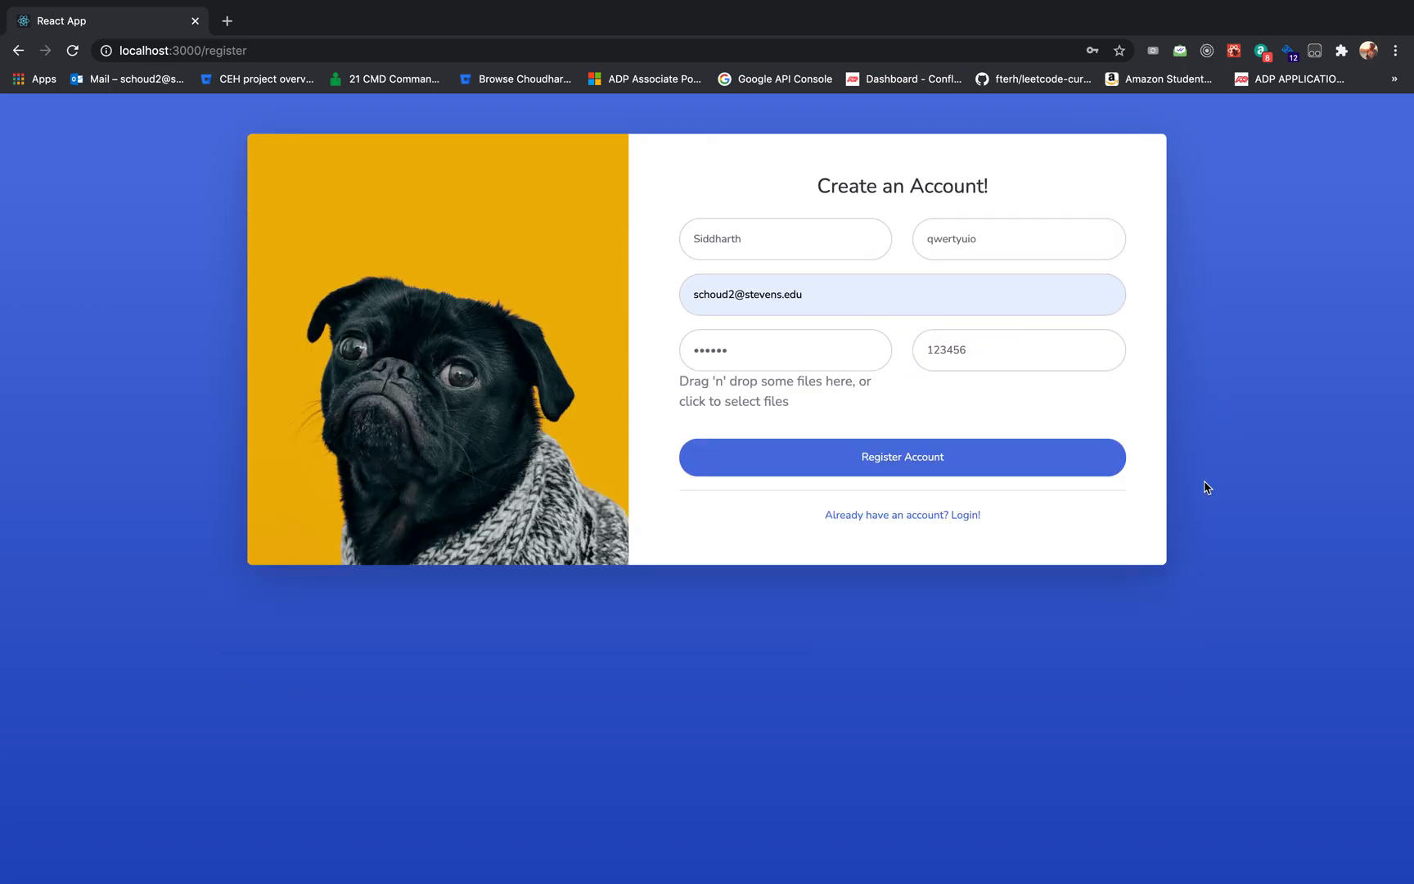
Step: Open the profile image file chooser from the drop area and cancel it without a file
click(784, 391)
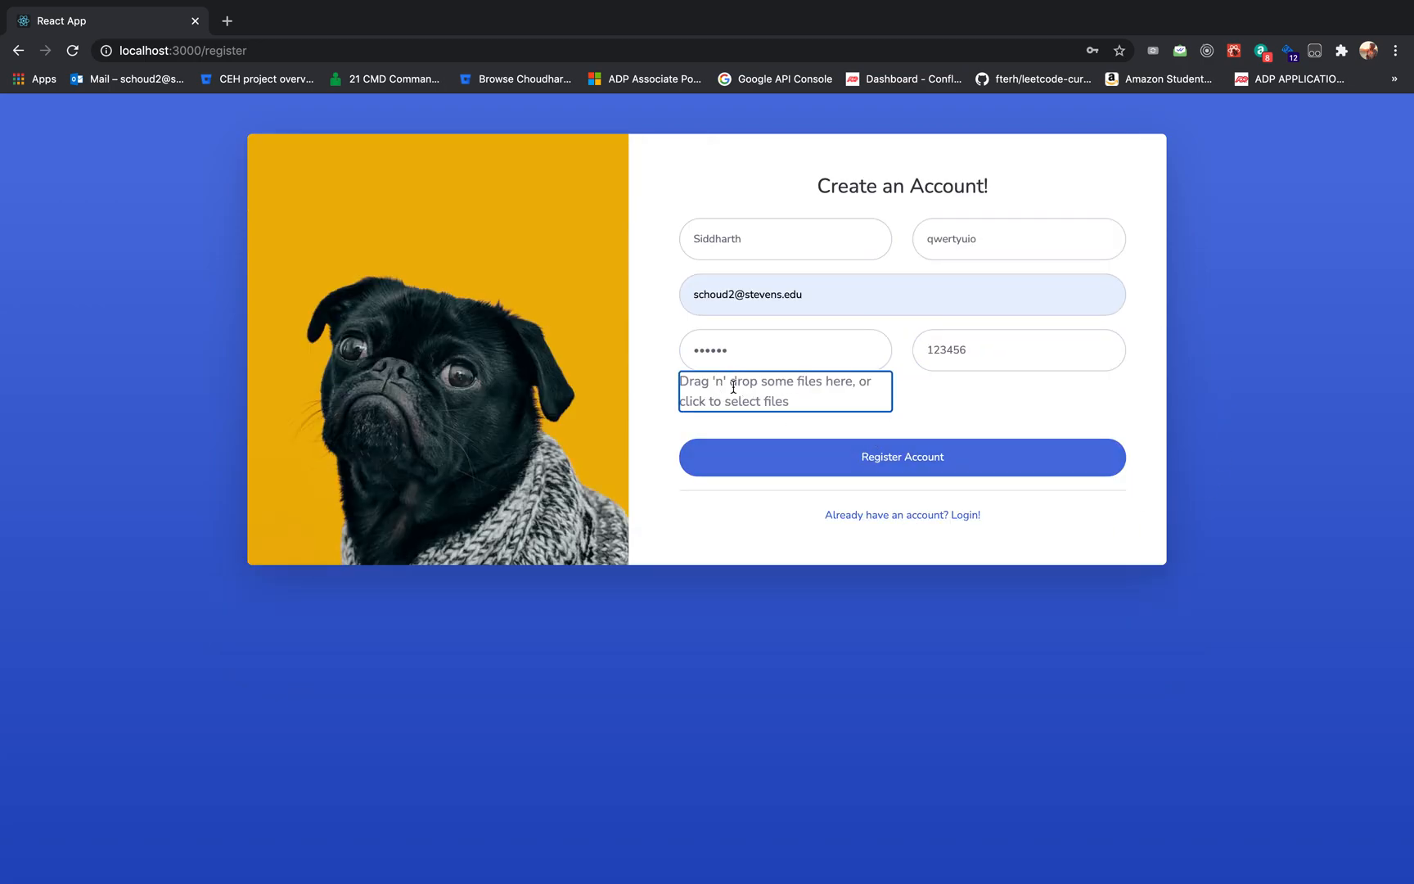
click(784, 391)
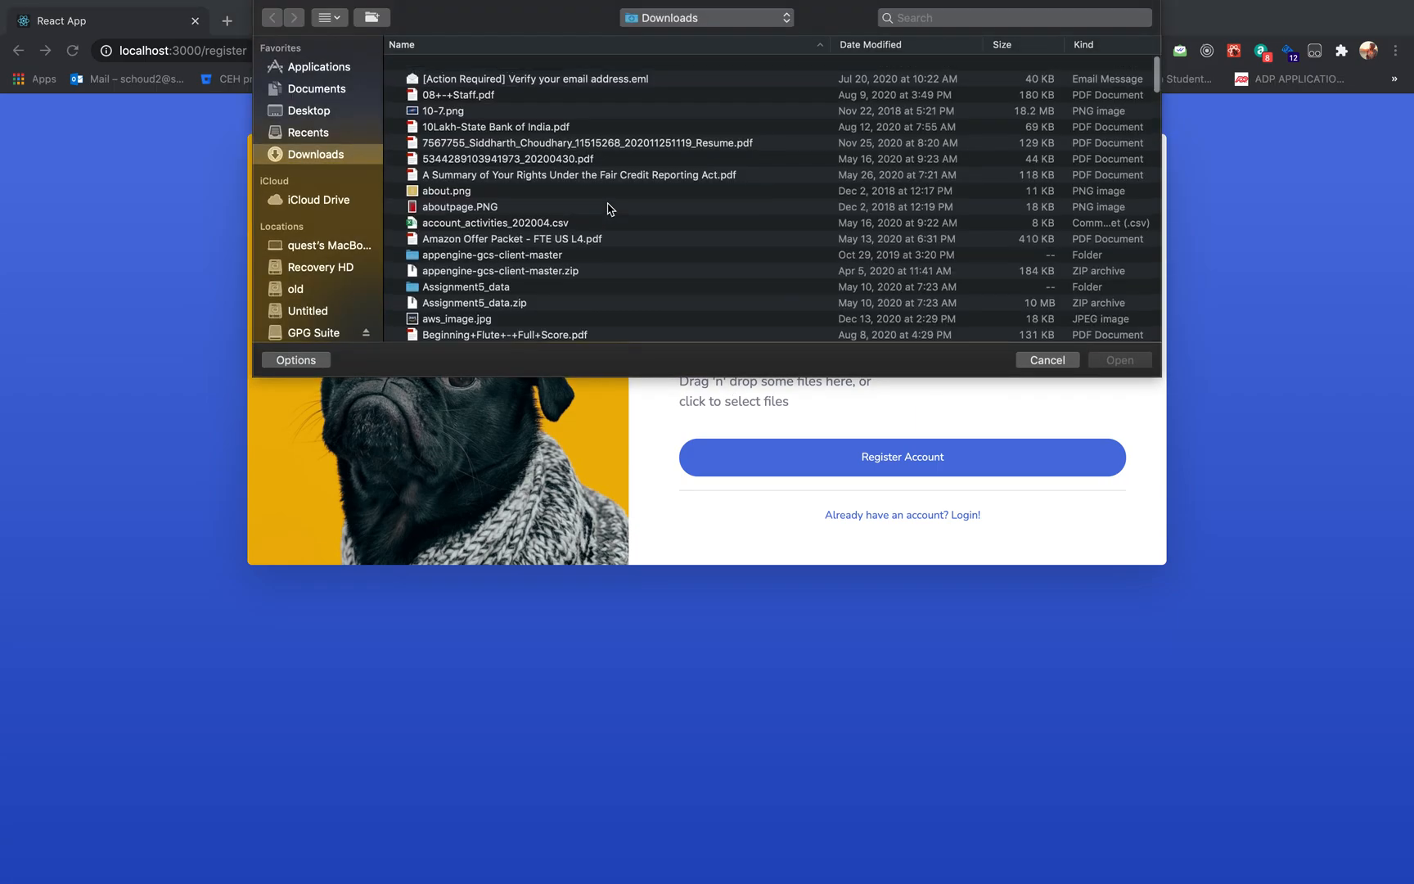
click(1046, 360)
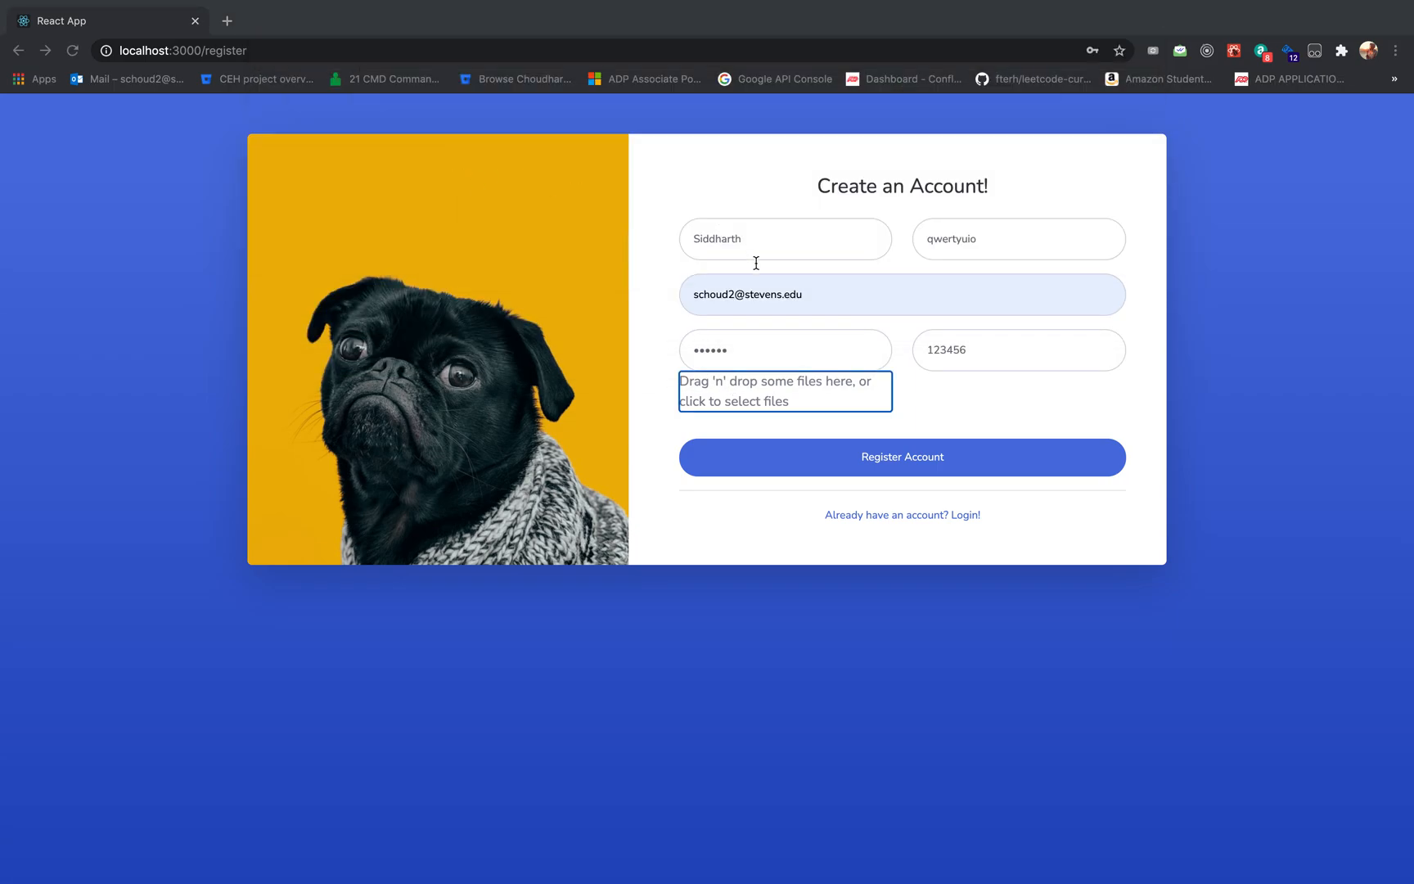
mouse_move(628, 344)
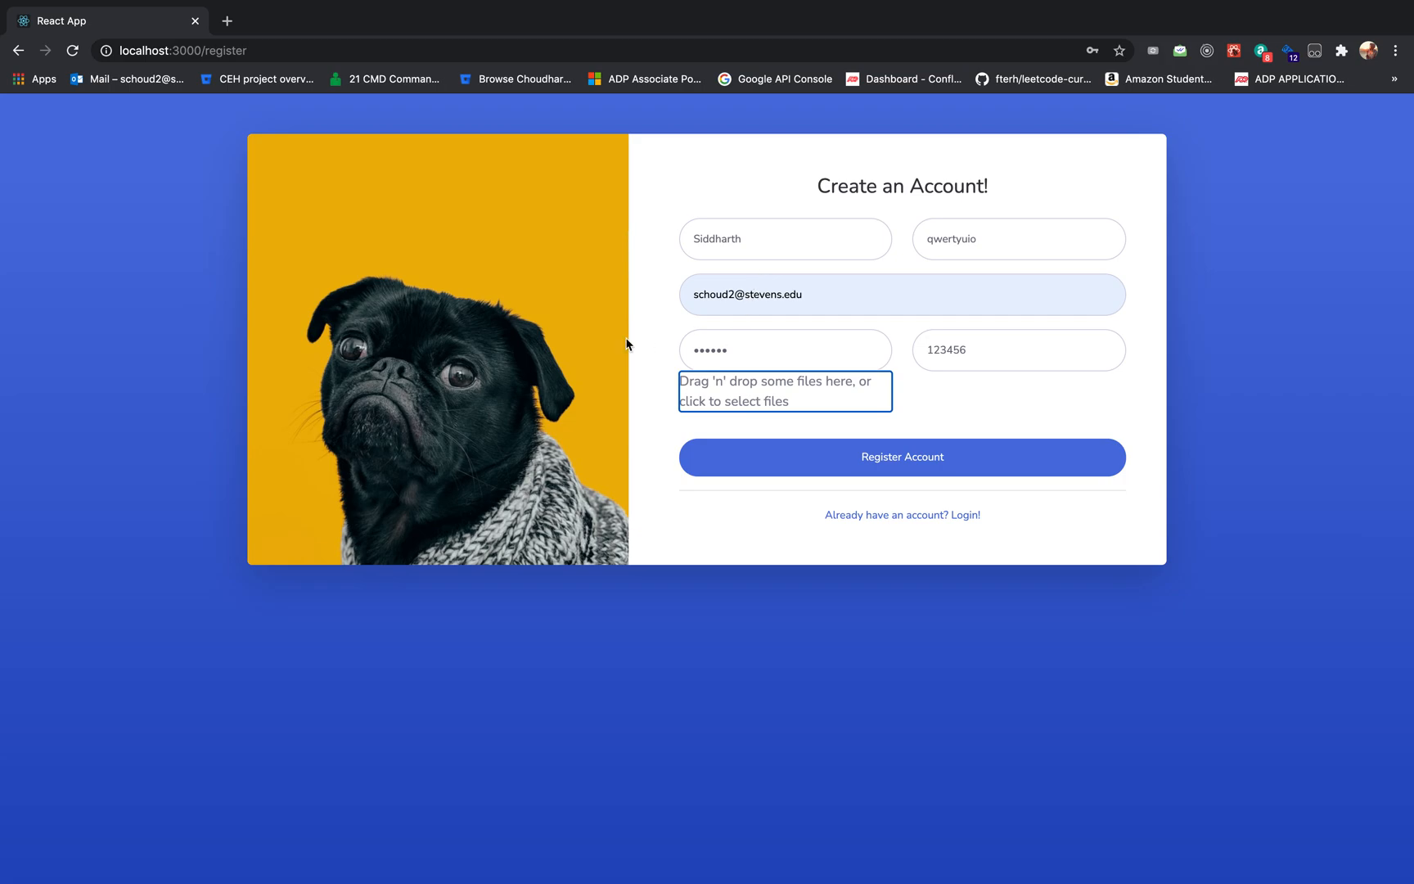
mouse_move(915, 445)
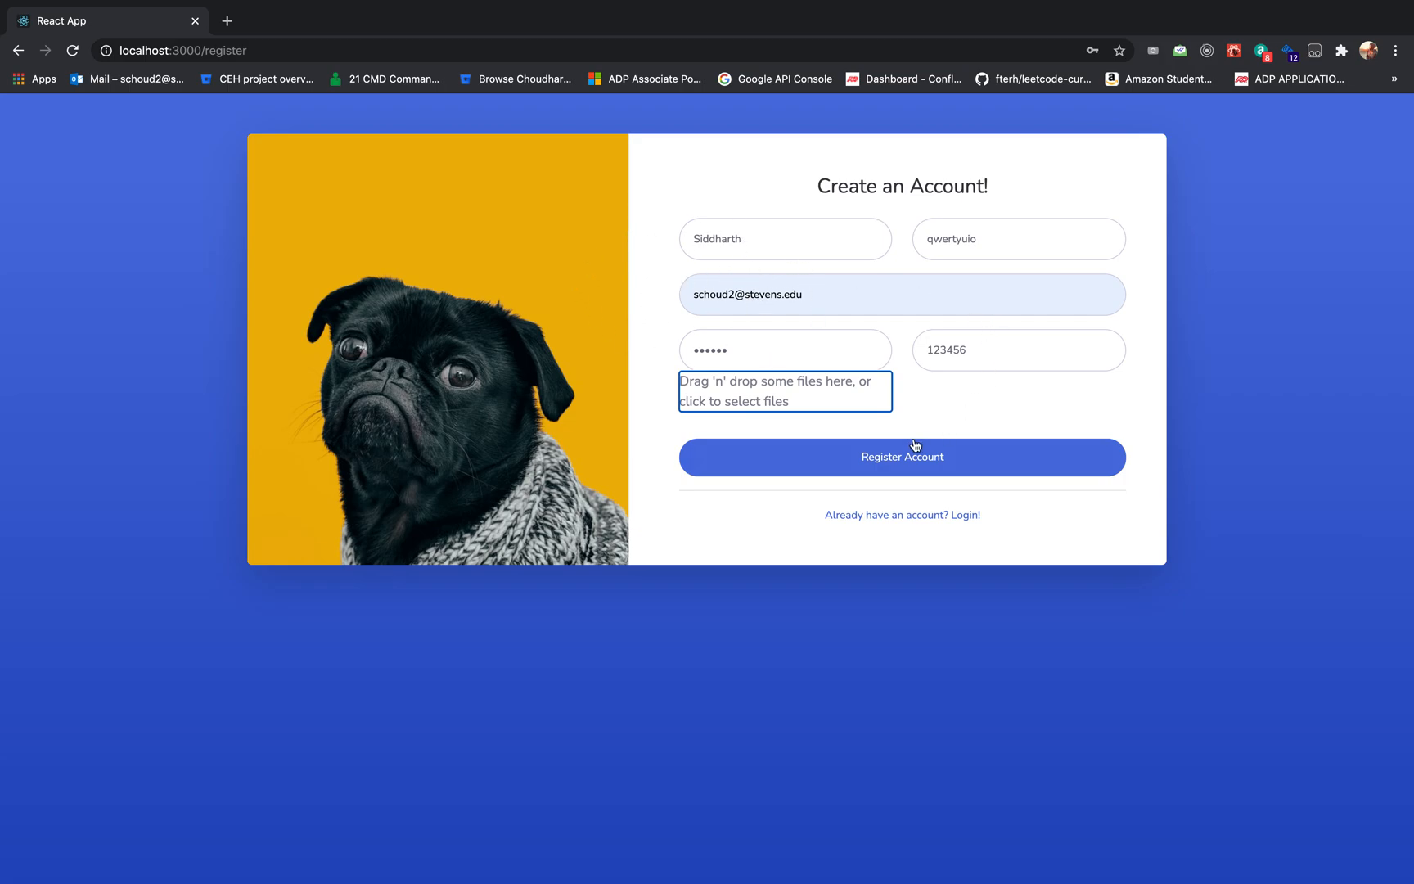
Step: Register the account, dismiss Chrome's password warning and select internal ID 4 on the dashboard
click(900, 457)
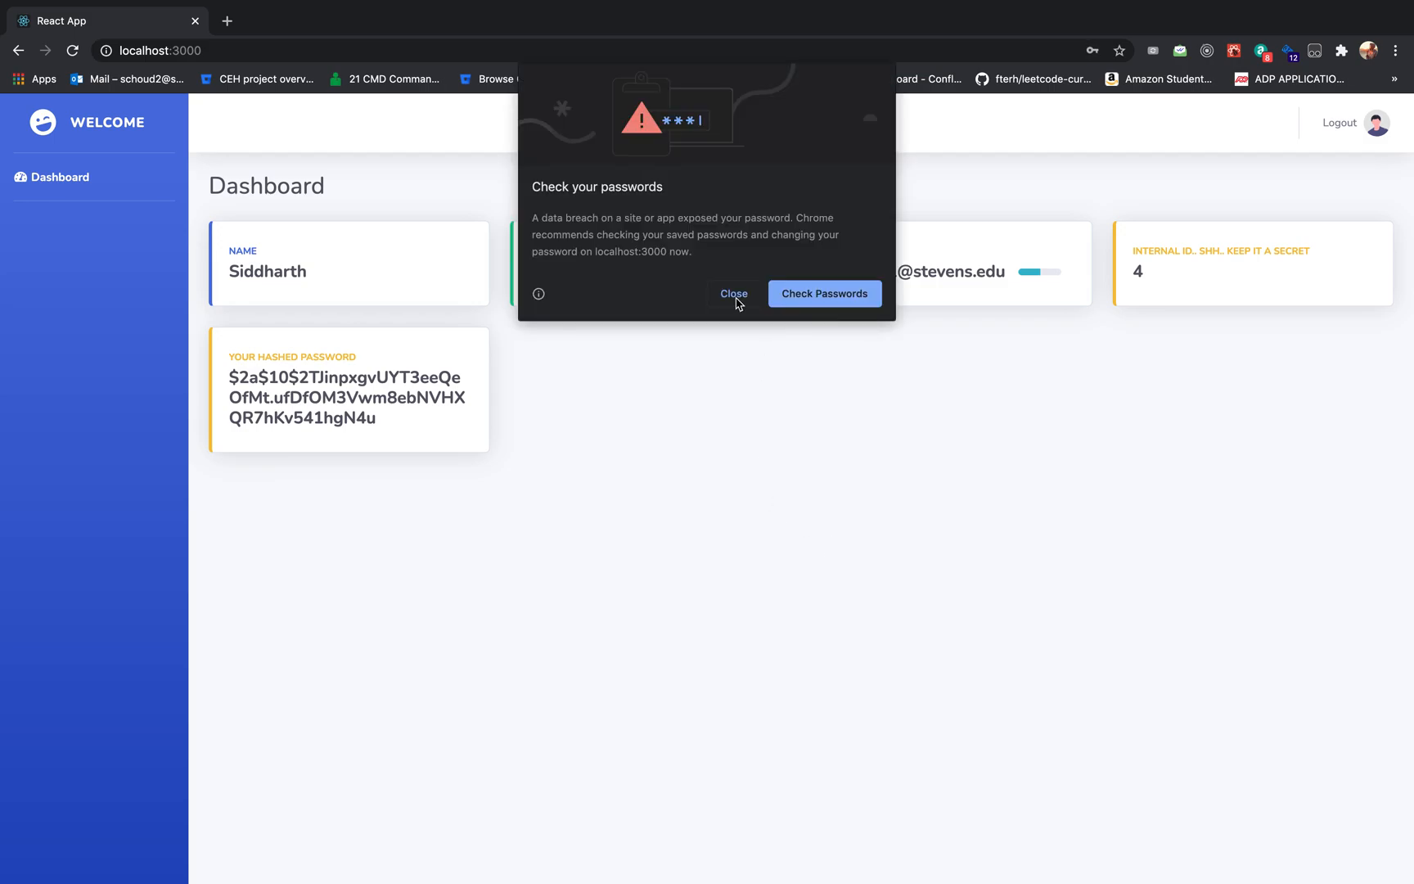
click(732, 293)
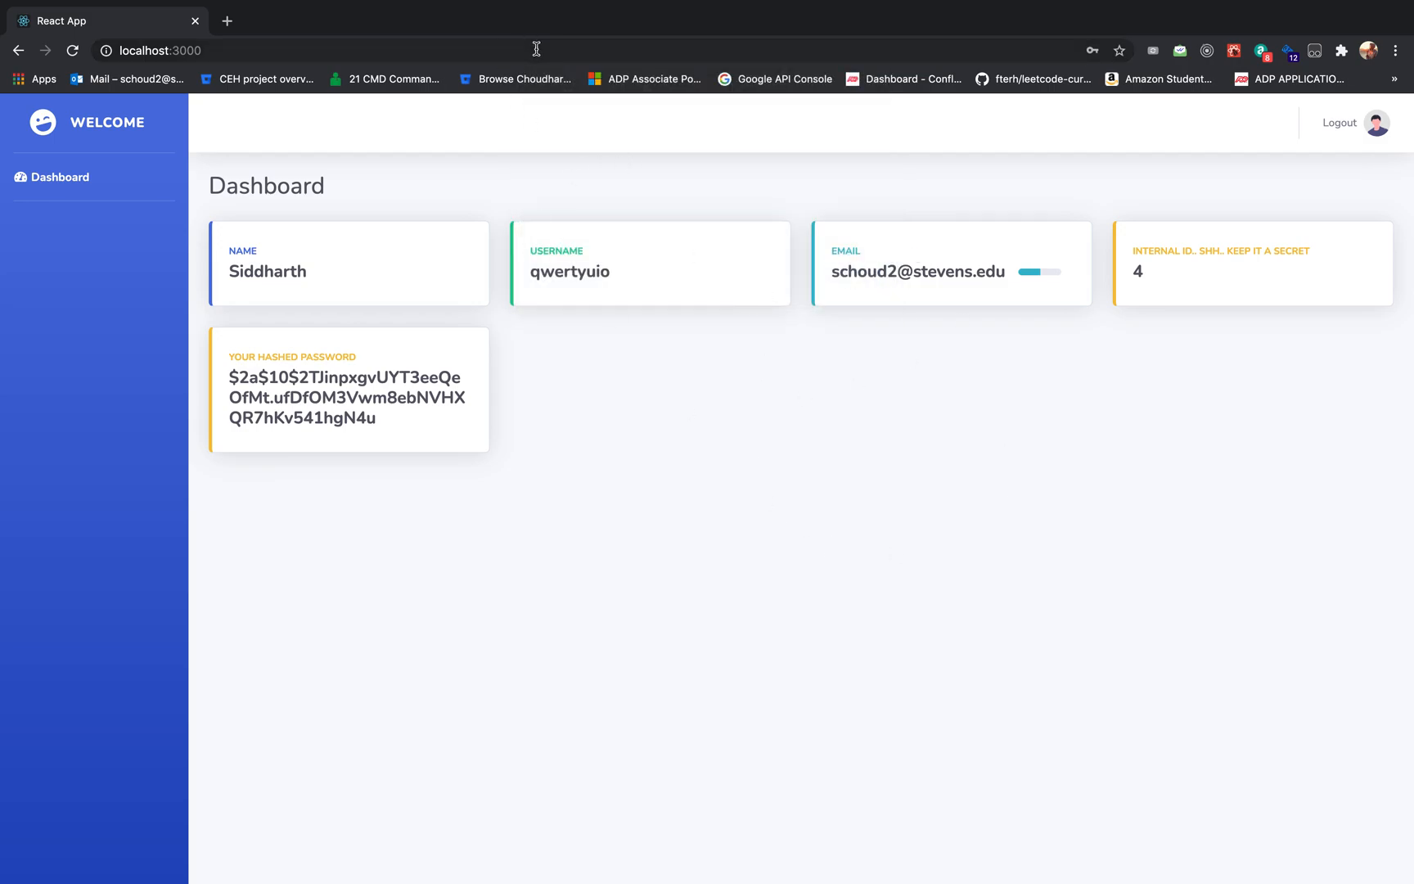
mouse_move(477, 262)
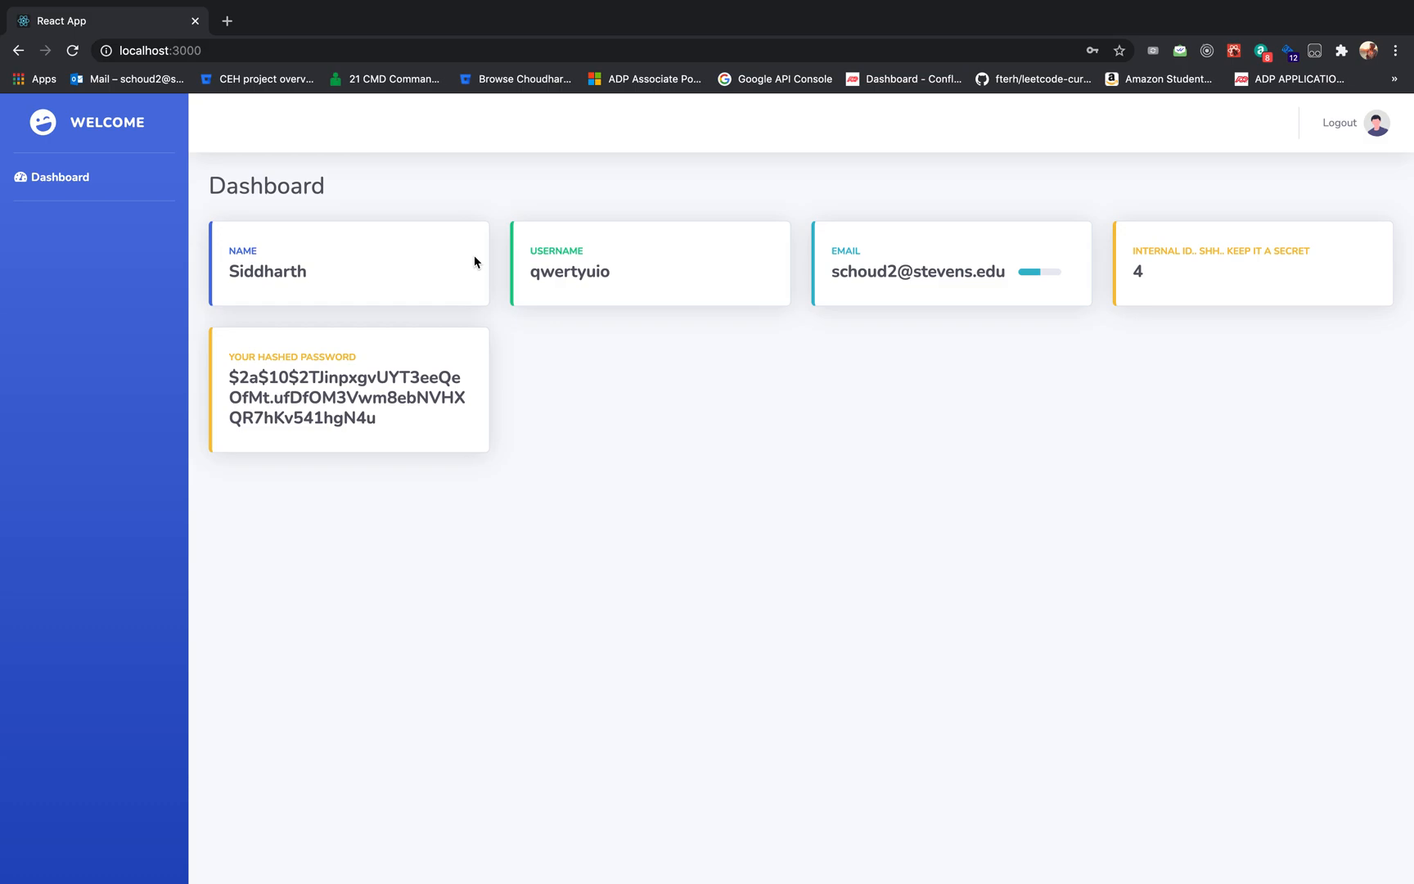
double_click(267, 272)
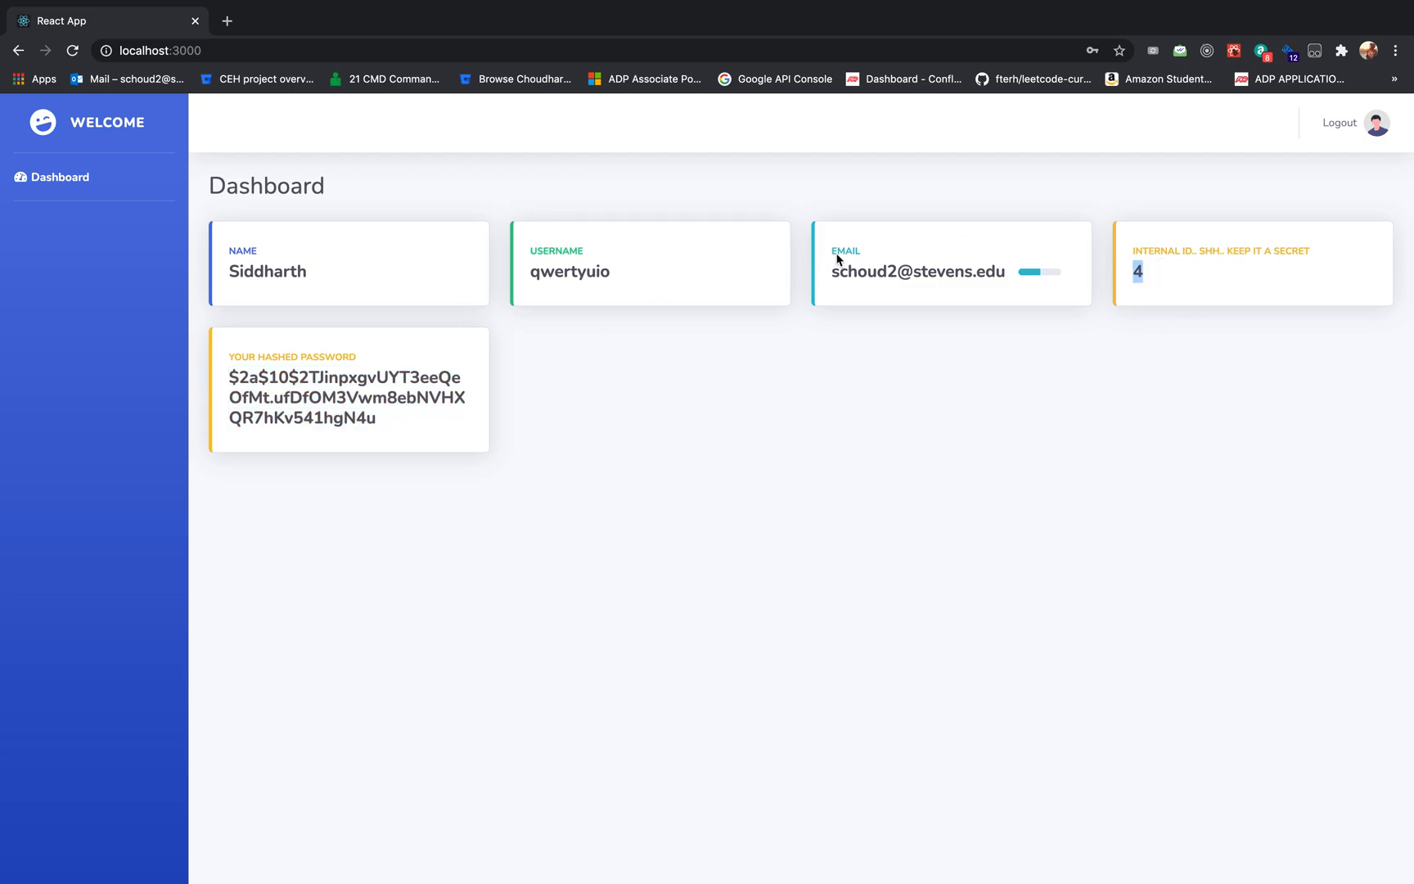
Step: Log out of the dashboard and focus the username field on the Welcome Back page
click(1339, 123)
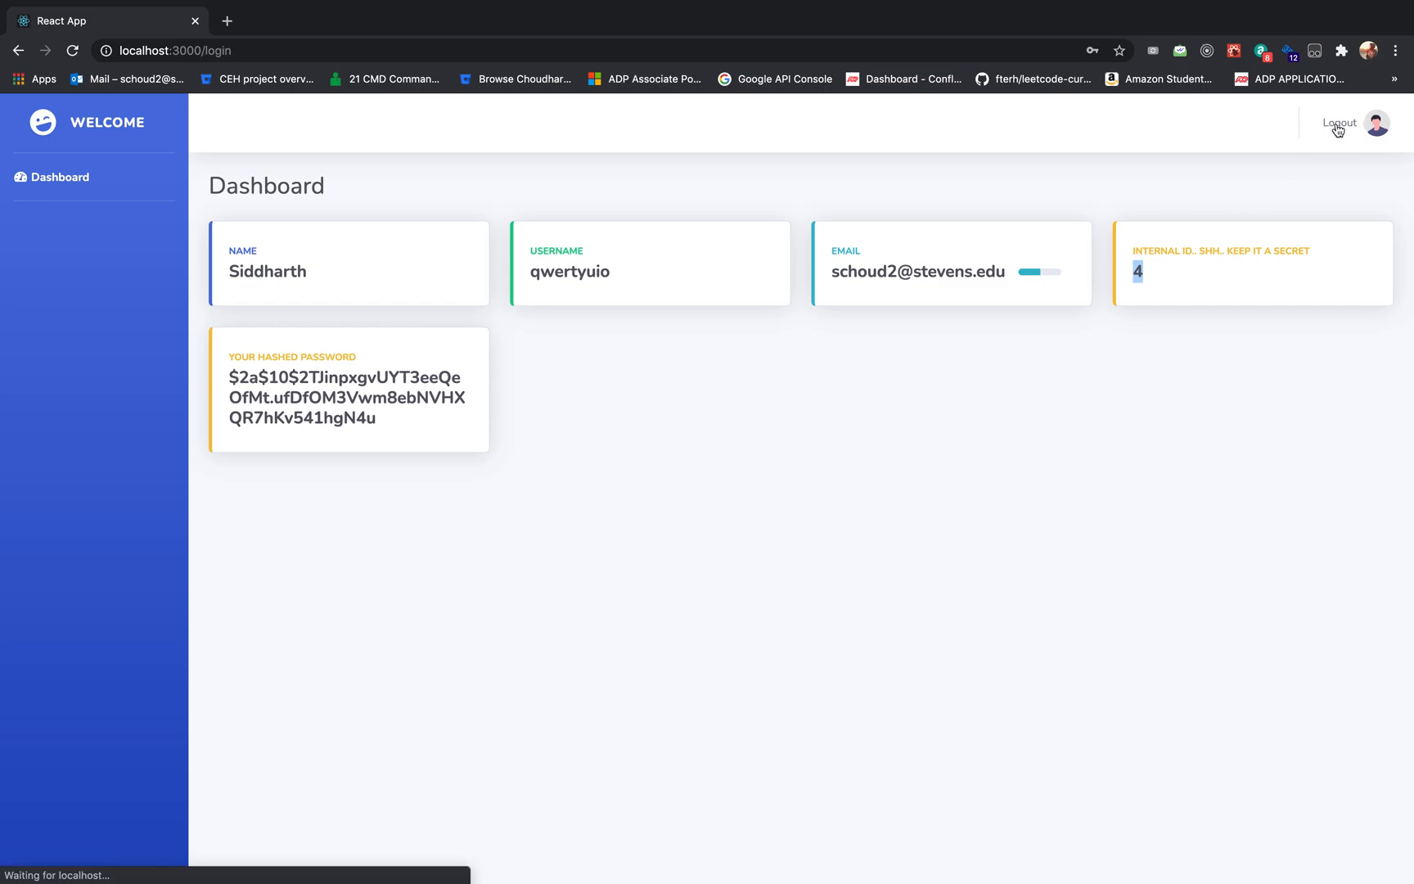
click(1339, 123)
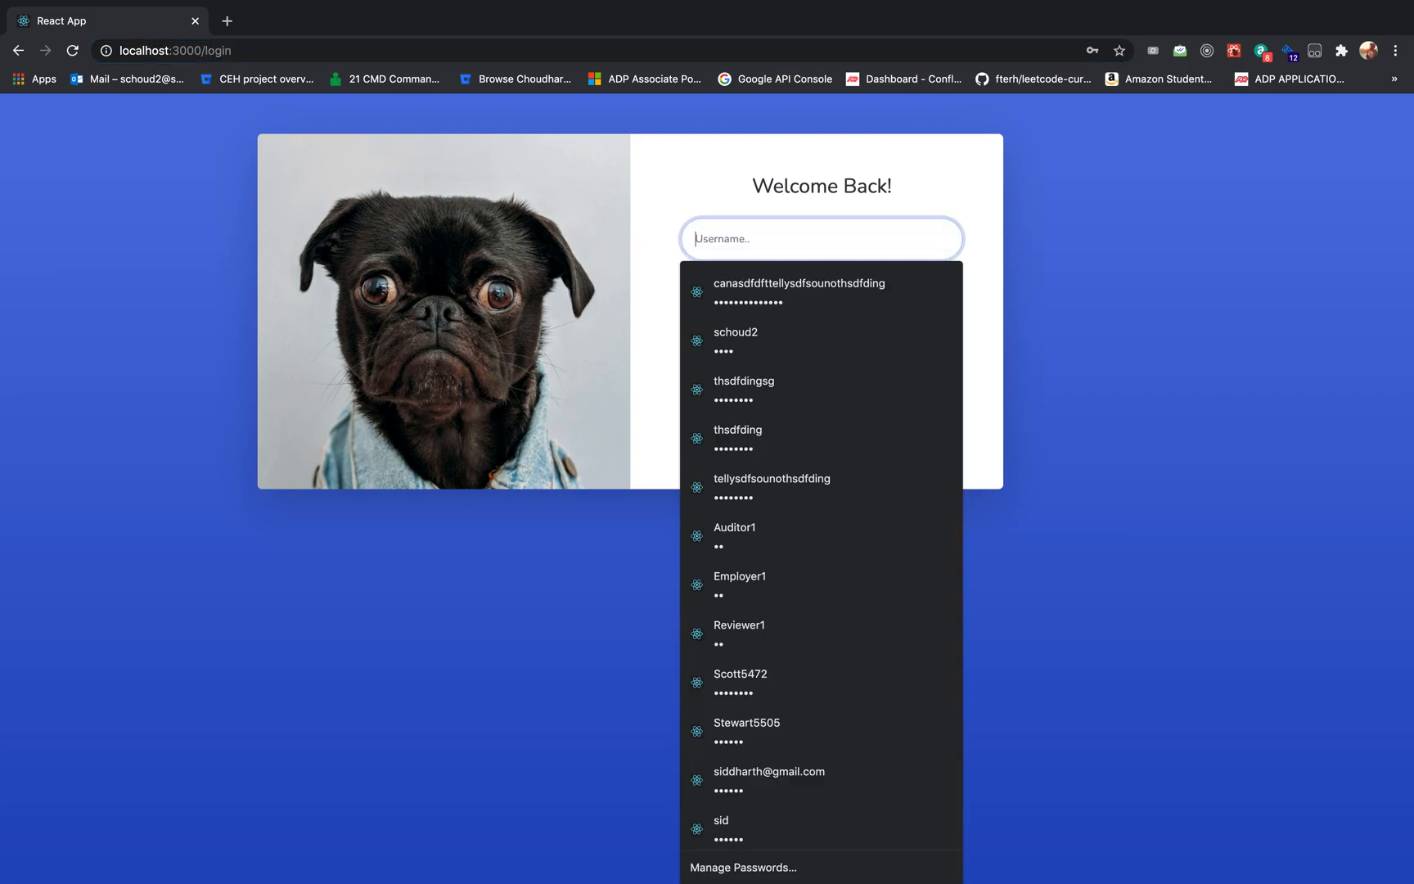
Step: Log in as the new 'qw…' user via autofill, reach the dashboard, then log out again
text(qw)
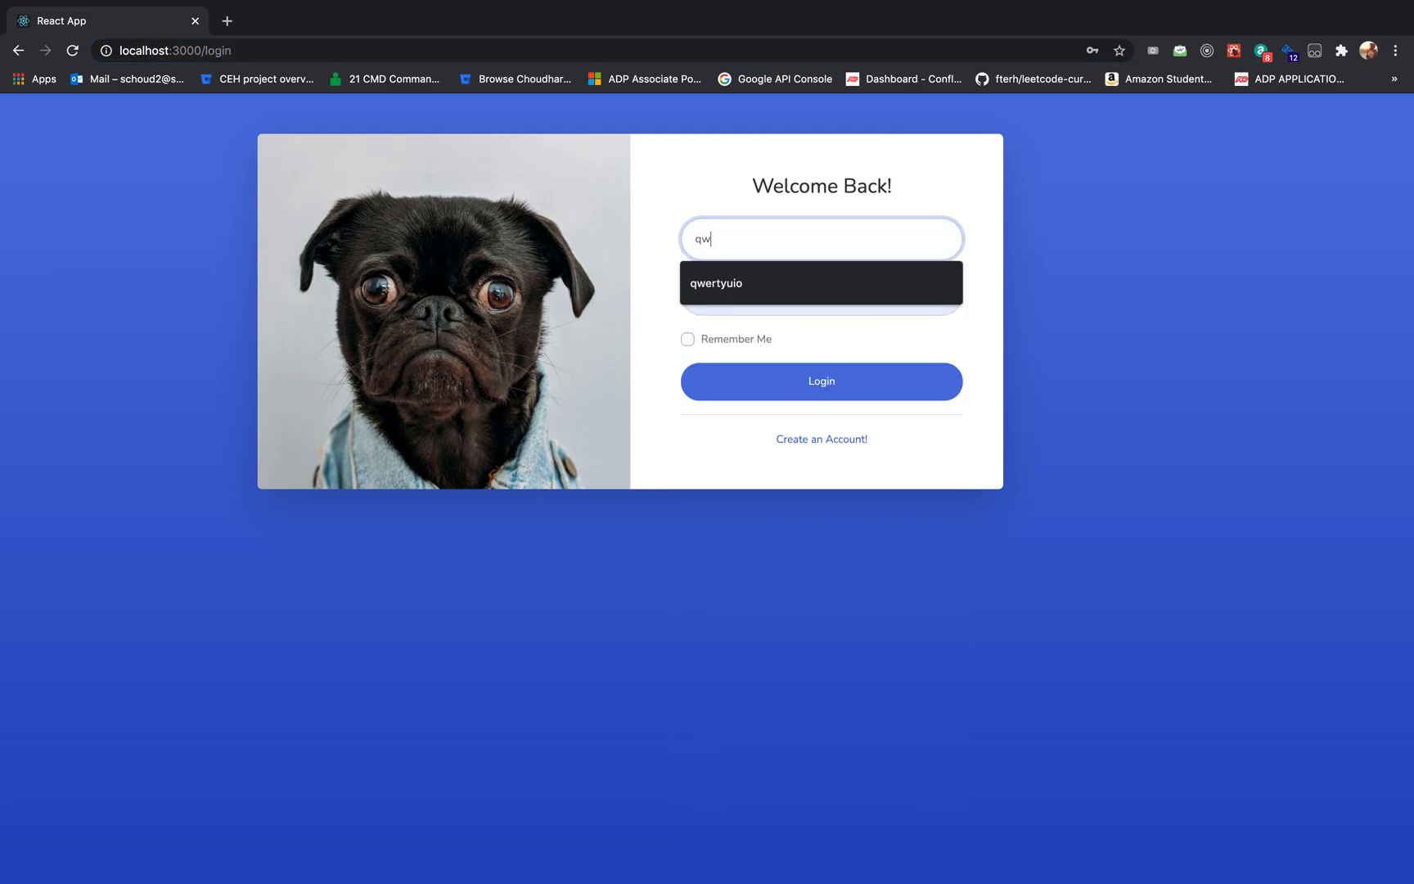
click(820, 283)
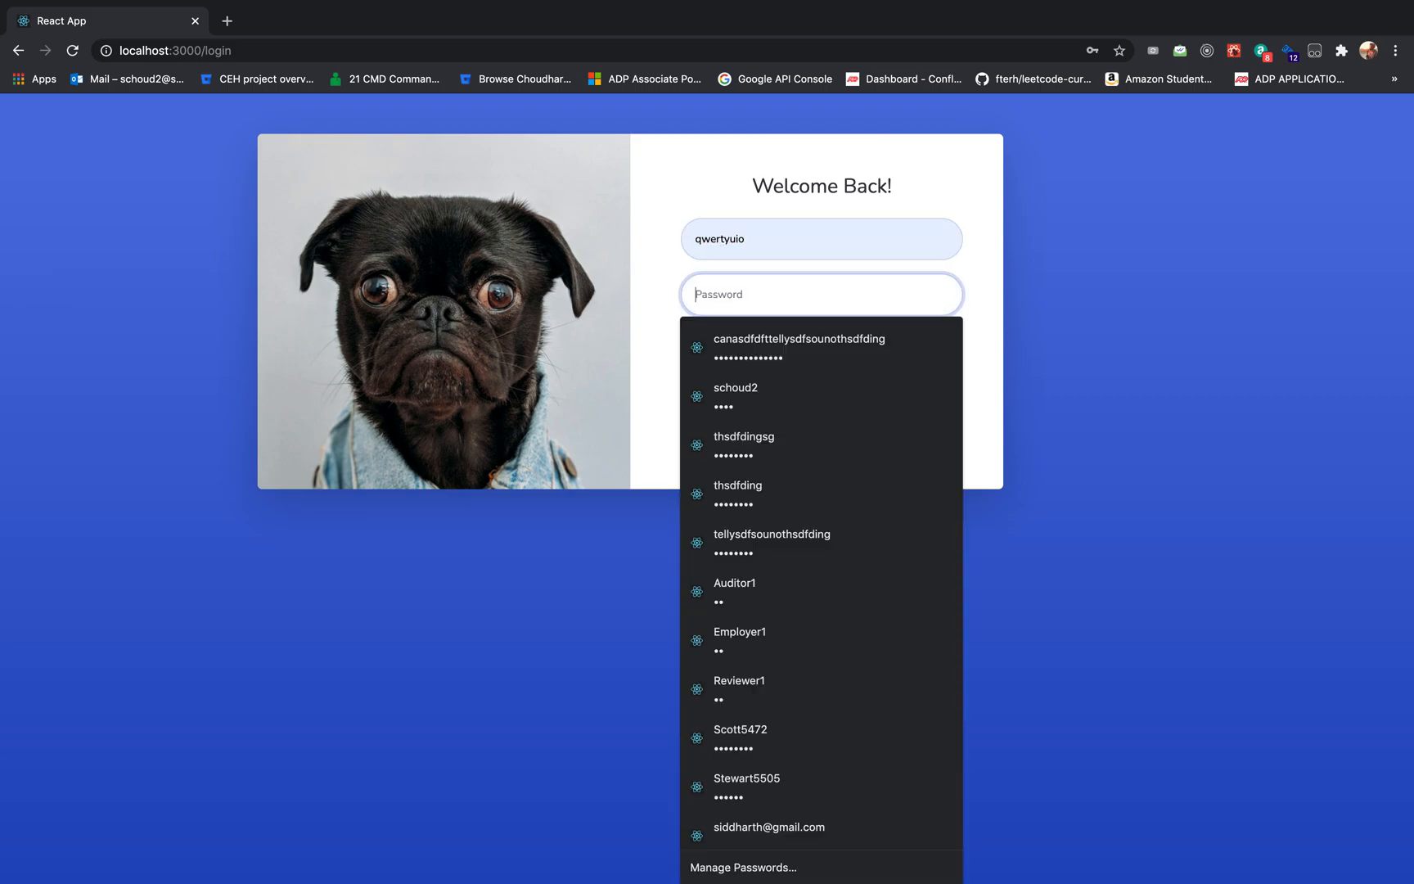
click(736, 386)
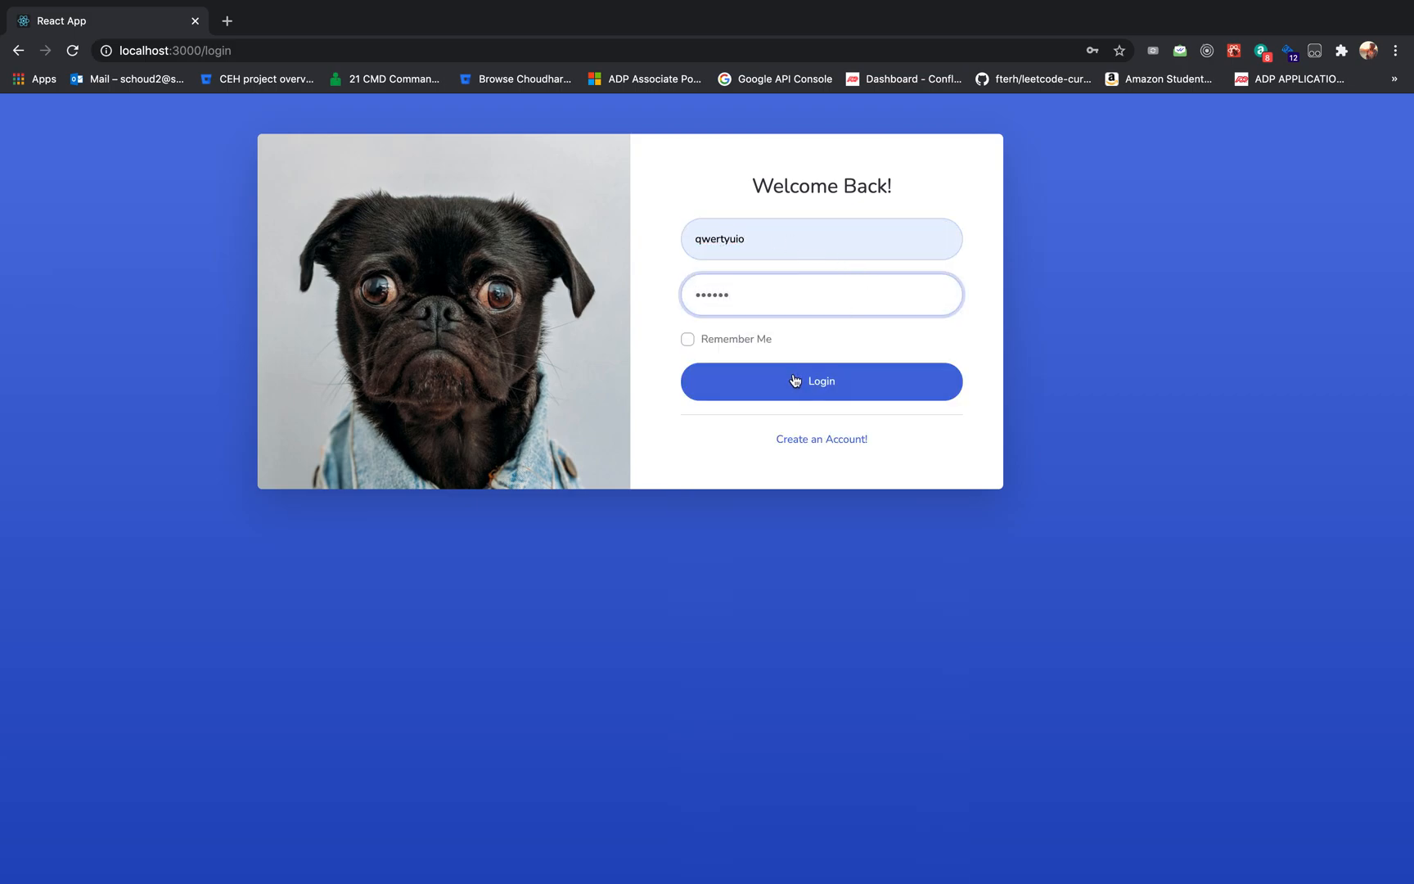
click(820, 382)
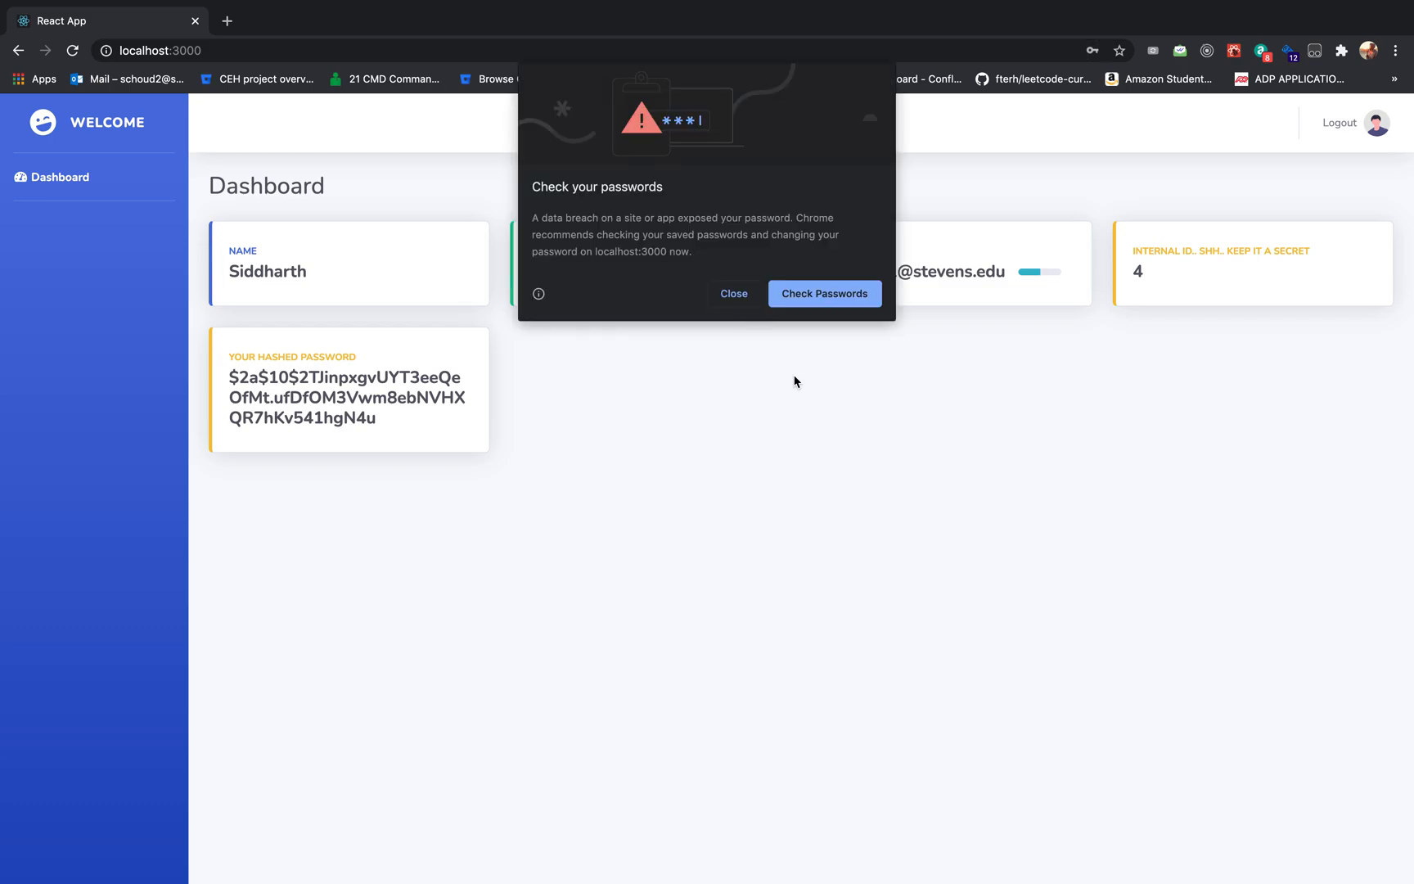
click(734, 293)
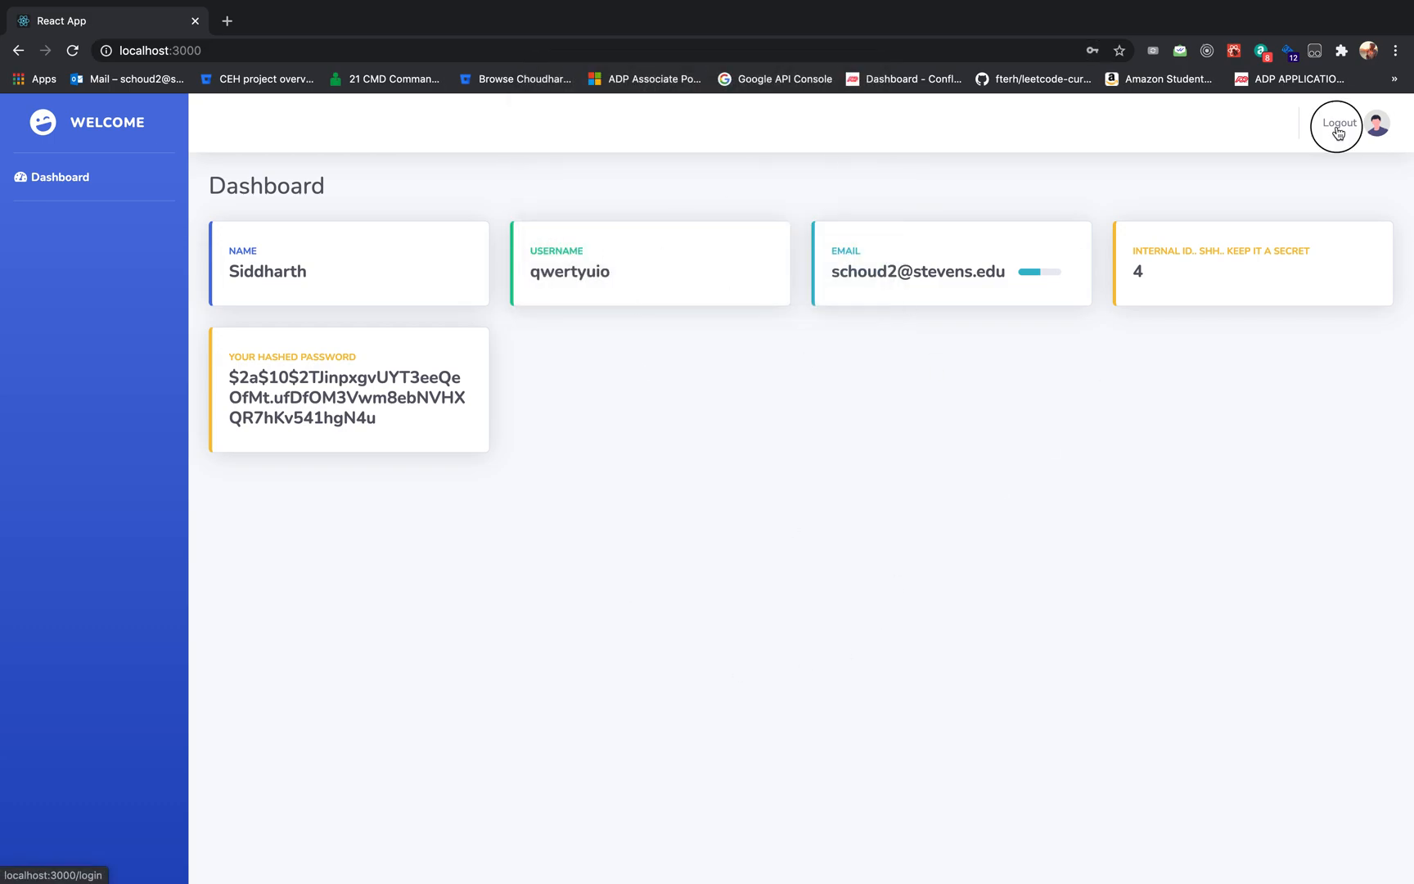
click(1339, 122)
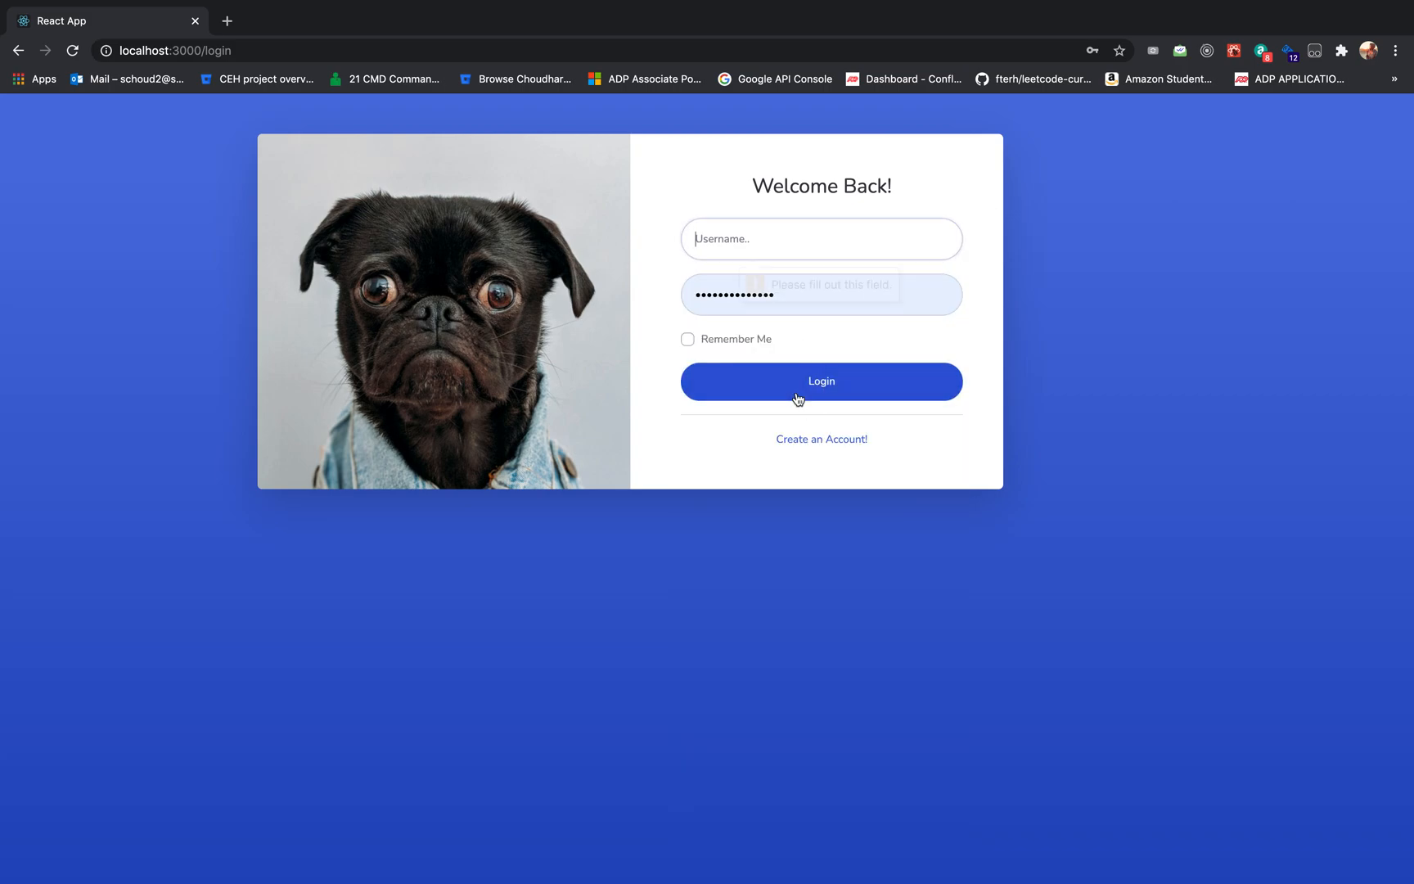
Step: Submit login with an empty username to get 'Please fill out this field', then go to account creation
click(820, 382)
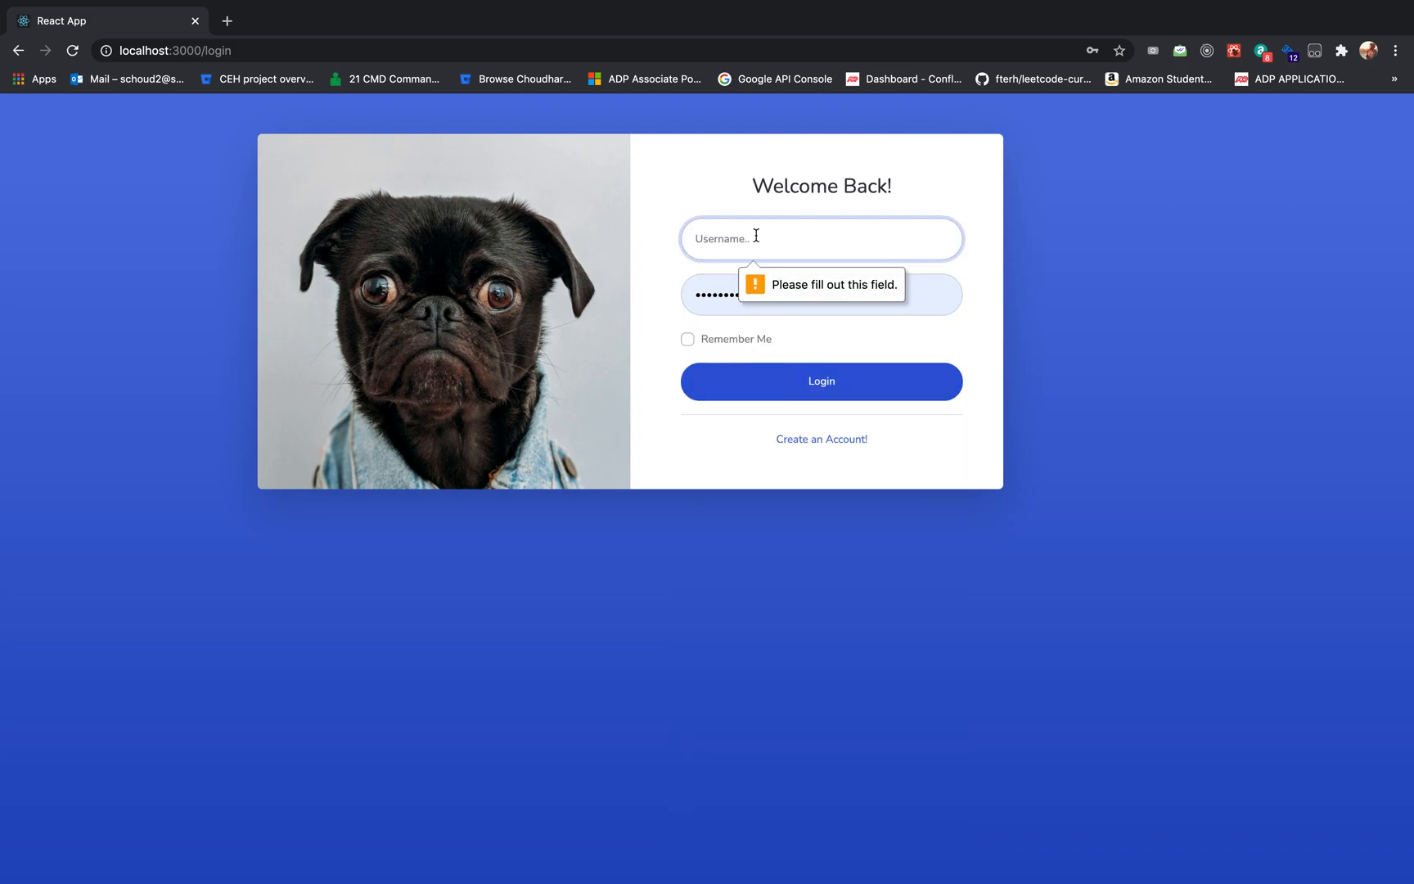
click(820, 237)
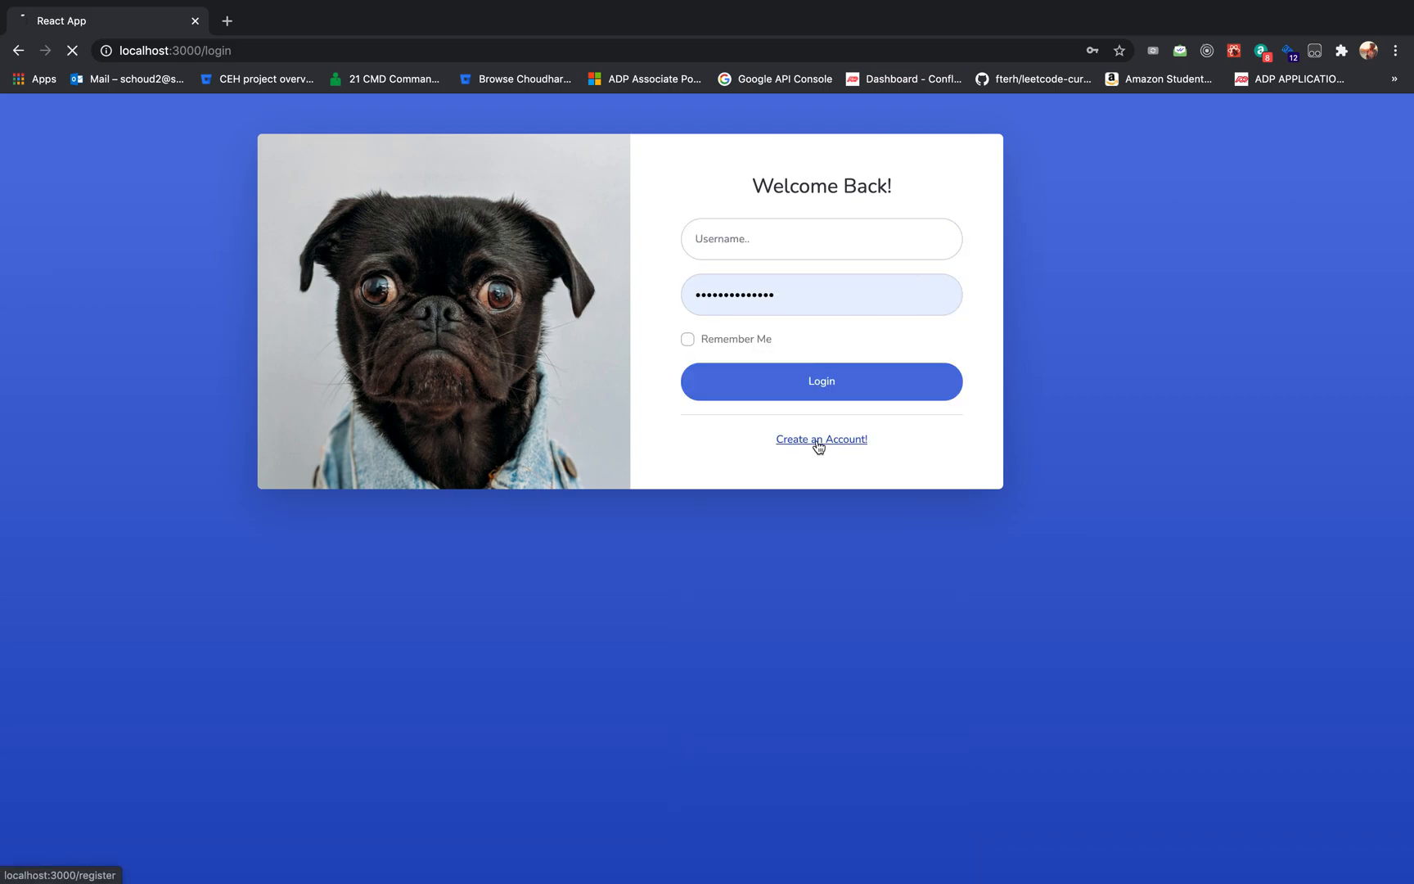
Step: Submit the empty form to see the unique-username warning, then enter username 'dfgjndfgjnf'
click(820, 439)
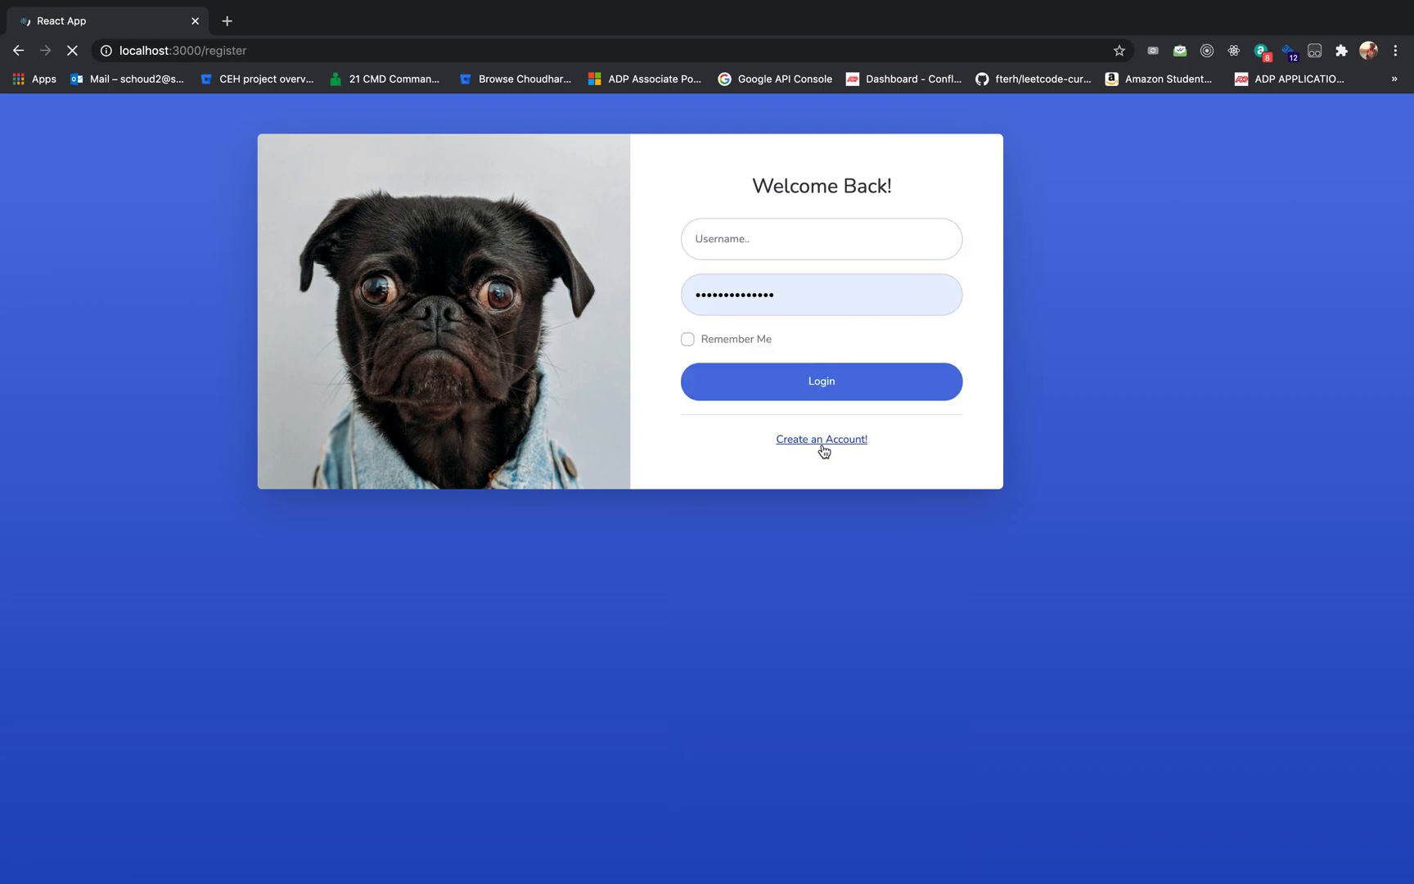
click(821, 439)
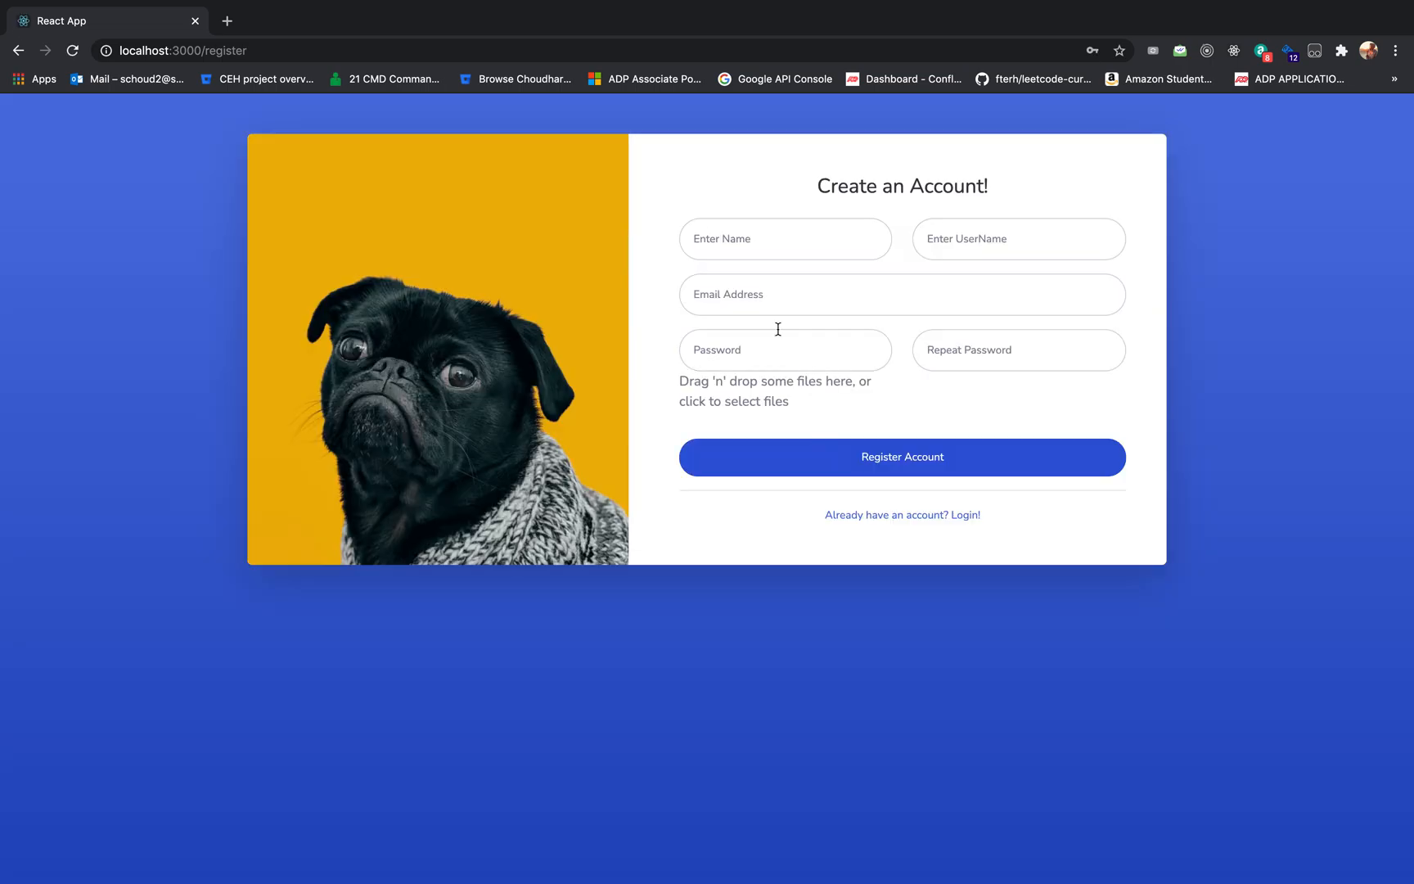
click(901, 457)
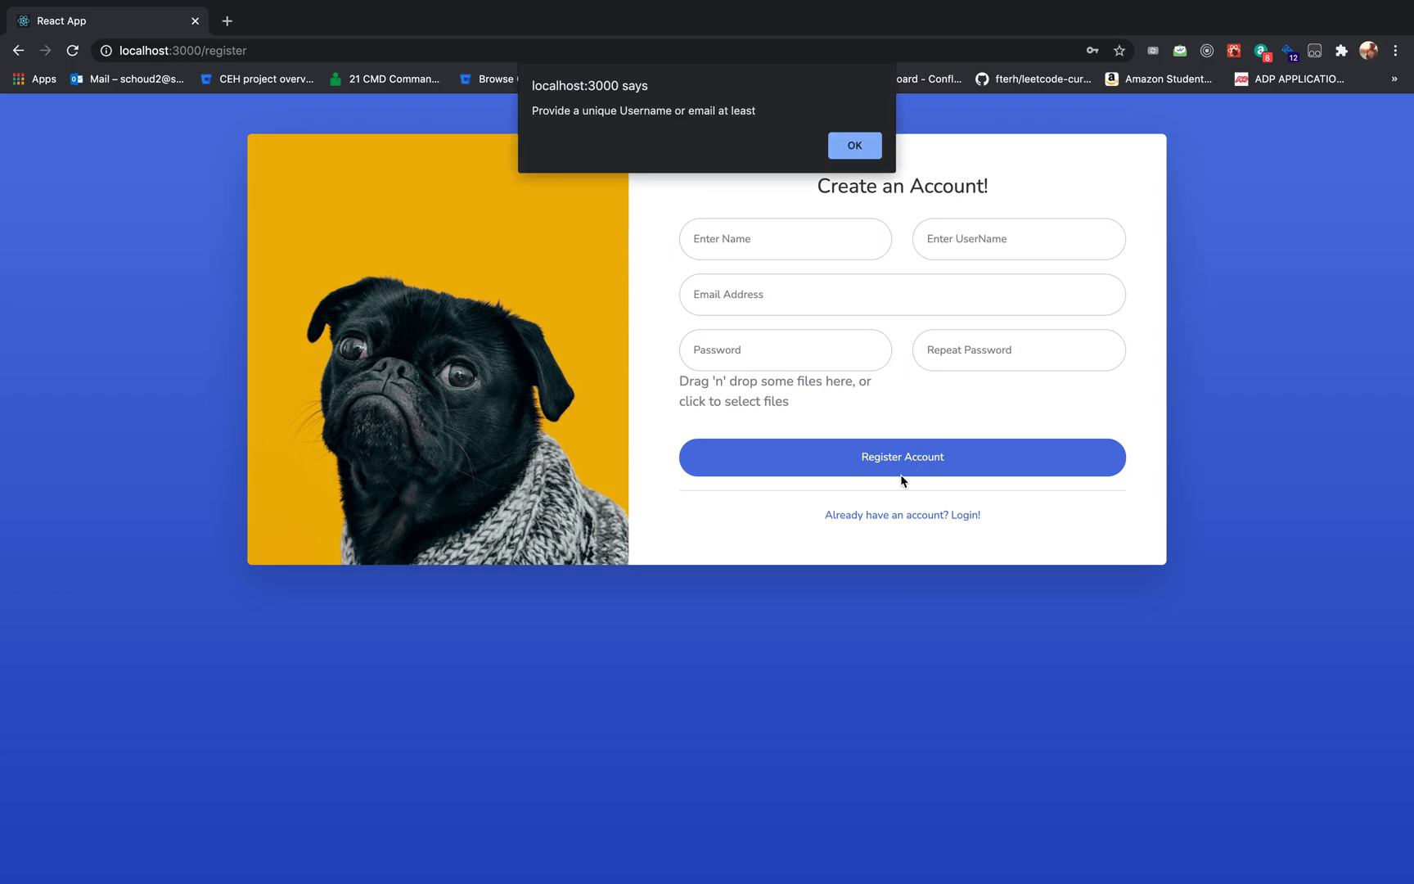
mouse_move(853, 146)
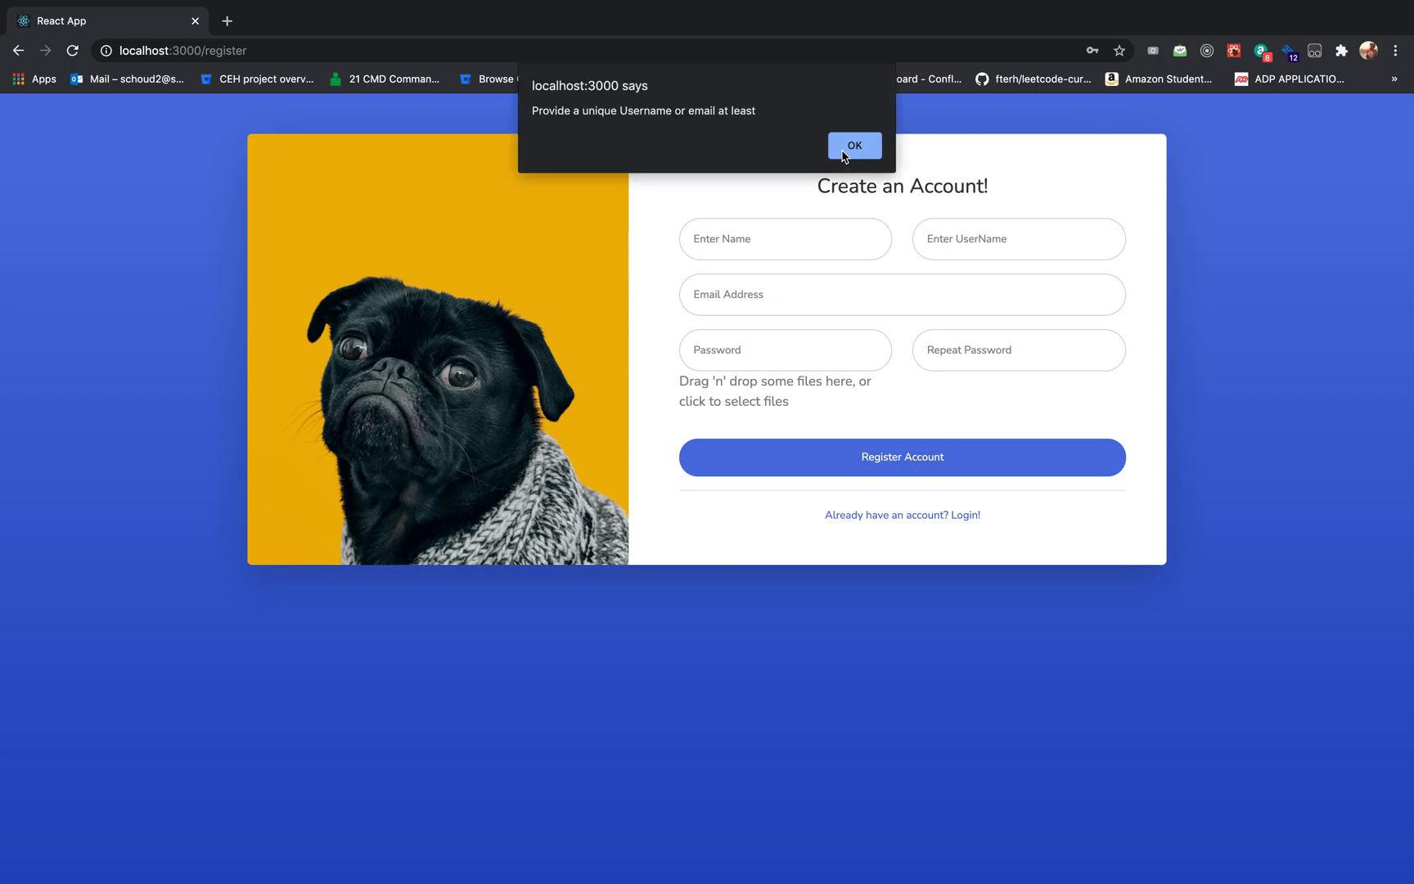
click(853, 146)
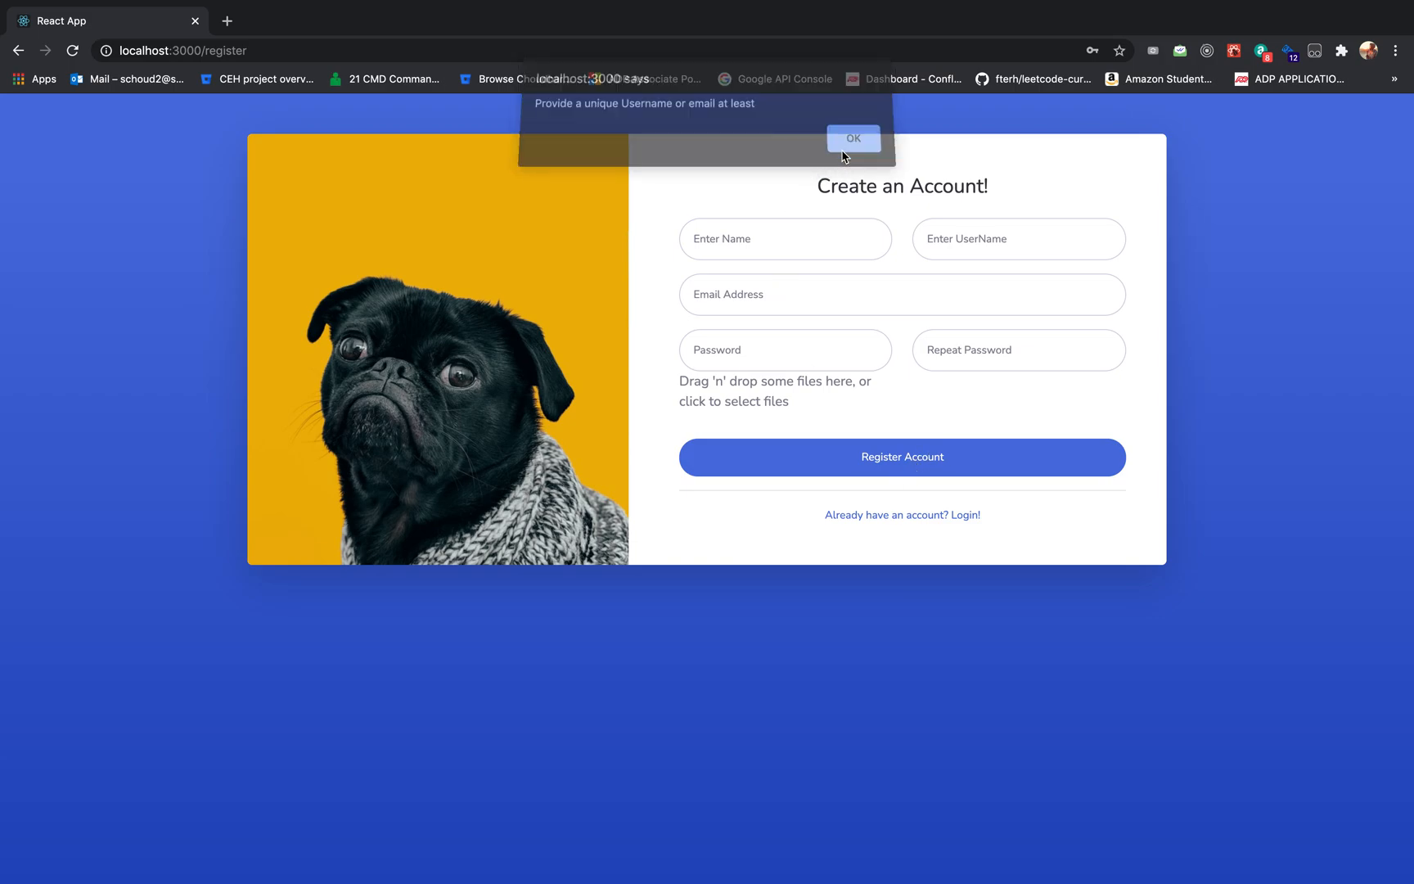
click(852, 138)
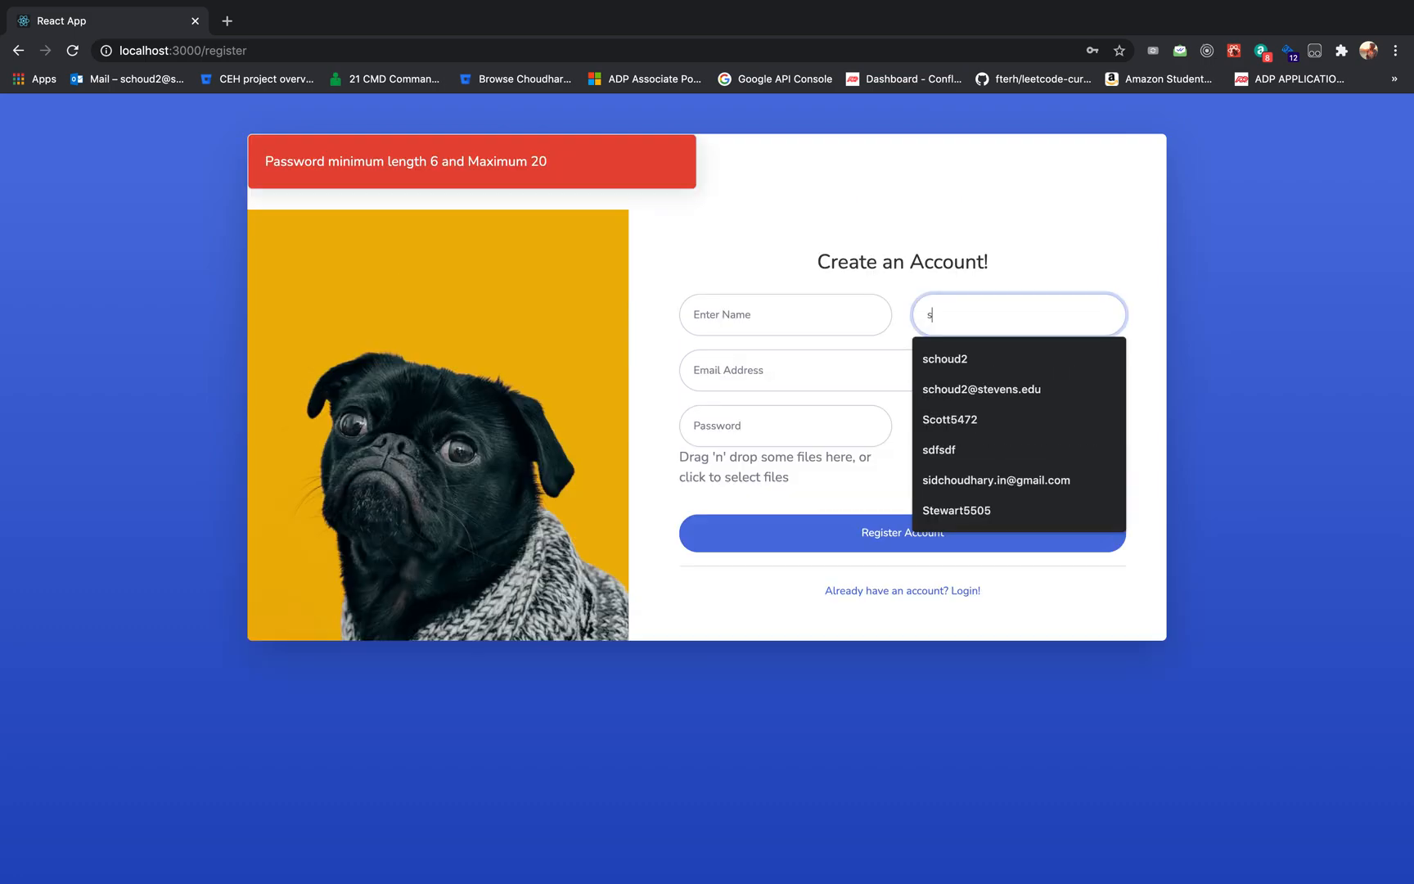
text(dfgjndfgjnf)
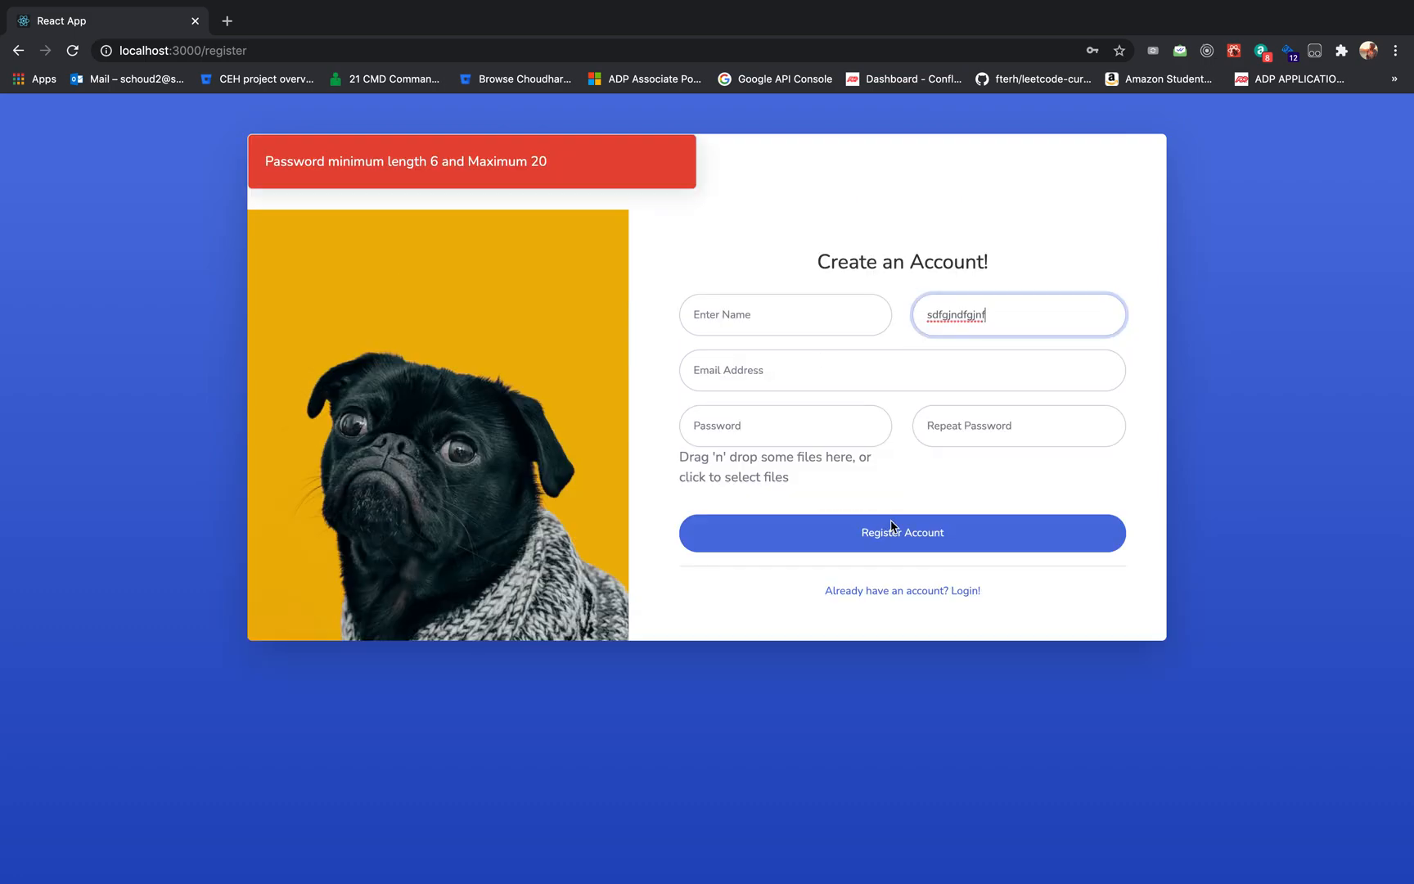
click(901, 532)
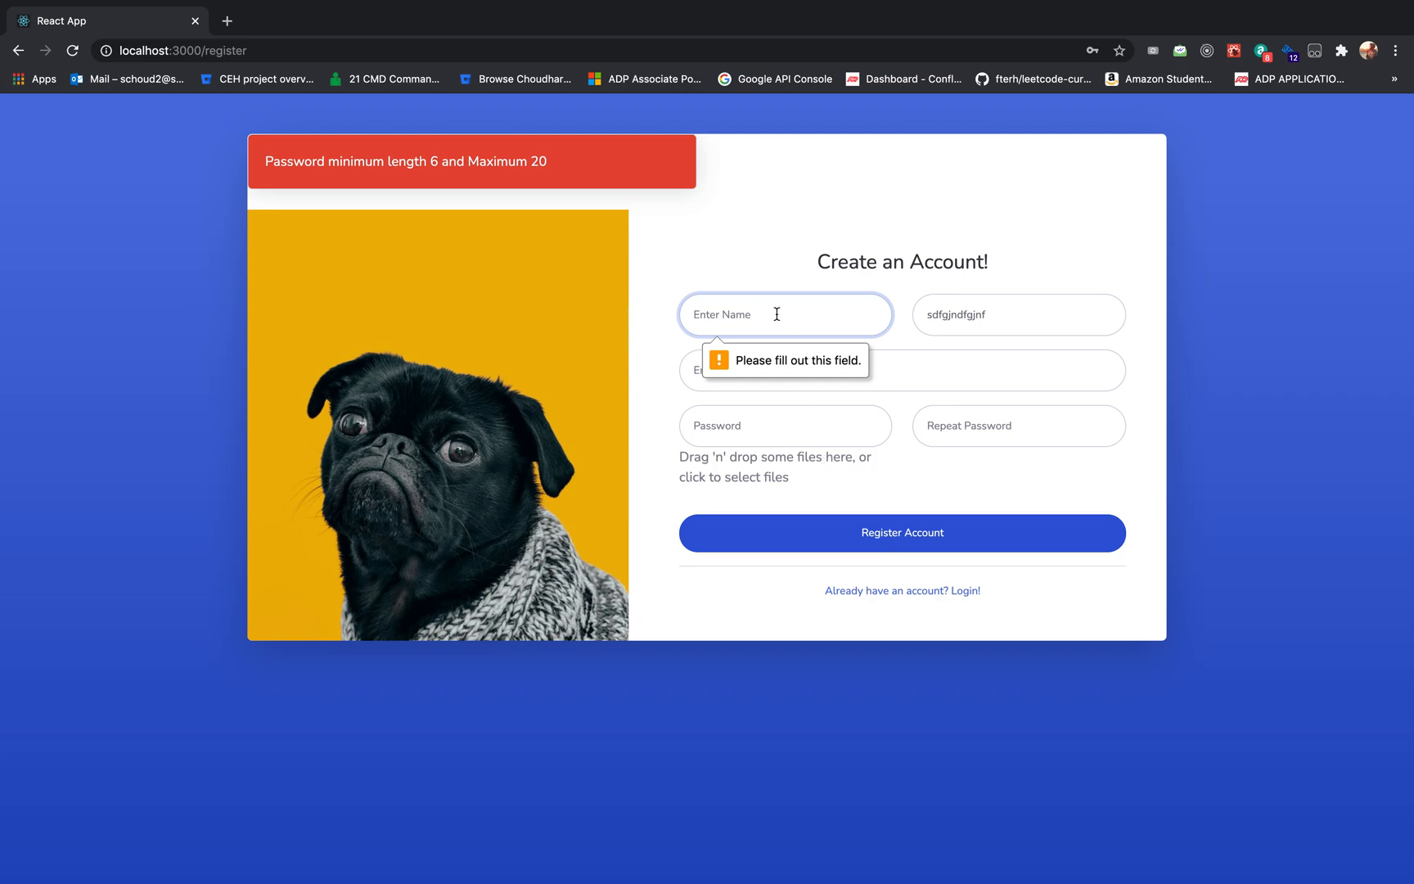
text(ssdidf)
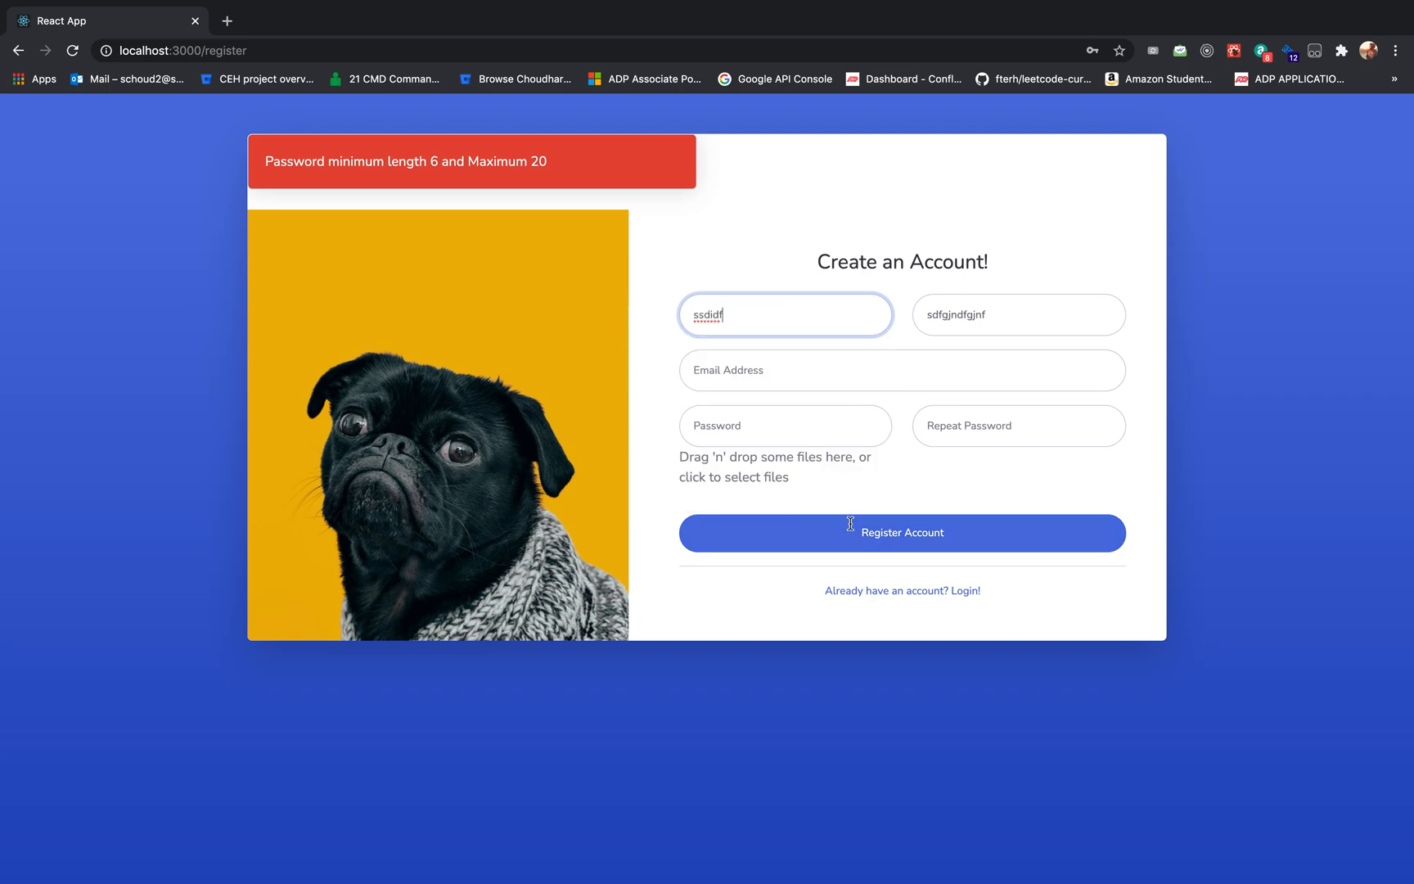
click(901, 532)
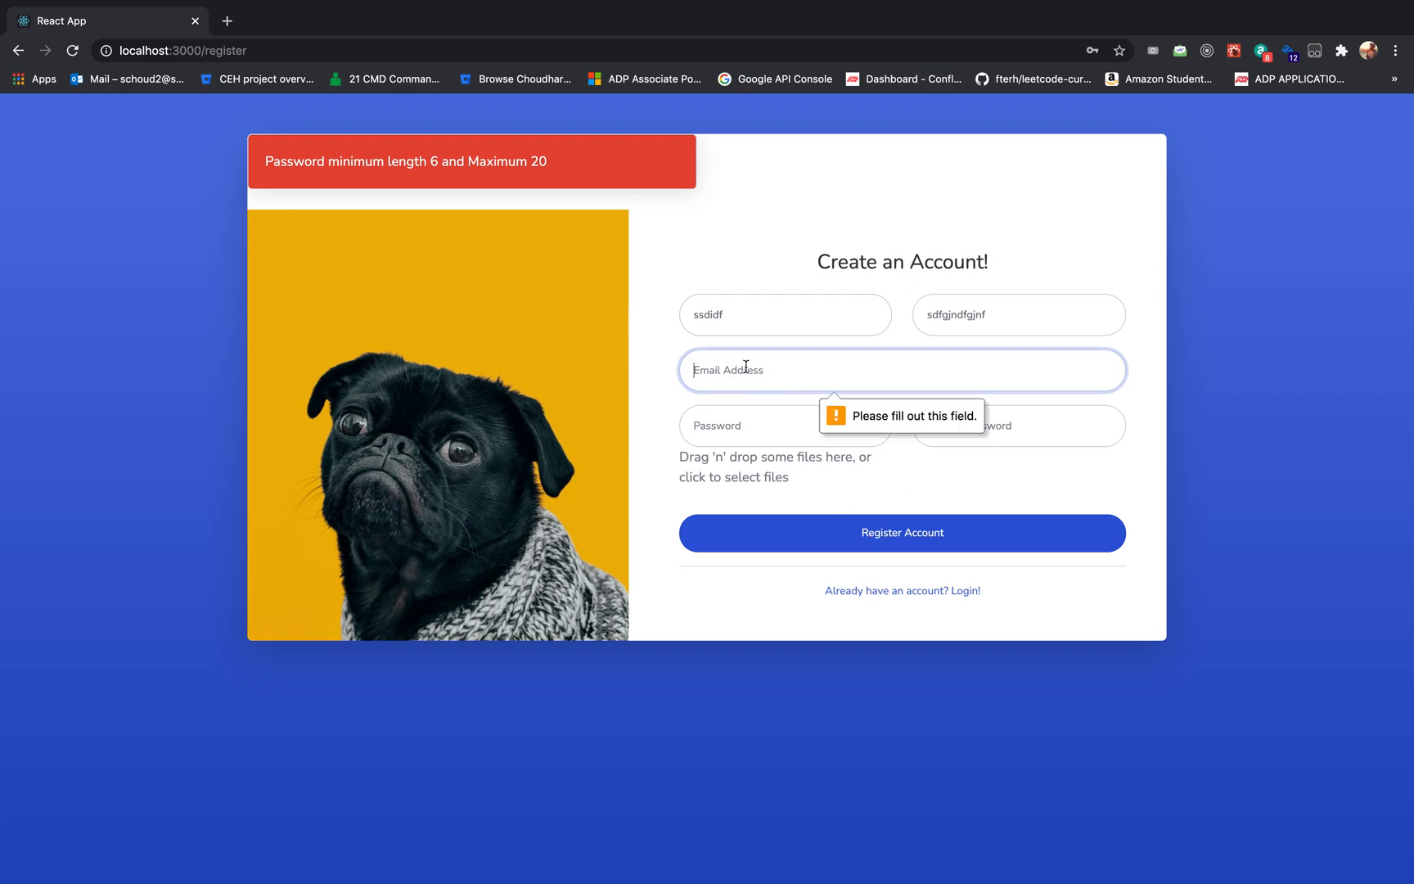
text(sdflsdfssdf)
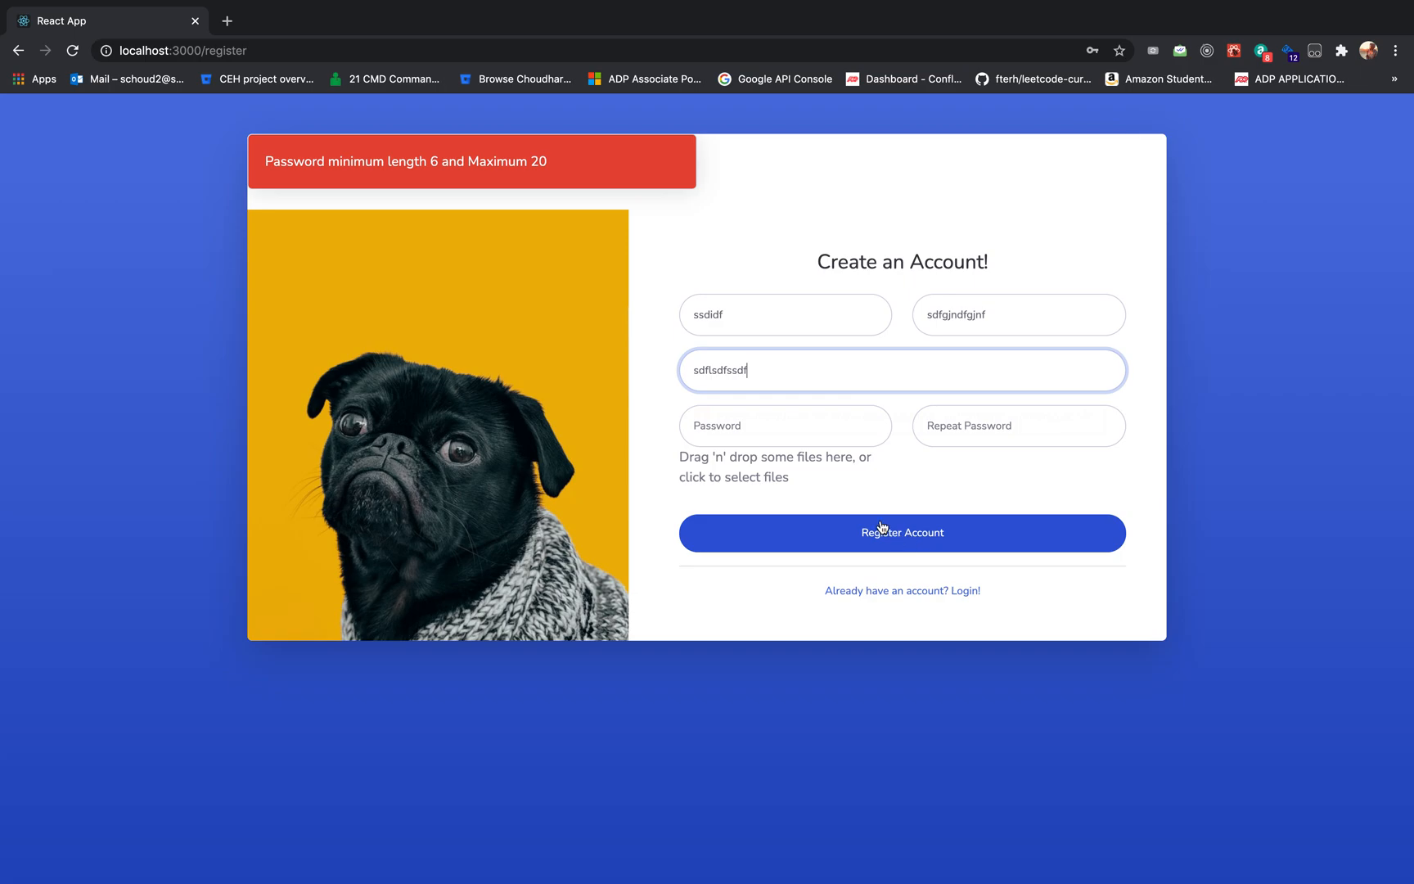
click(901, 533)
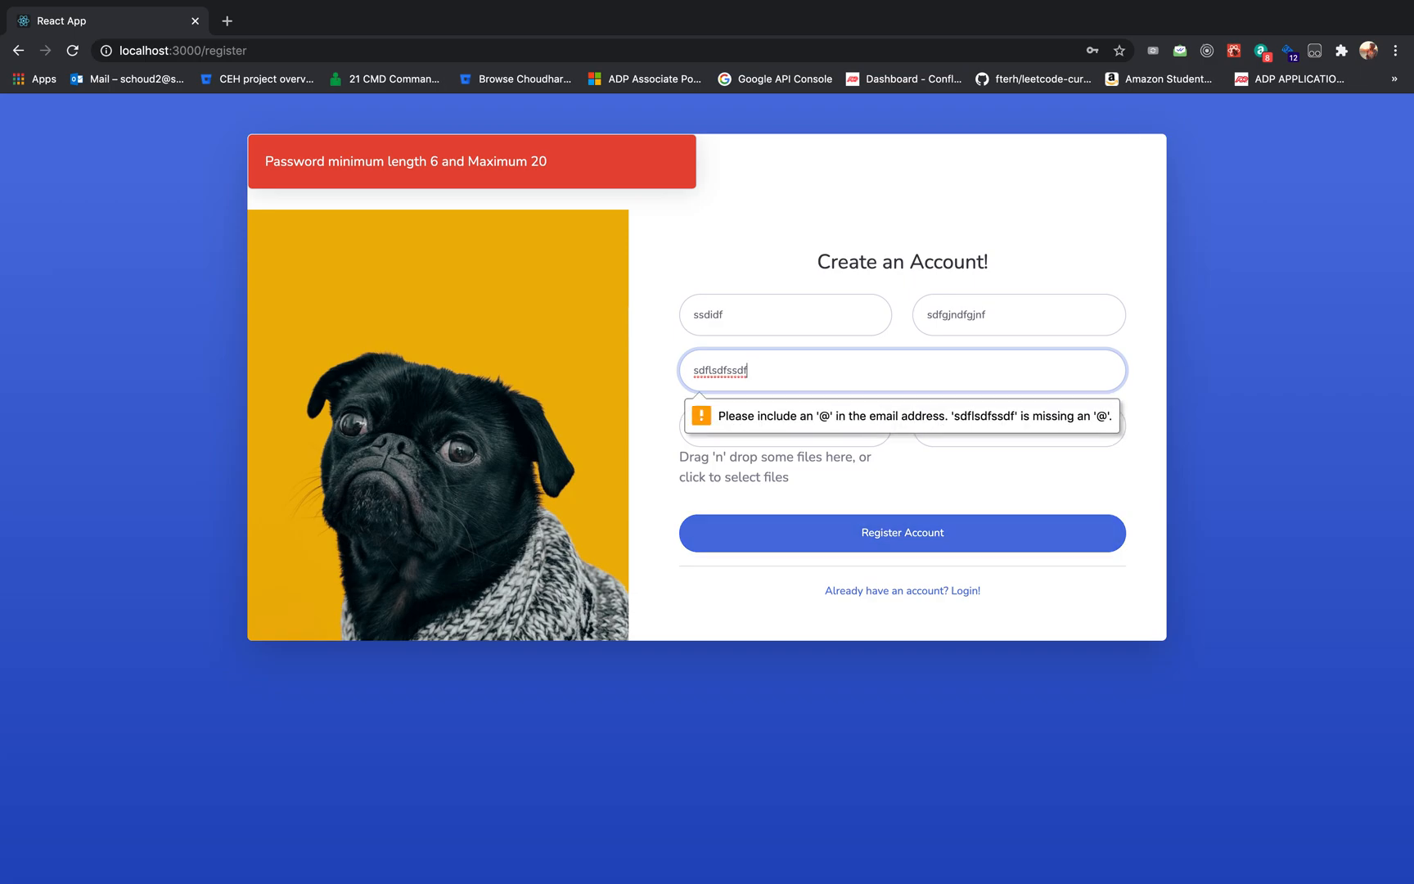
text(@)
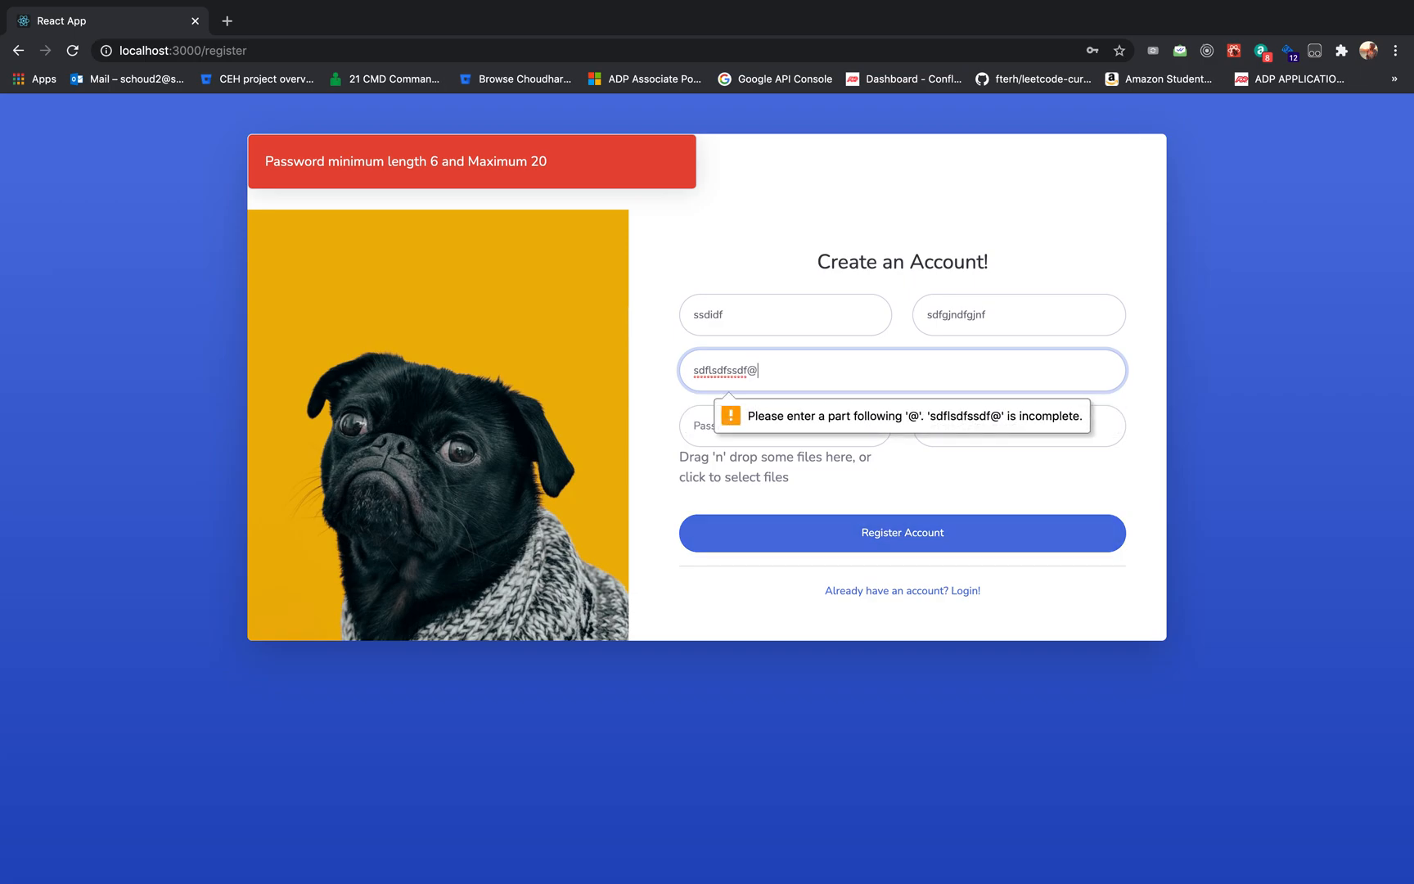
text(gmail.com)
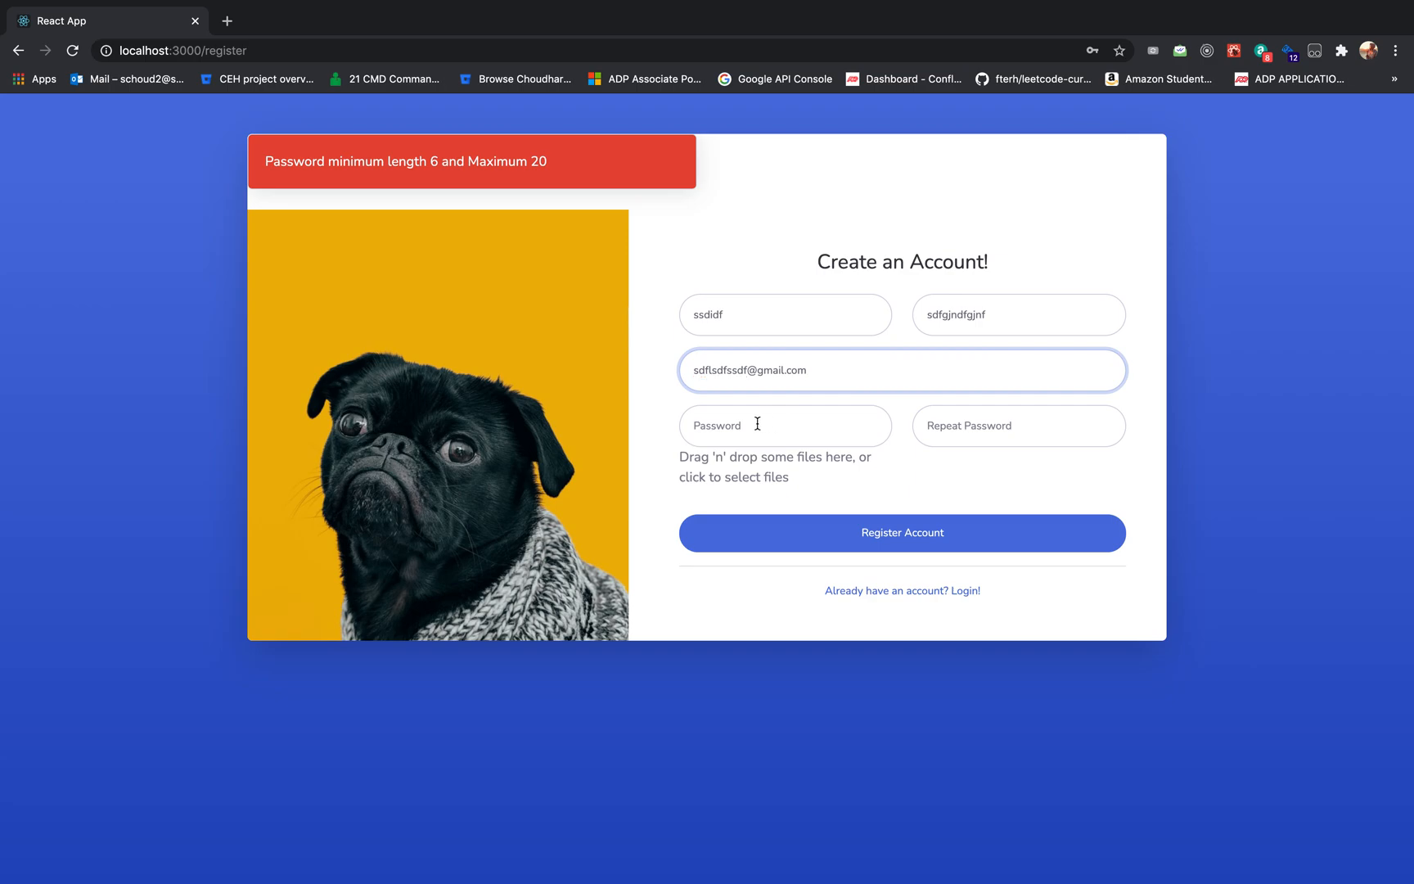
click(901, 532)
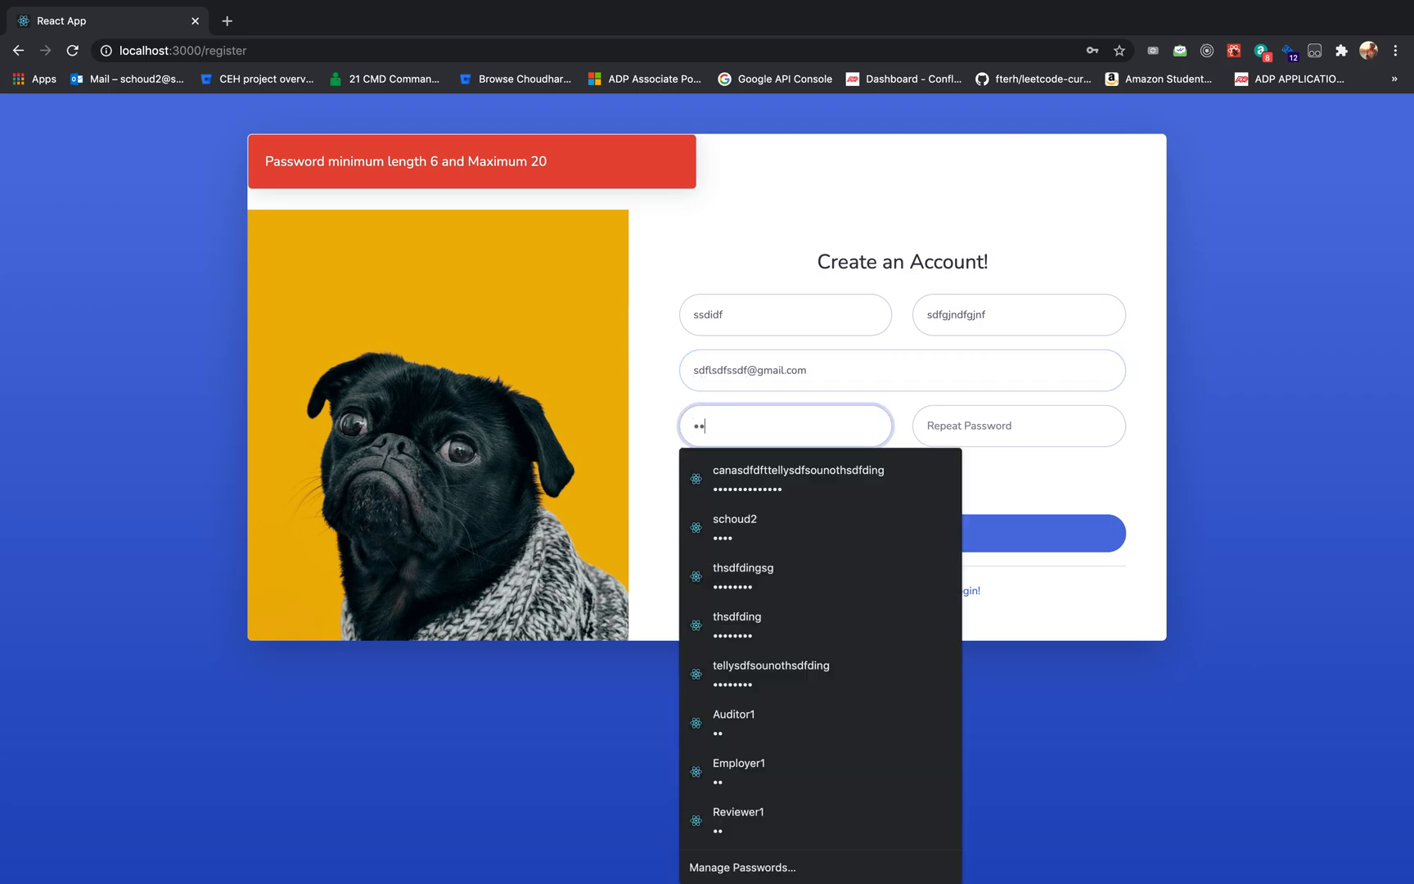
text(12345)
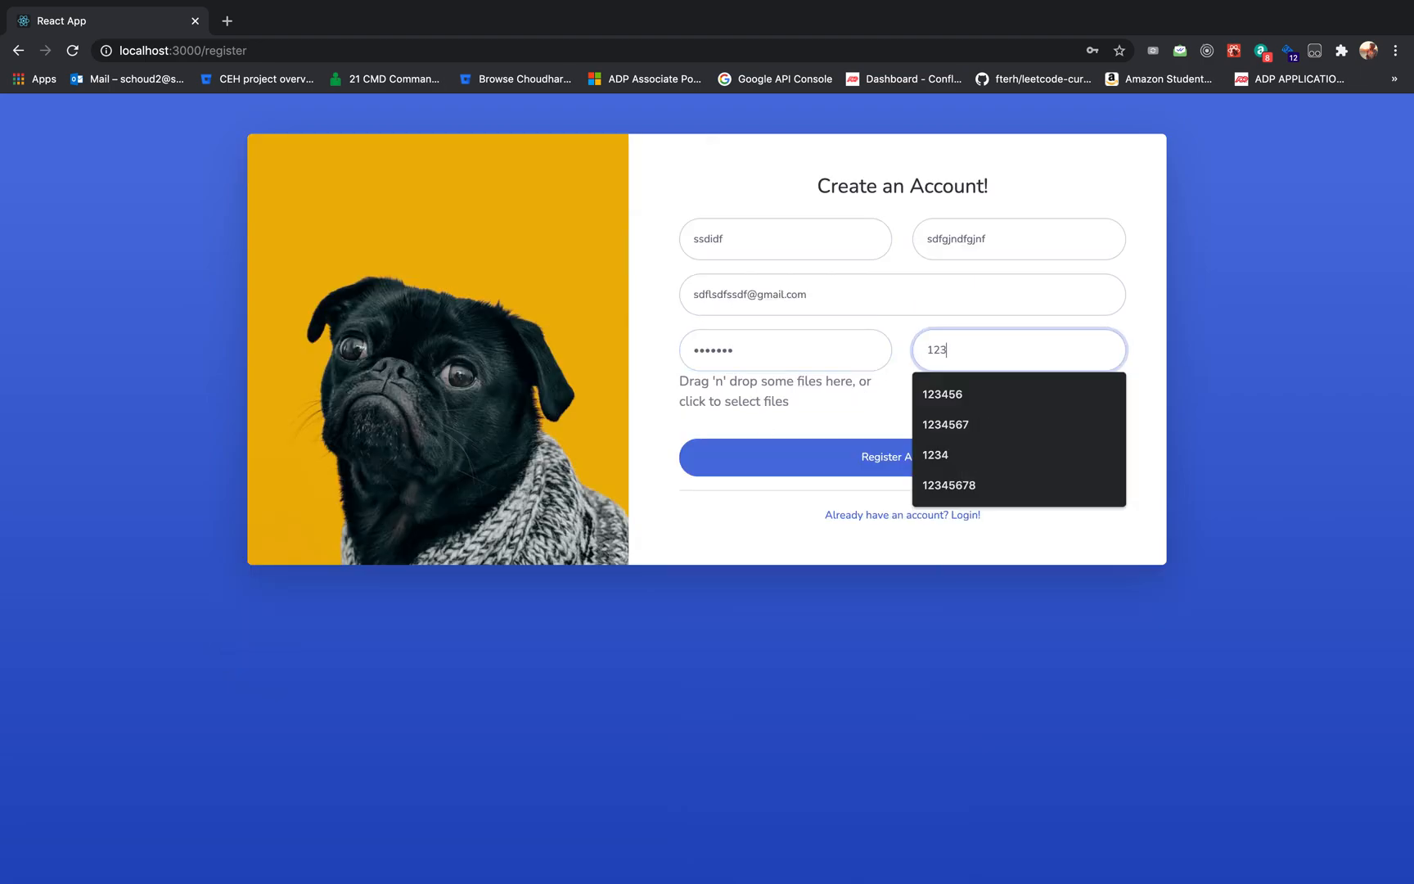
click(946, 426)
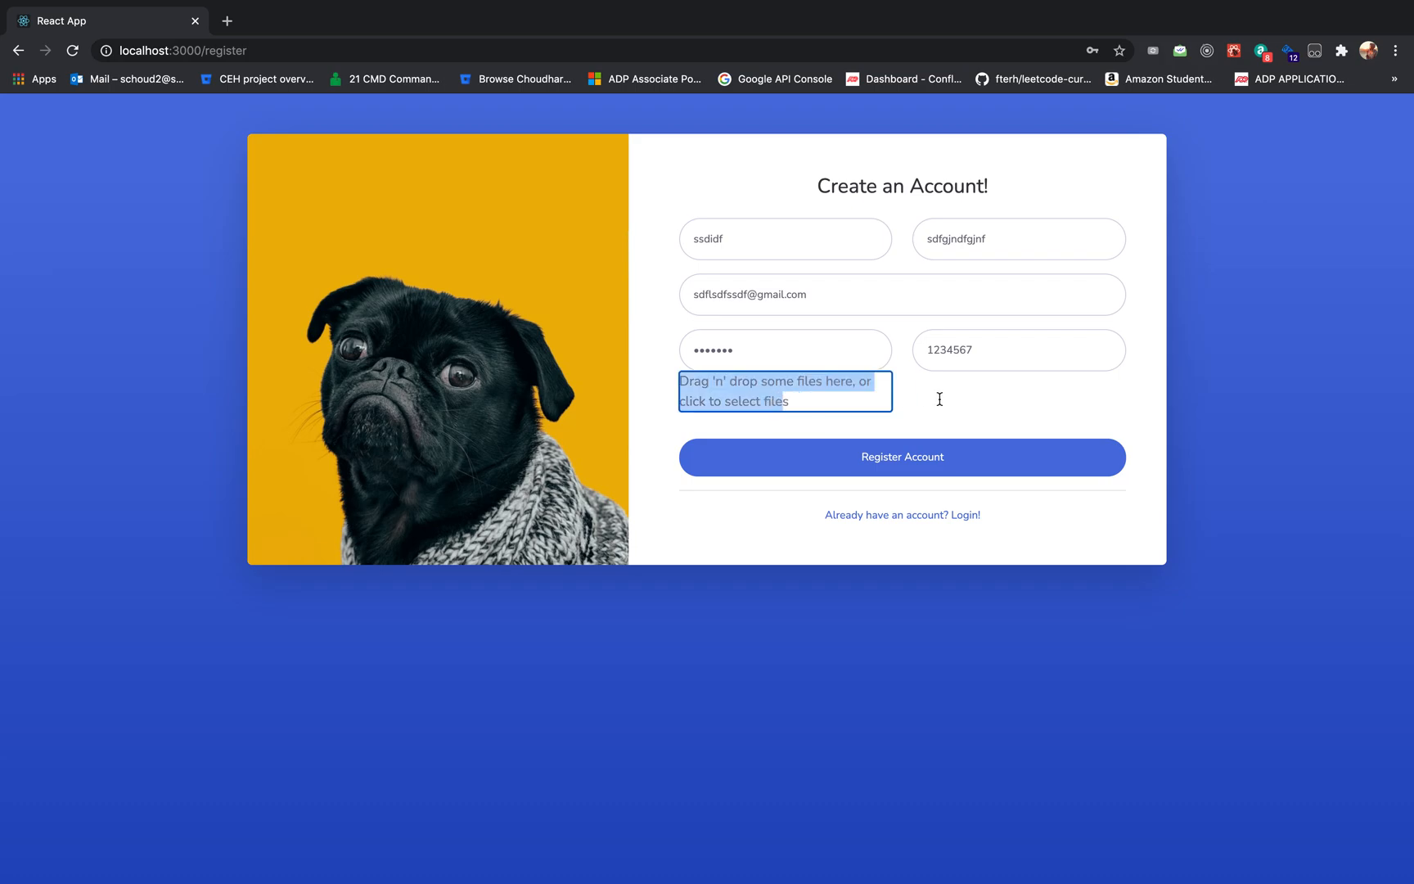
mouse_move(1001, 407)
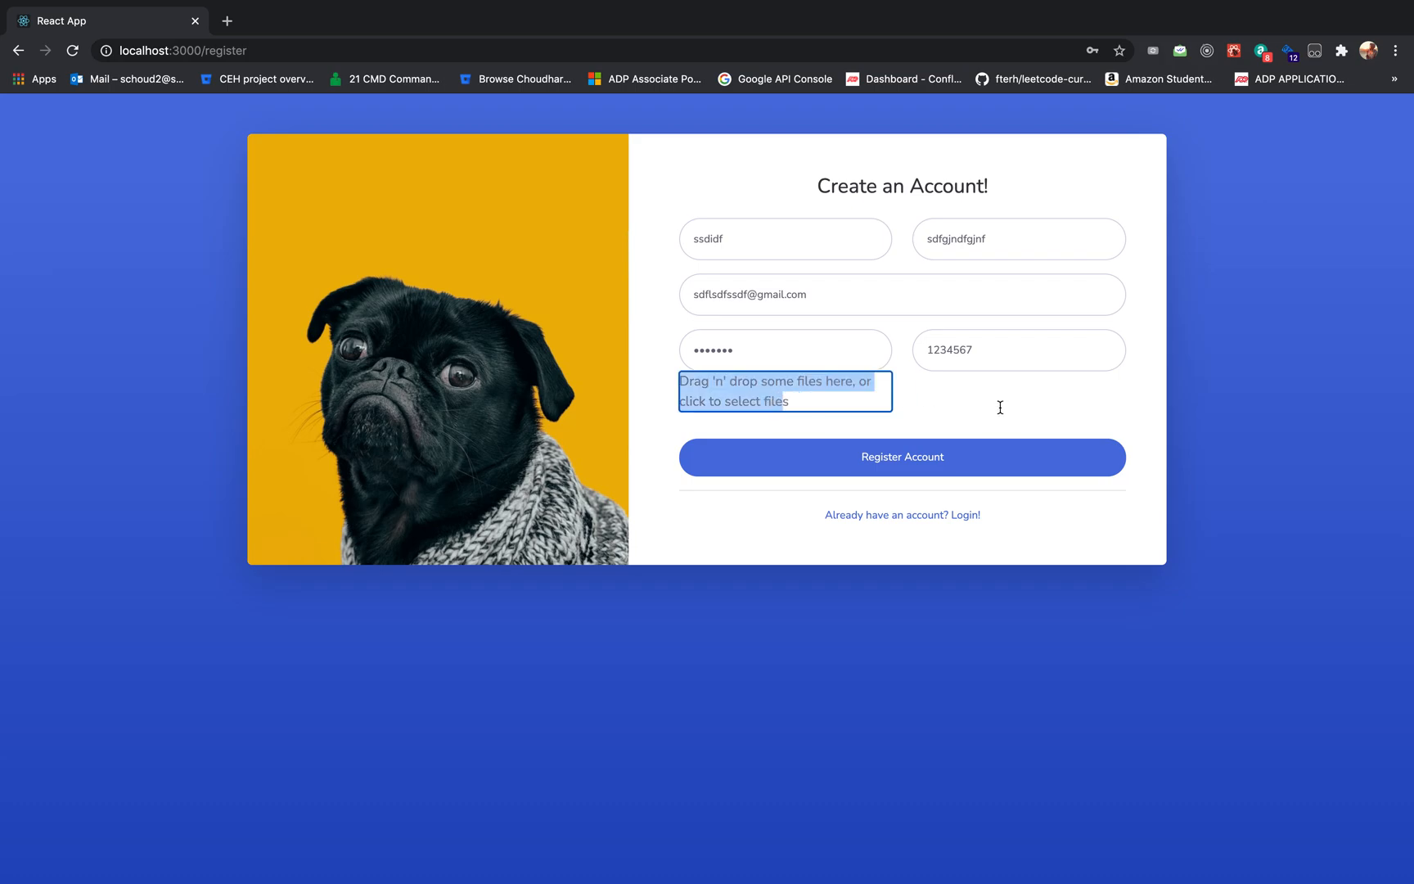
Step: Cancel the image file chooser, register the account and dismiss Chrome's compromised-passwords popup
click(785, 391)
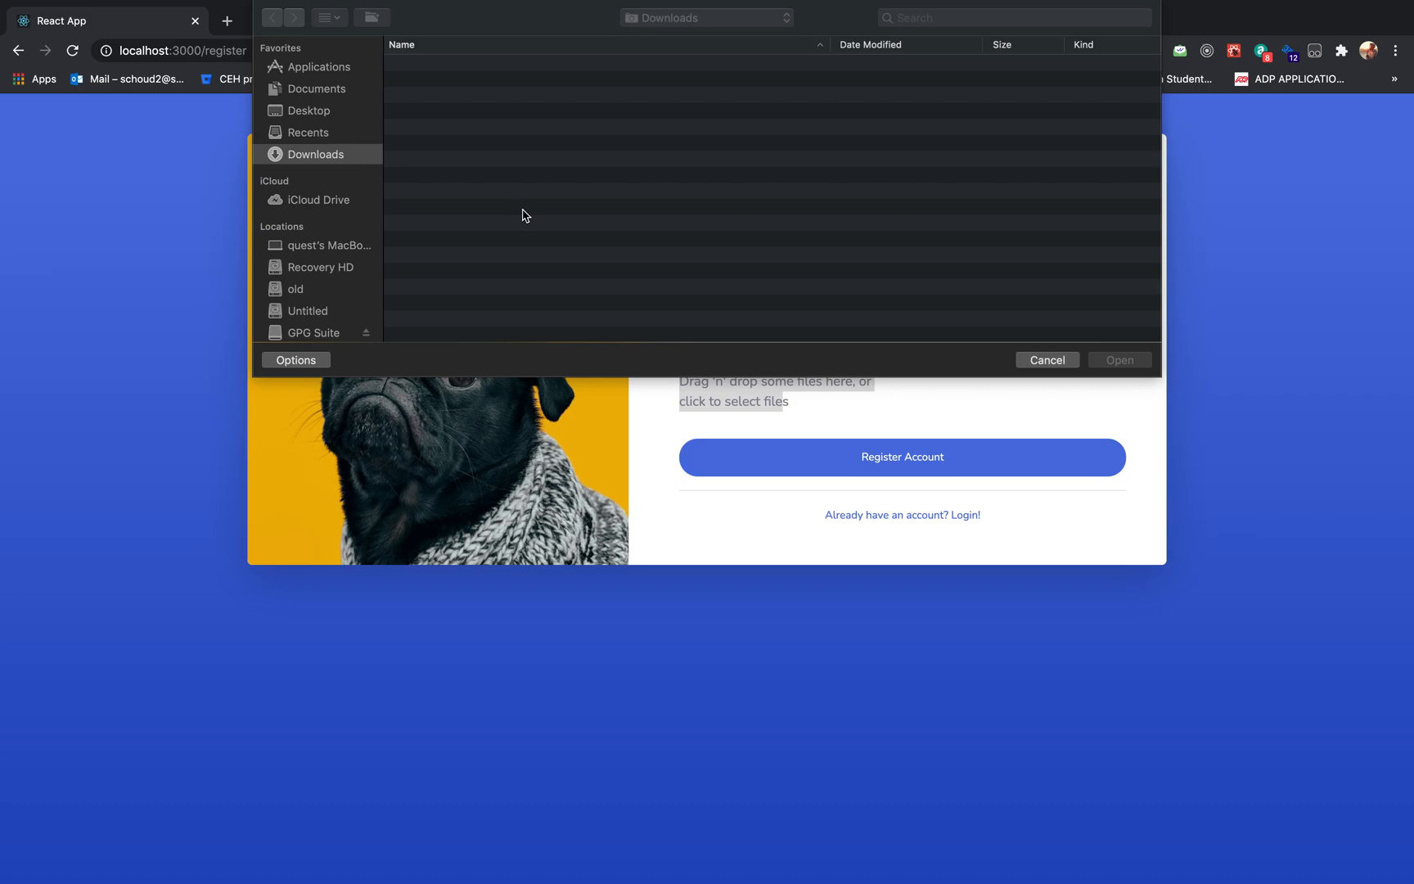
click(457, 305)
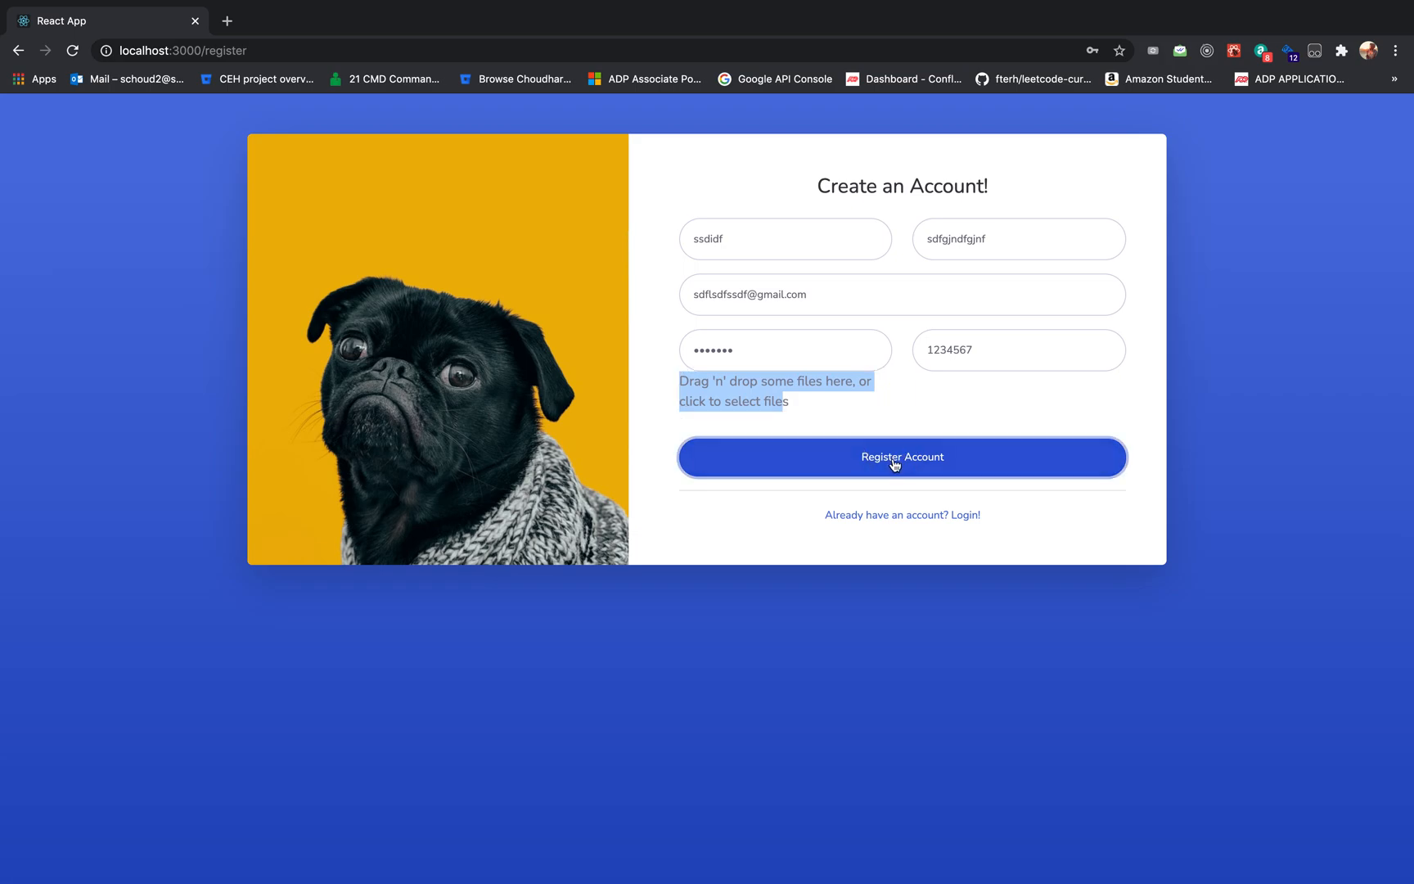
click(902, 456)
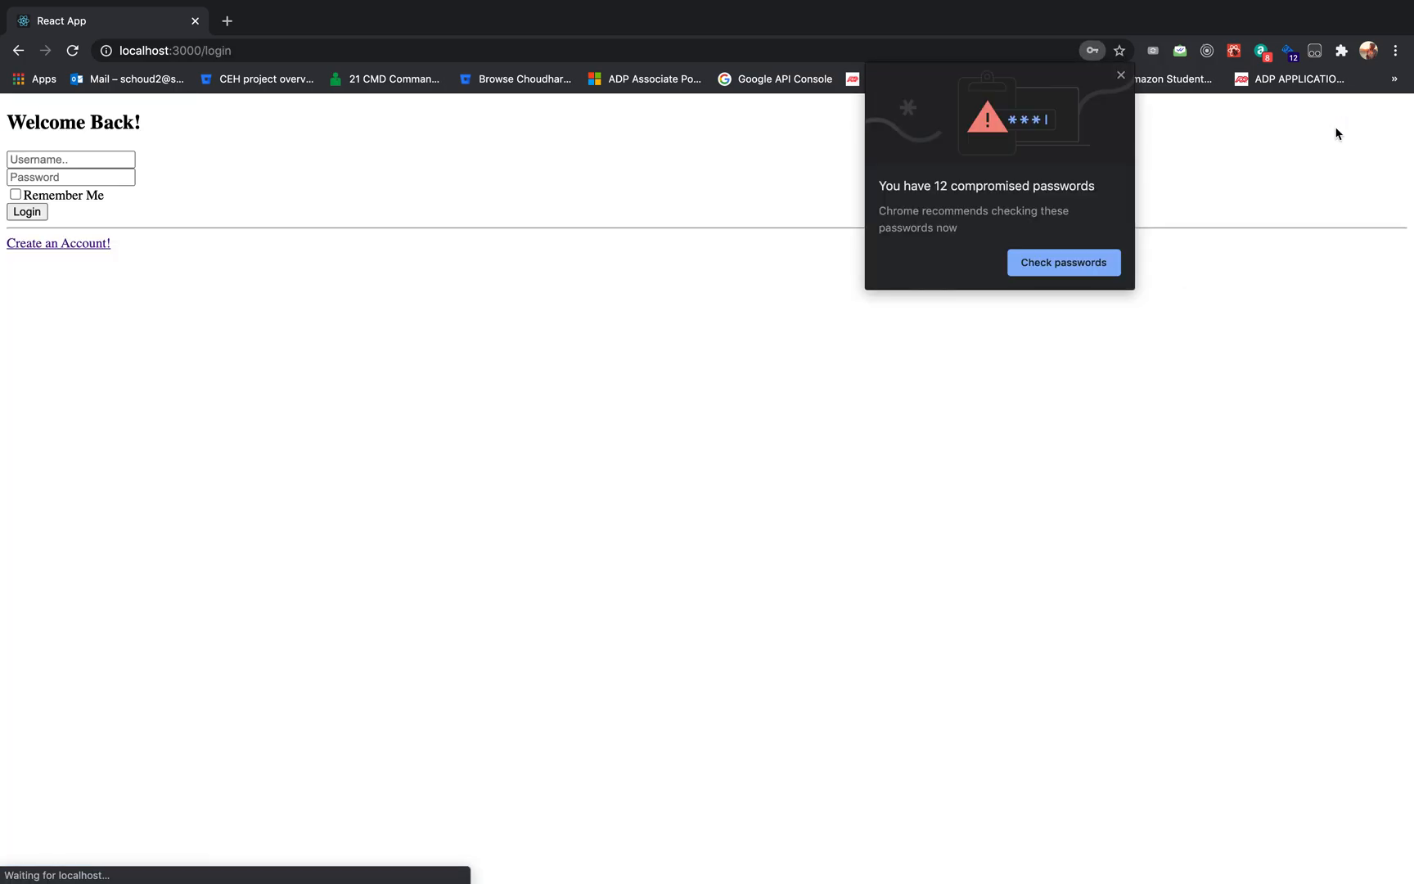
click(1120, 75)
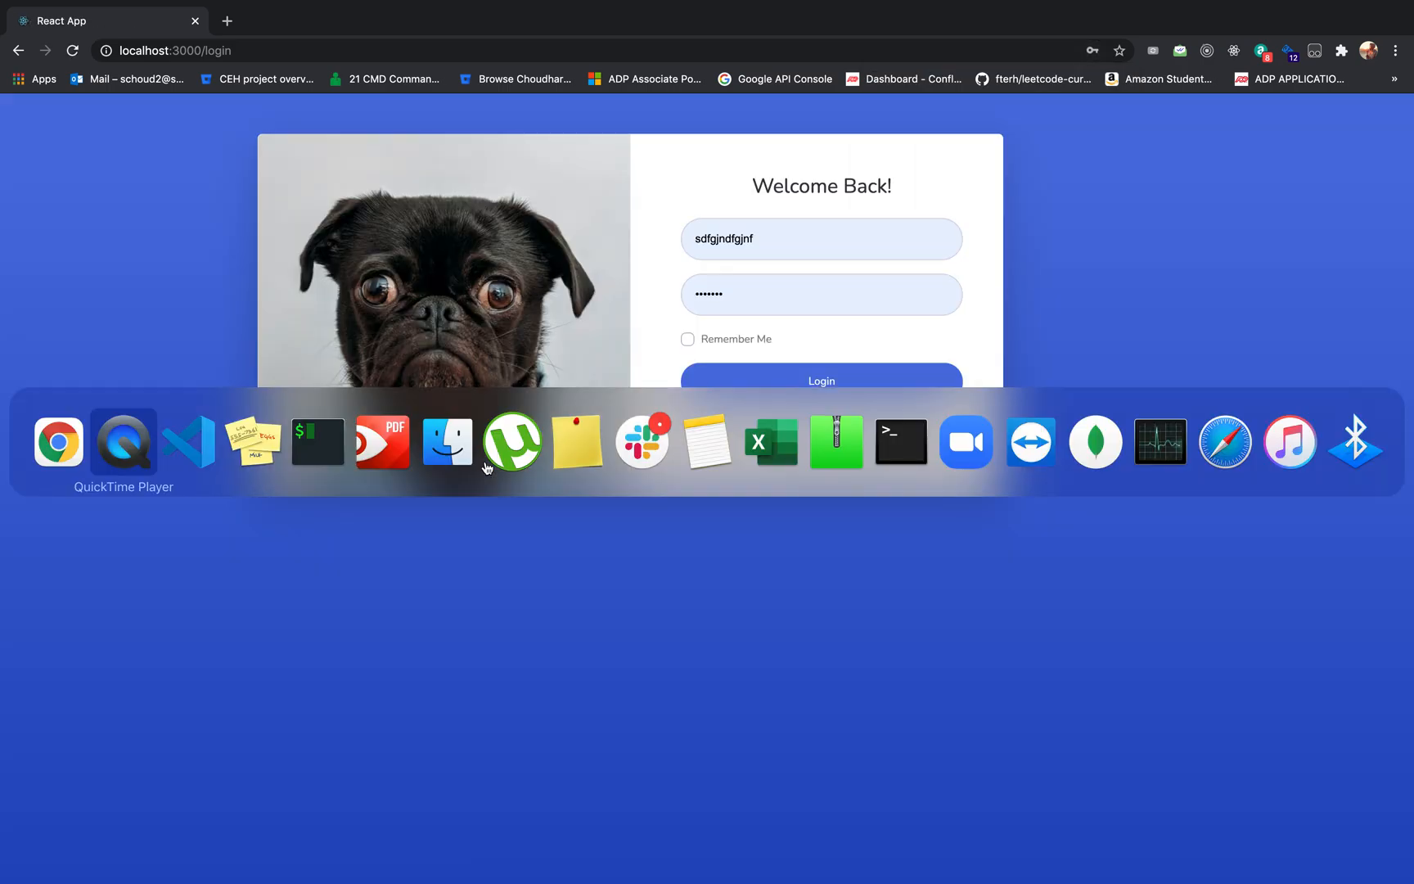
Step: Switch to VS Code and view aws_image.jpg and aboutpage.PNG from the images folder
click(190, 442)
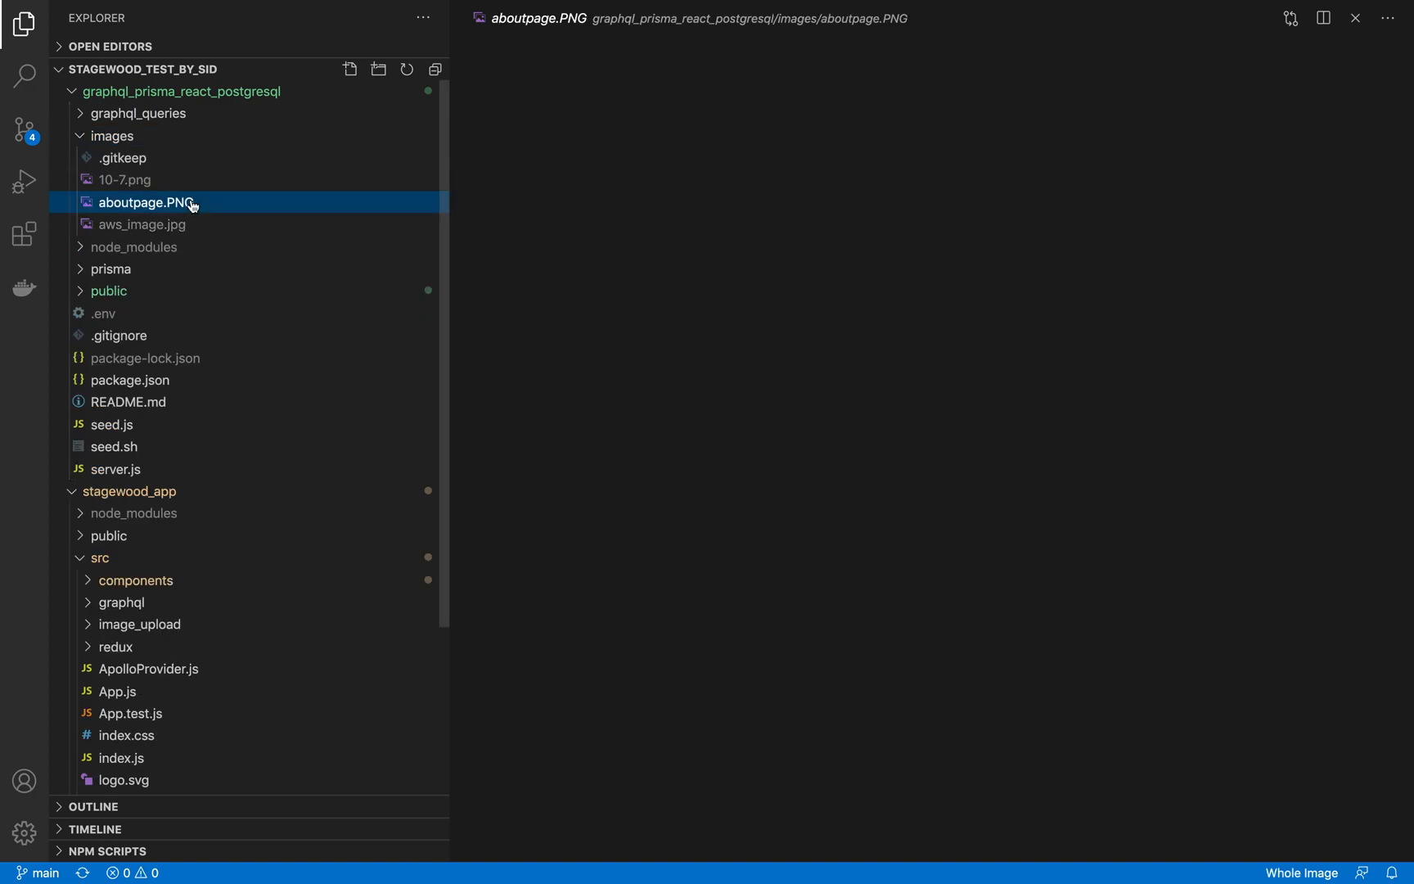
click(143, 225)
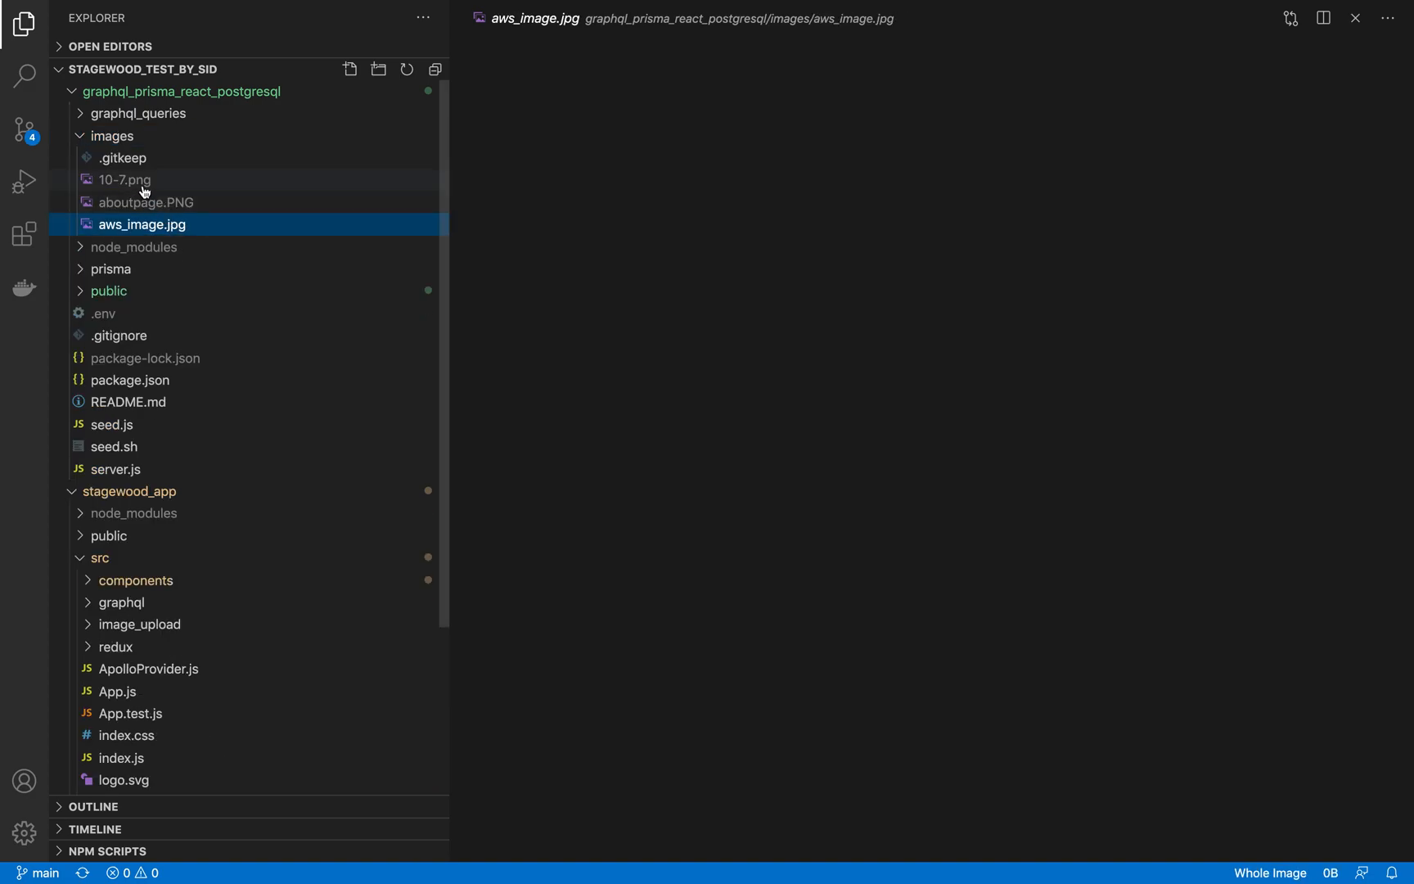
click(143, 201)
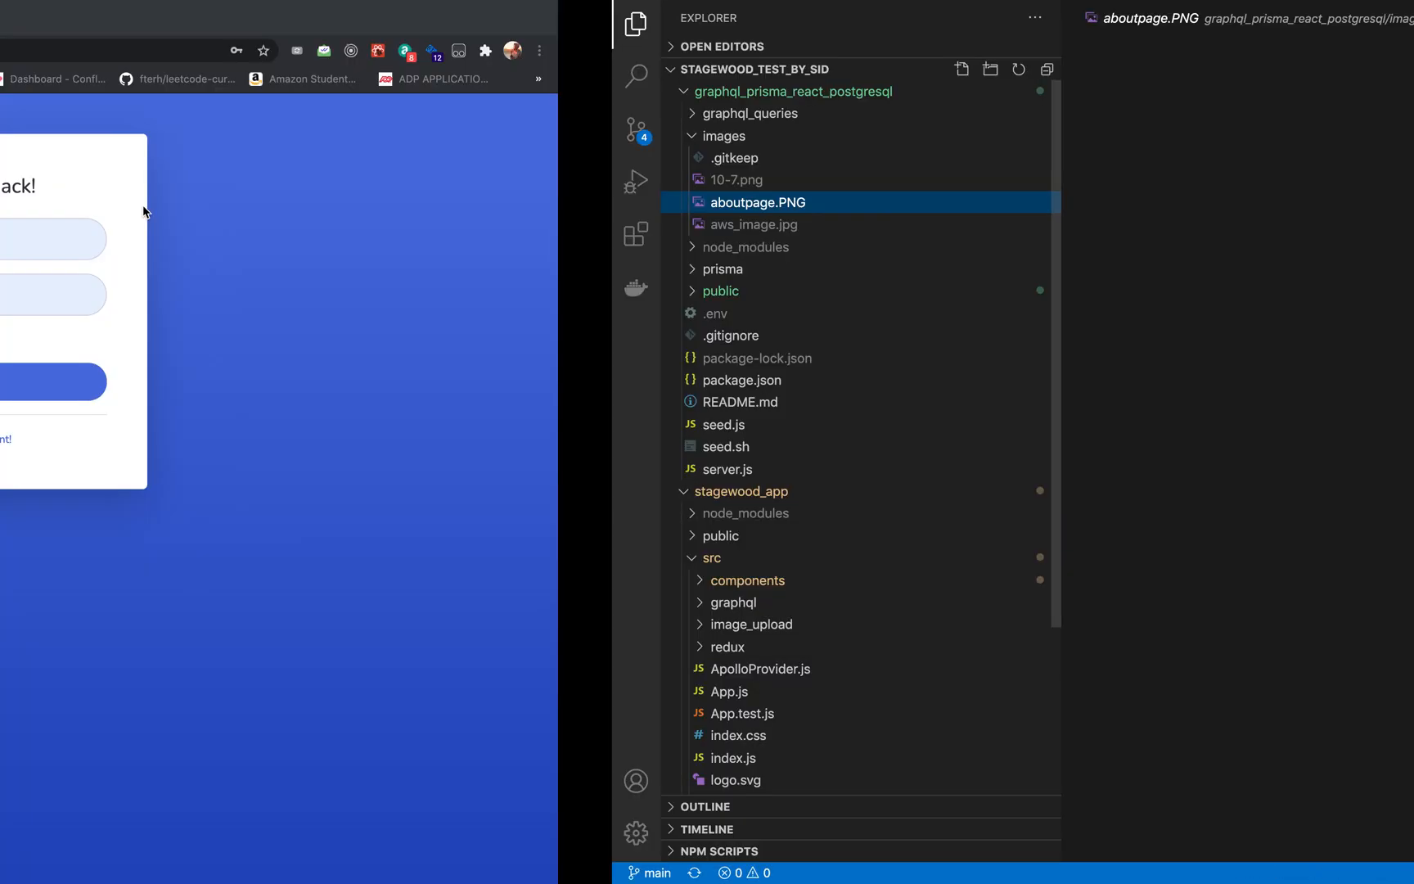